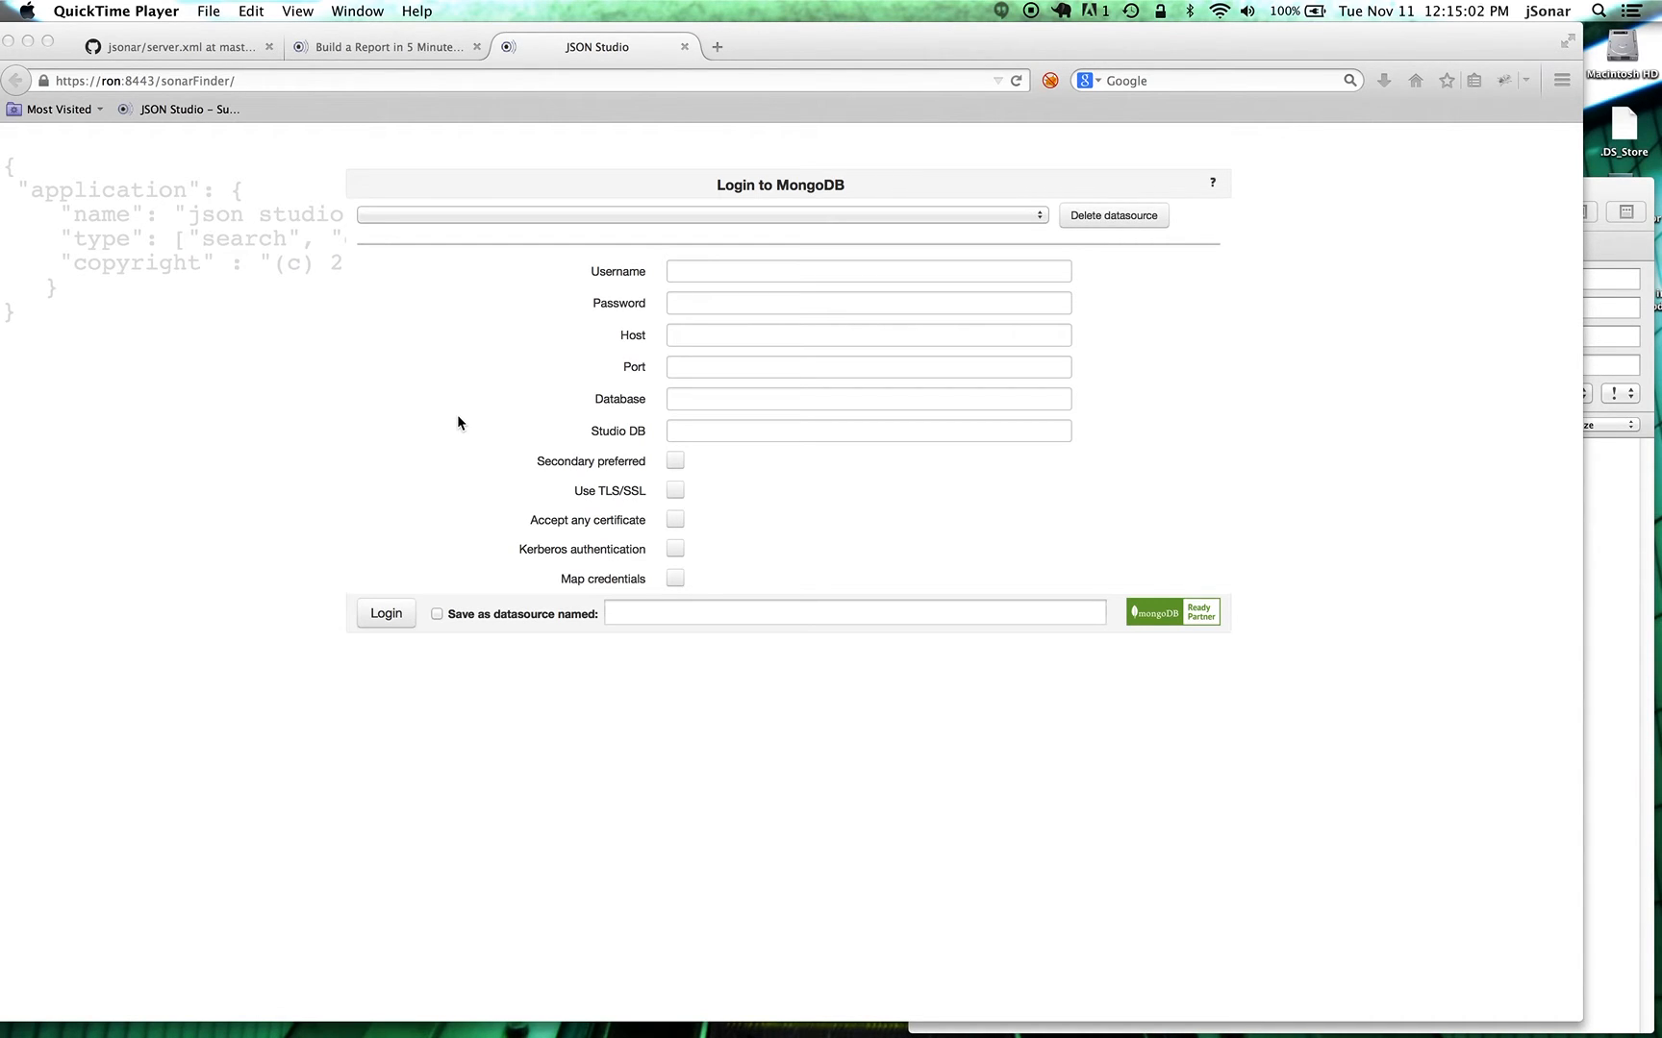
{"action": "mouse_move", "coordinate": [584, 264]}
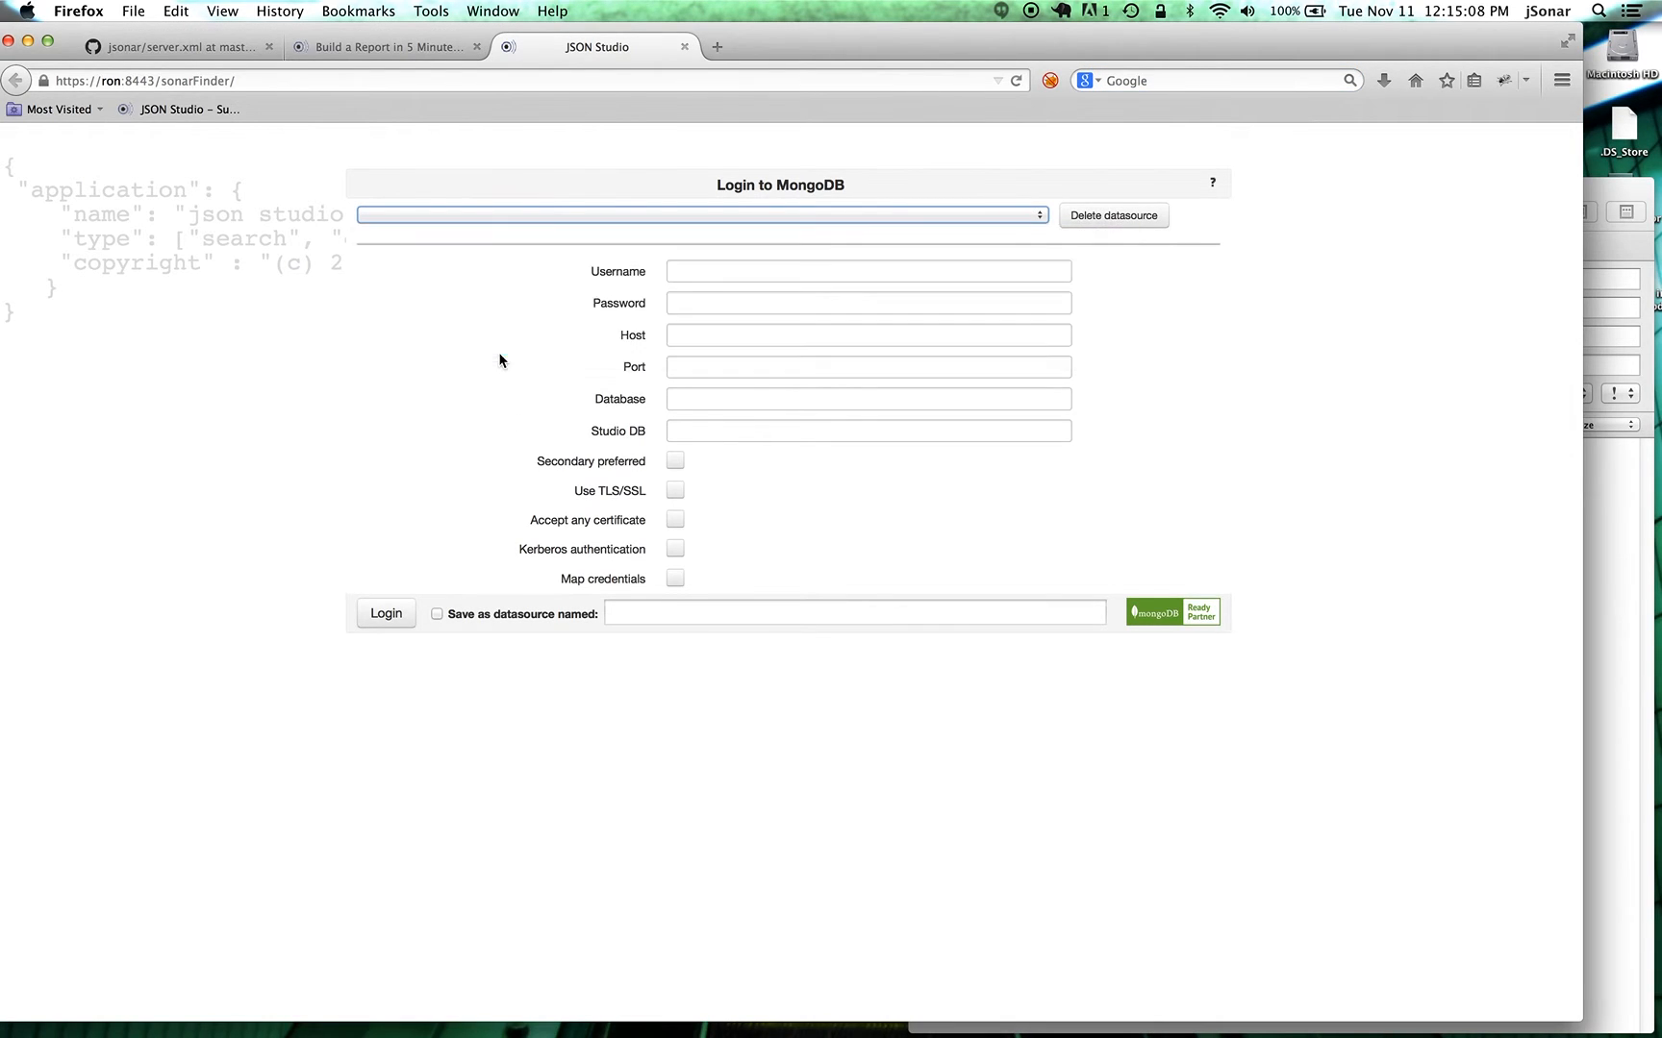
Log in to MongoDB using the saved 'tweets' datasource.
{"action": "left_click", "coordinate": [700, 215]}
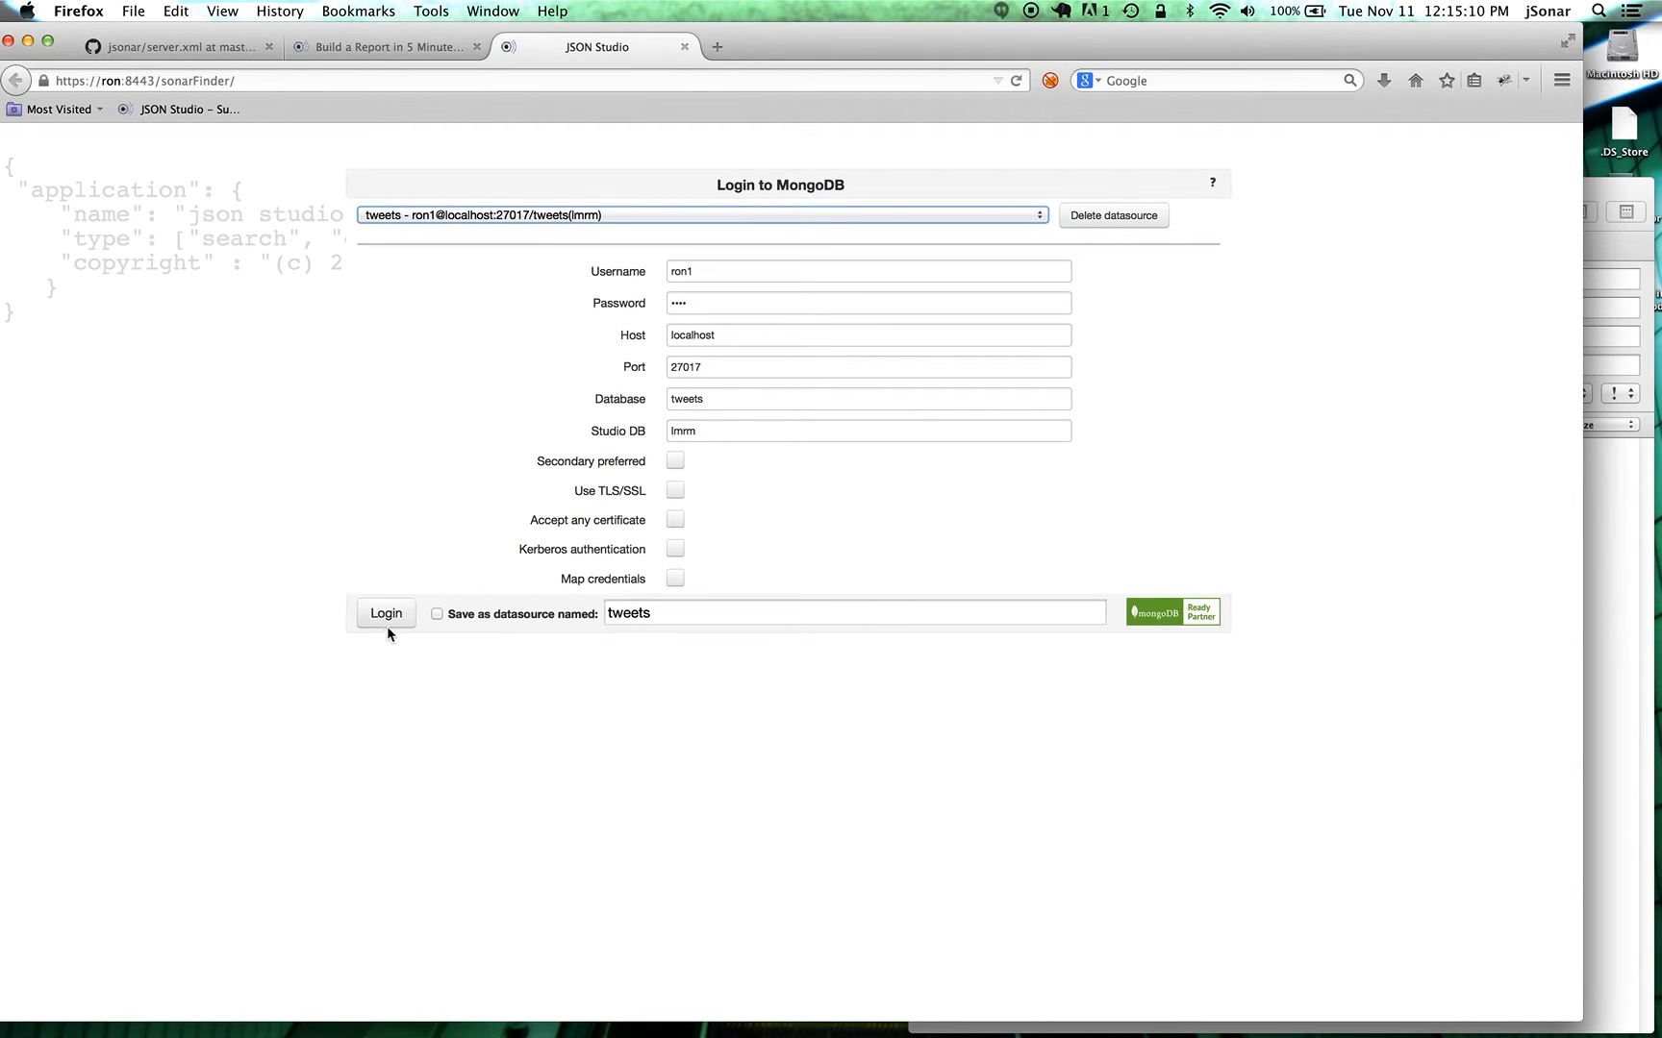
{"action": "left_click", "coordinate": [385, 614]}
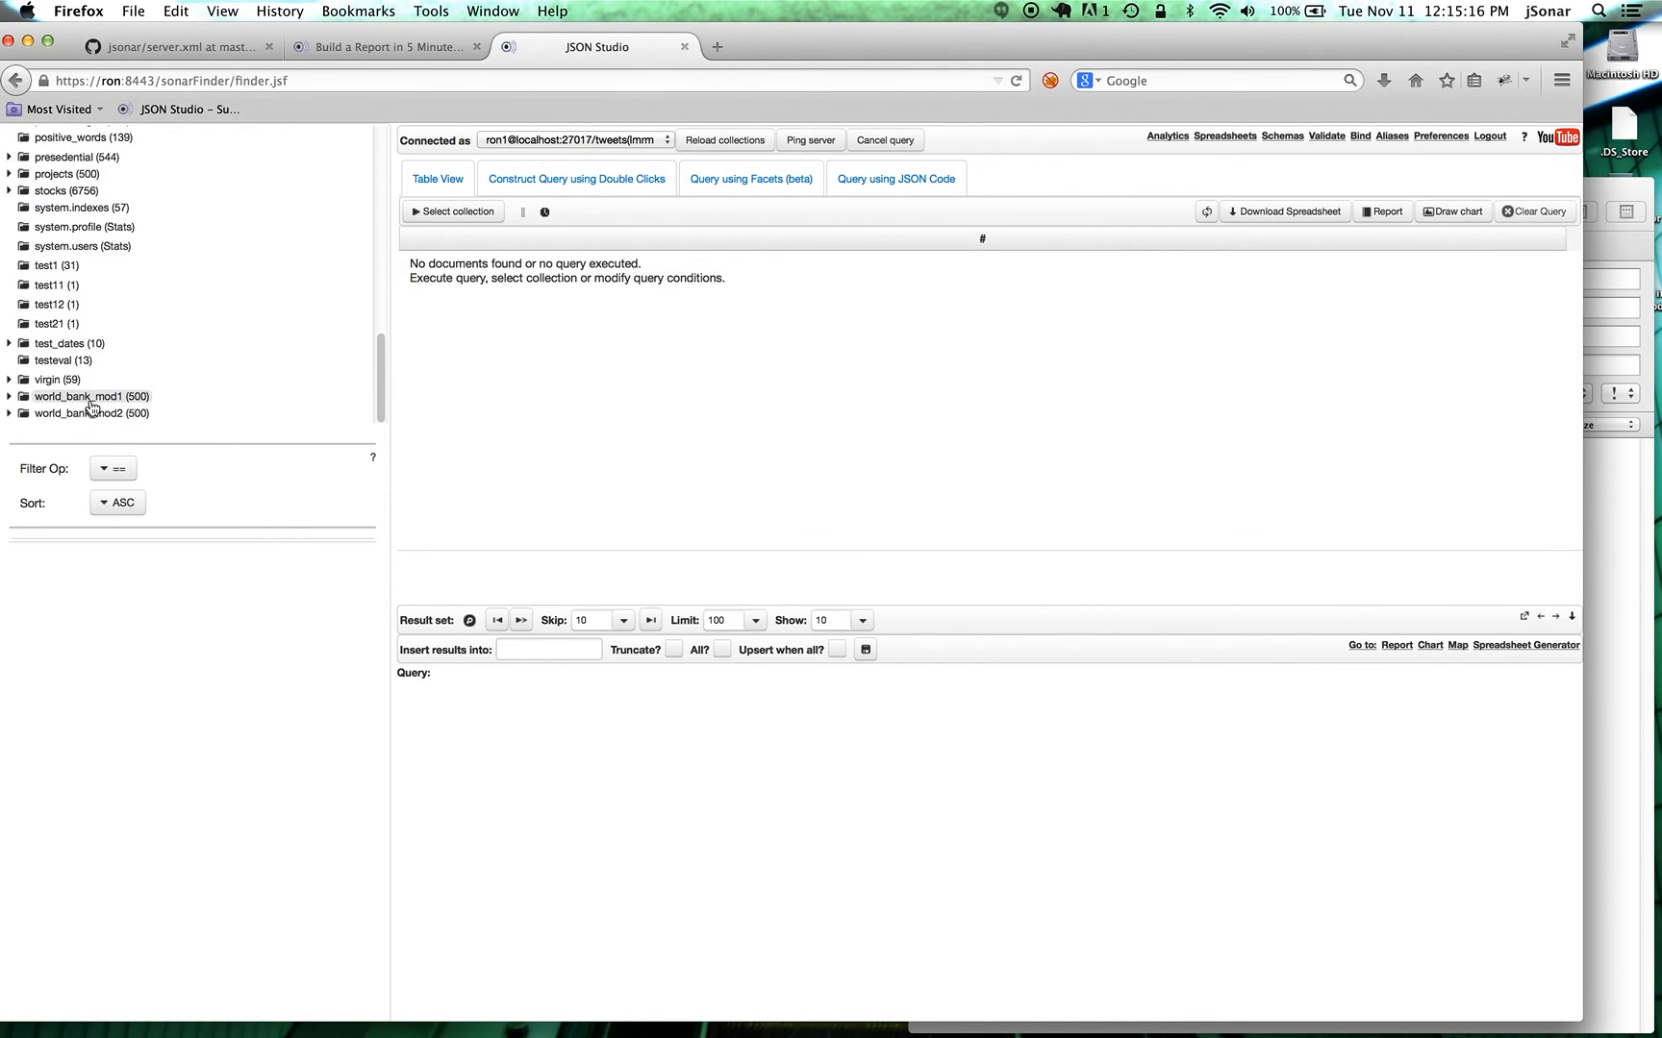
Query the world_bank_mod1 collection, showing 10 of 100 documents.
{"action": "left_click", "coordinate": [93, 396]}
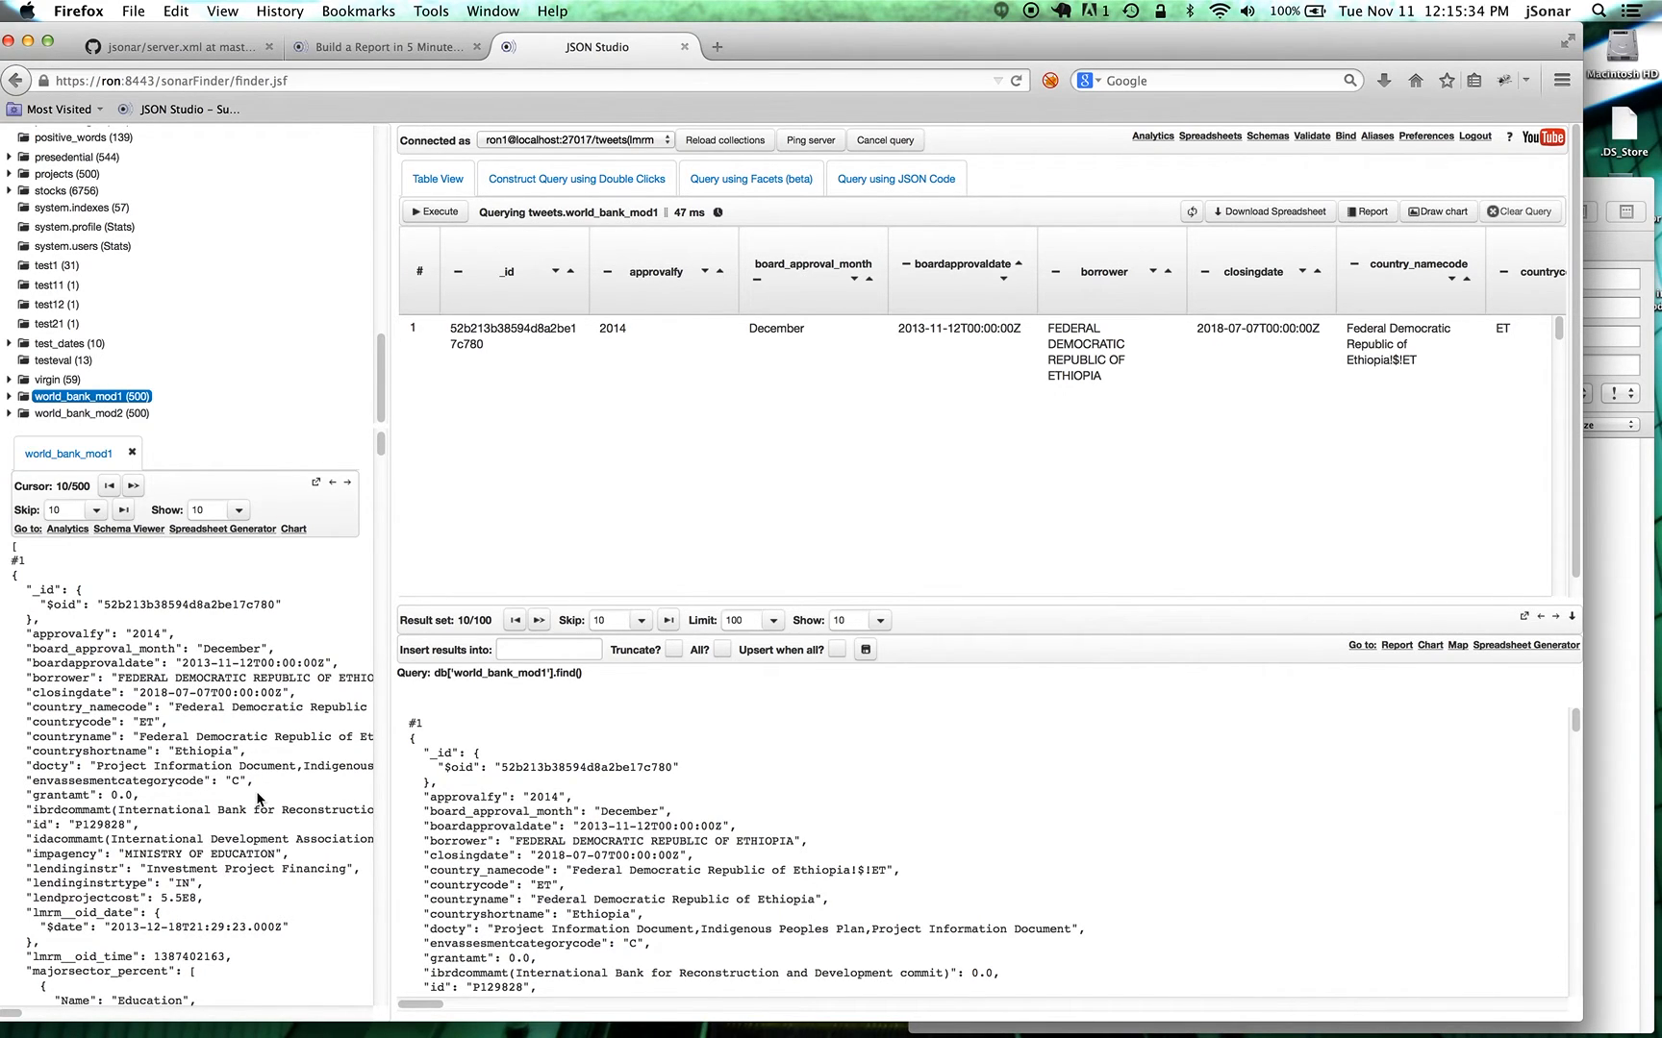
{"action": "mouse_move", "coordinate": [90, 635]}
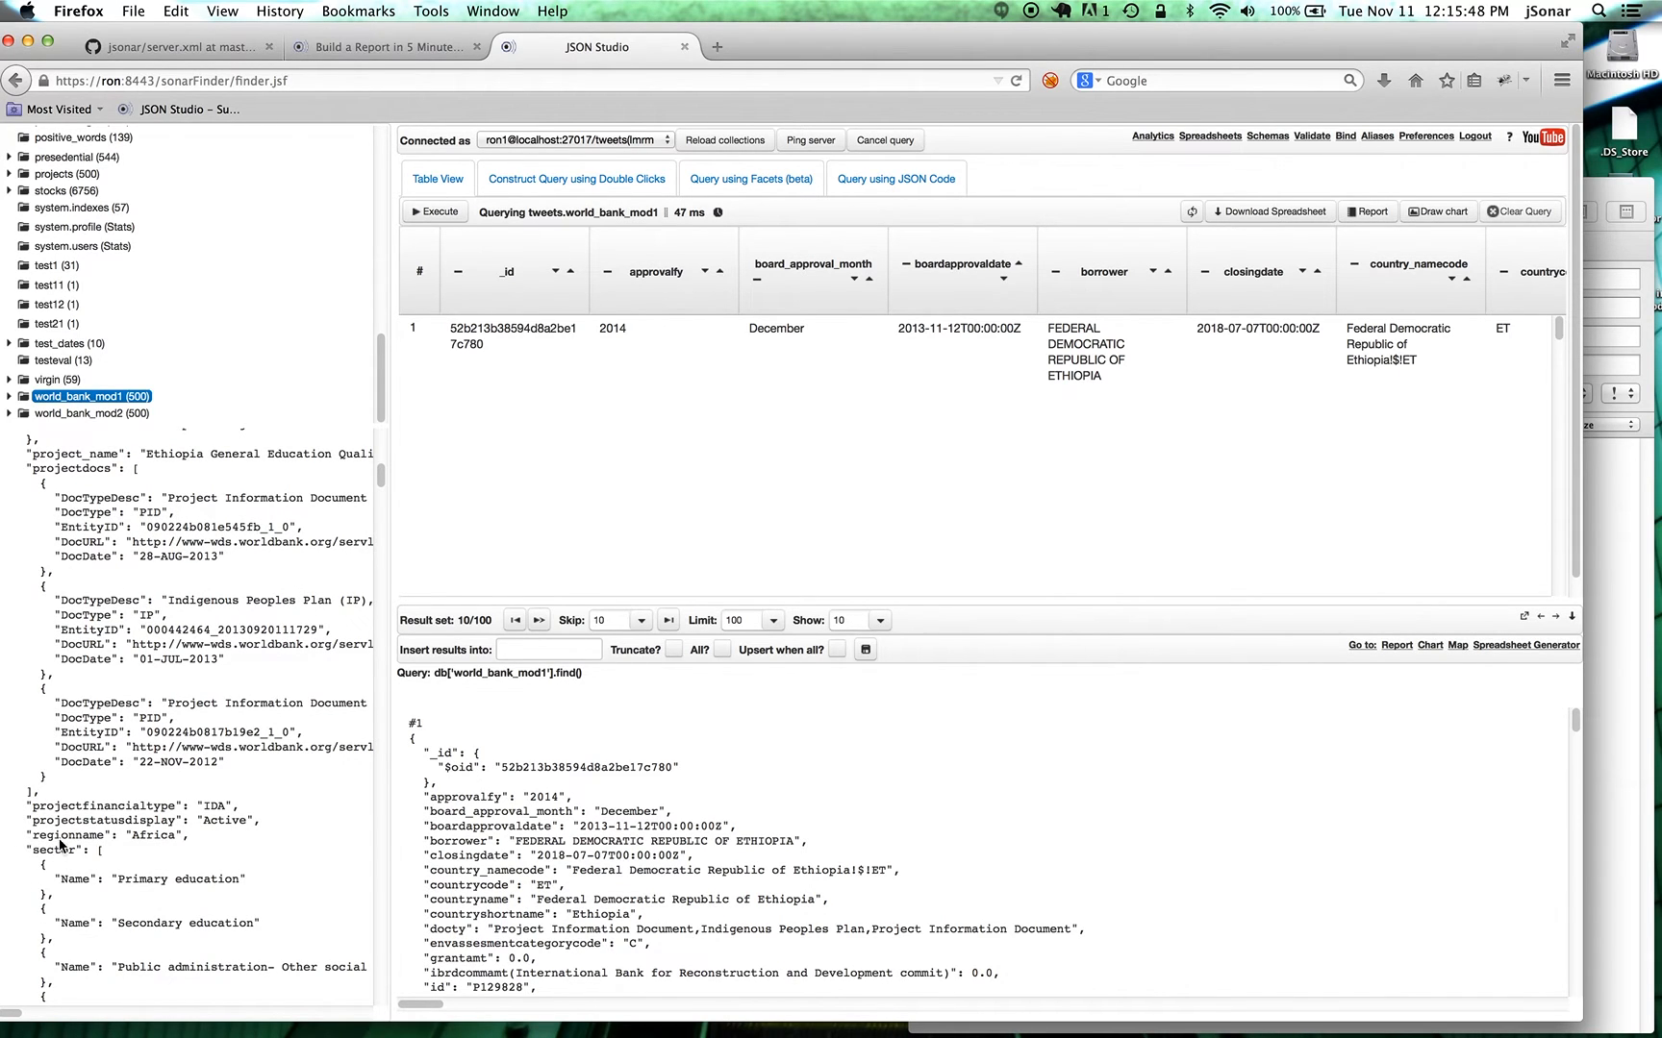
{"action": "mouse_move", "coordinate": [152, 846]}
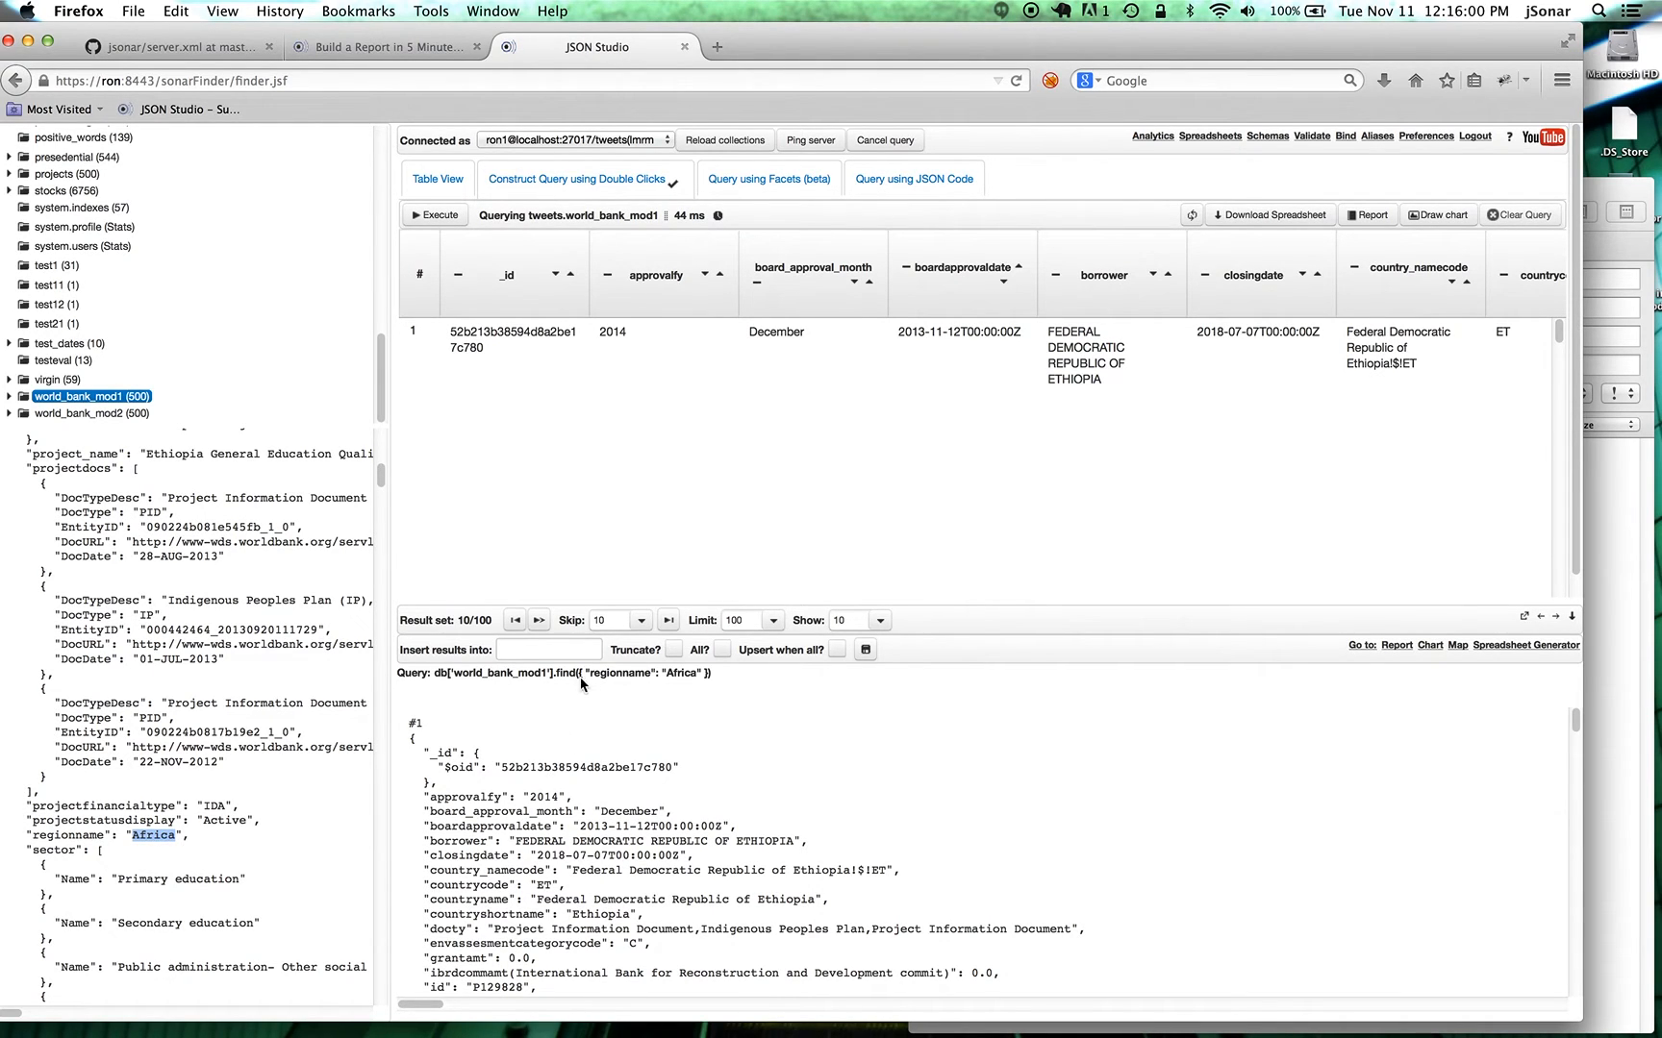
{"action": "mouse_move", "coordinate": [619, 688]}
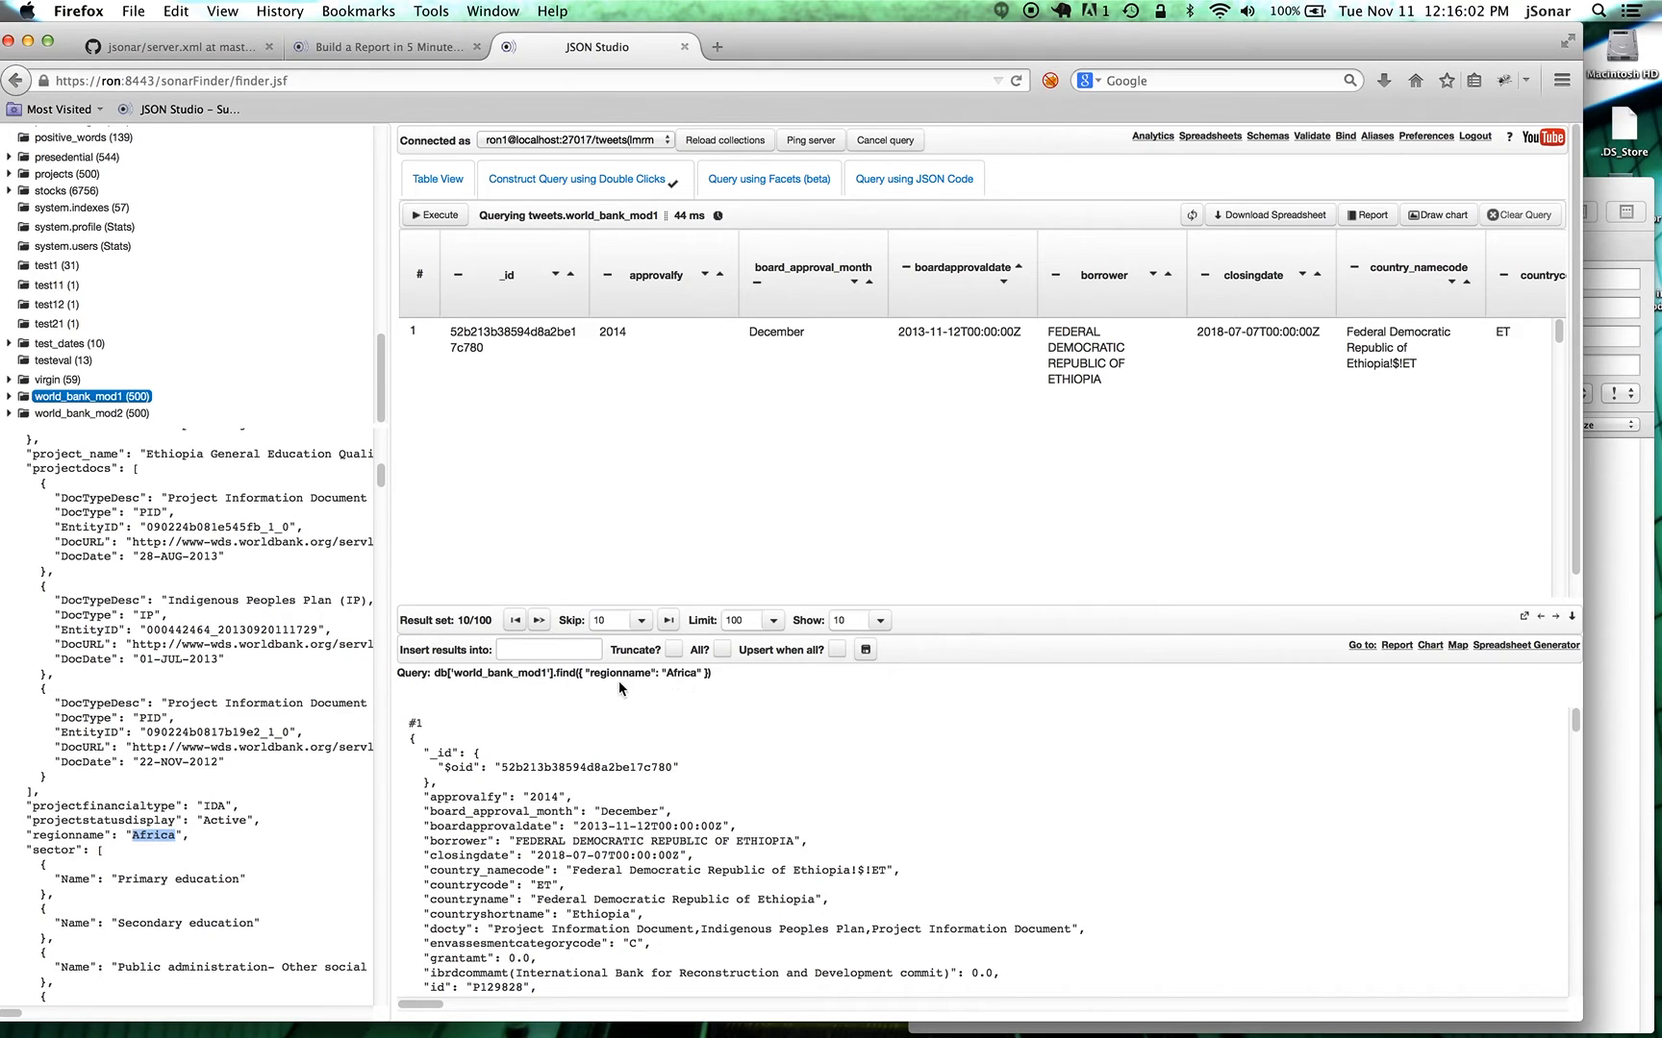
{"action": "mouse_move", "coordinate": [677, 694]}
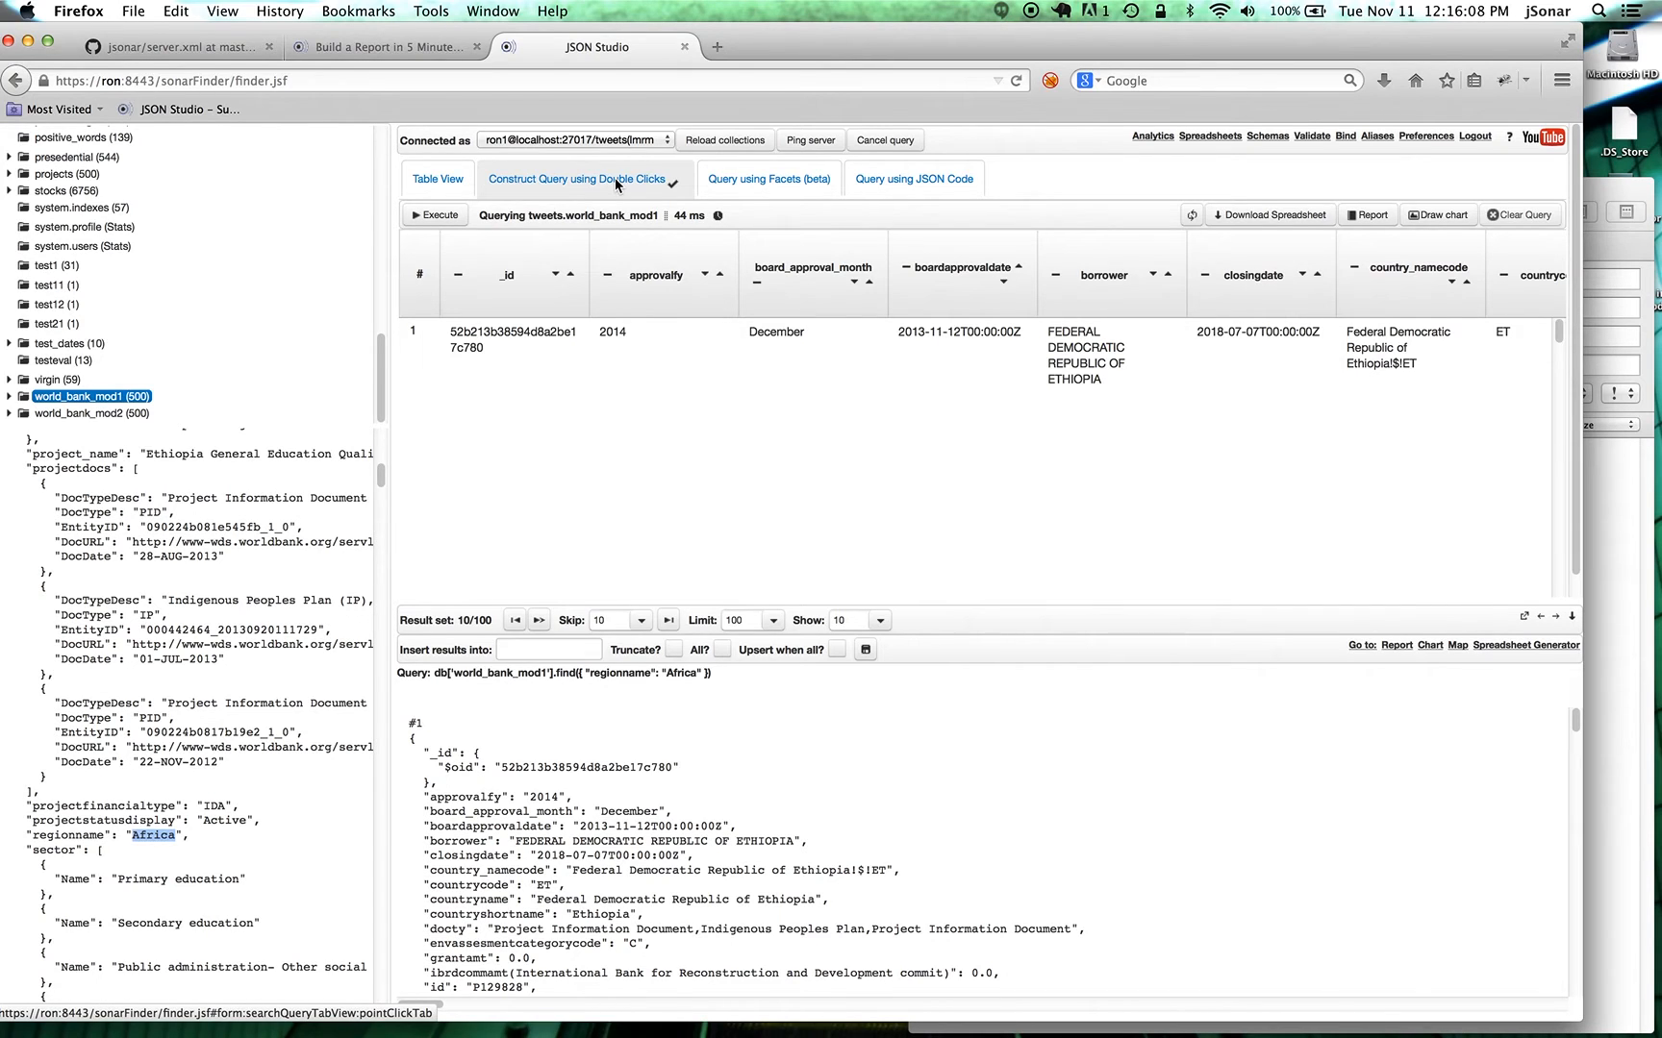
In the double-click query builder, project only the regionname field for the Africa query.
{"action": "left_click", "coordinate": [577, 178]}
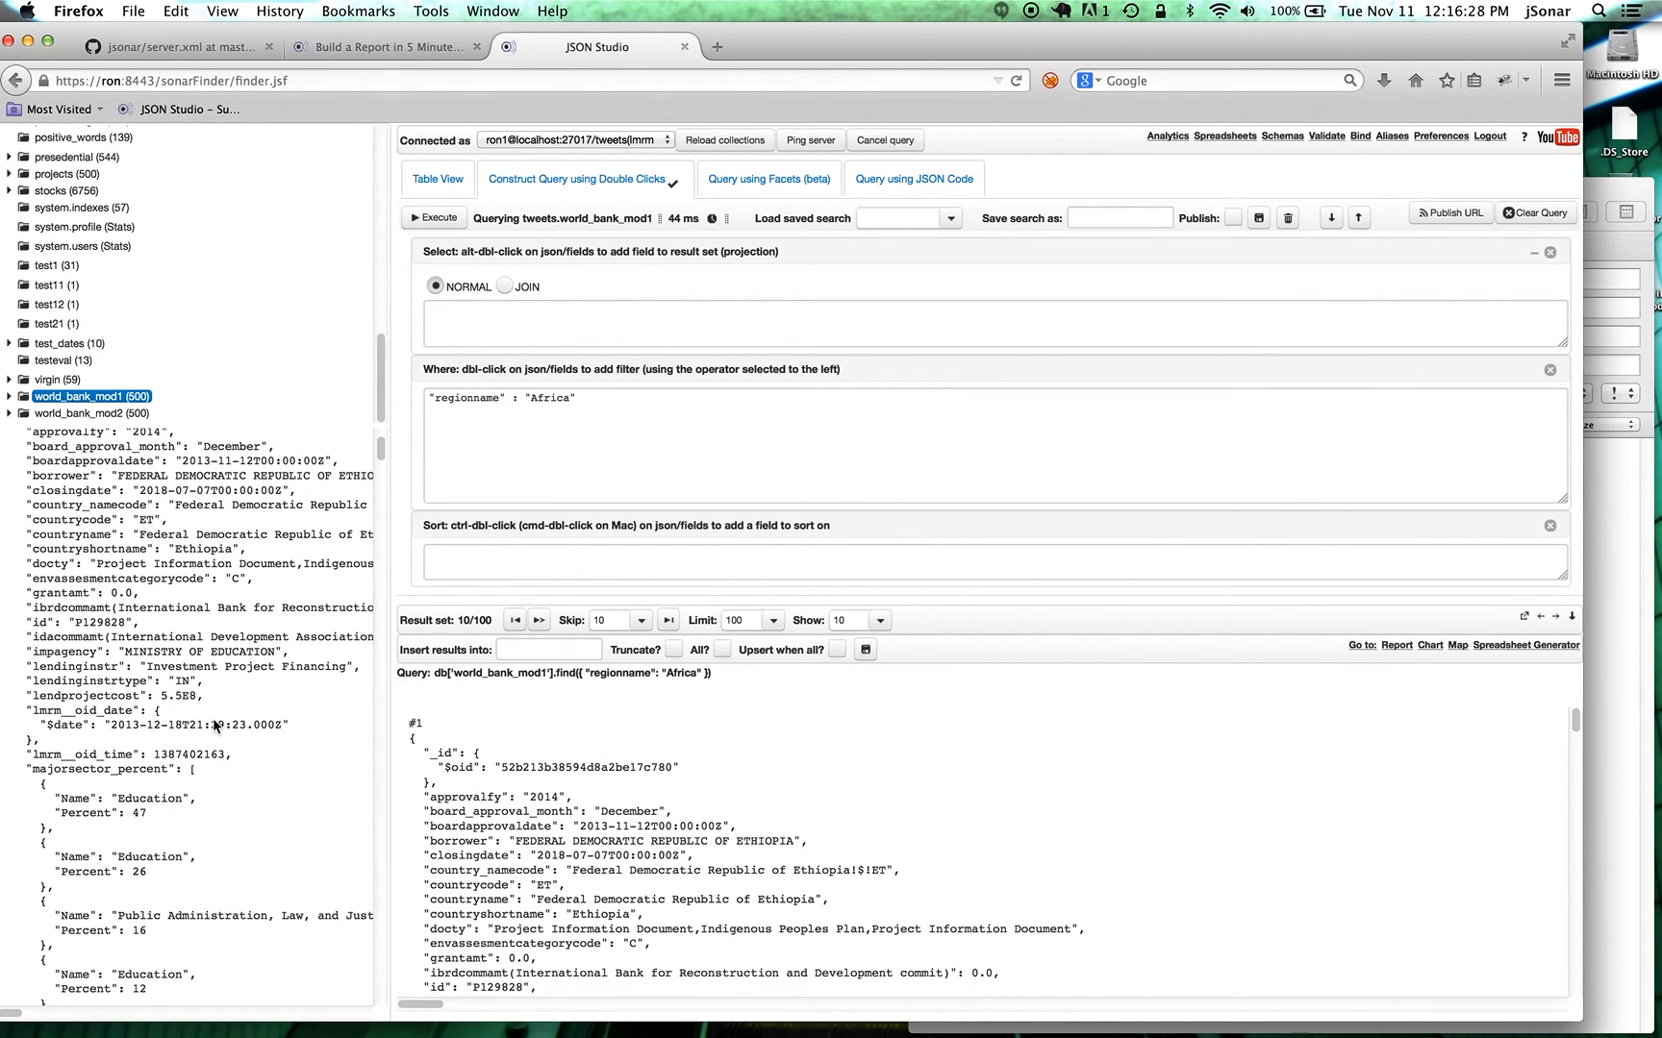
{"action": "scroll", "scroll_direction": "down", "scroll_amount": 3}
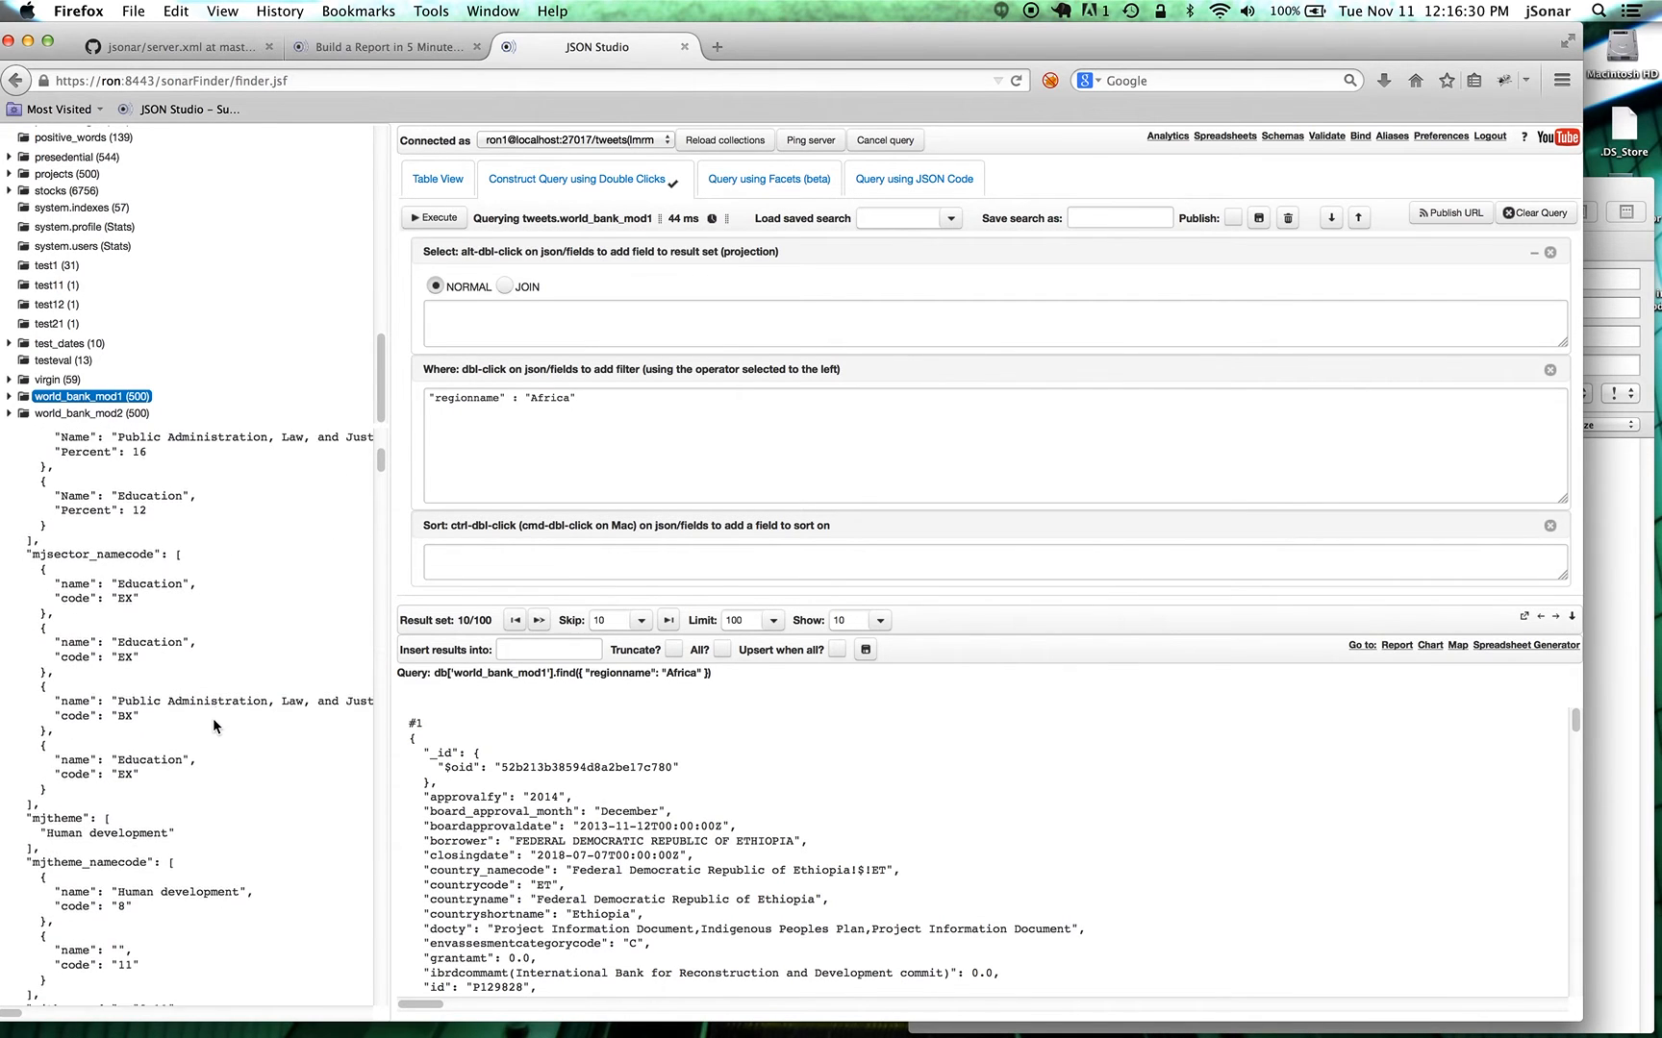
{"action": "scroll", "scroll_direction": "down", "scroll_amount": 3}
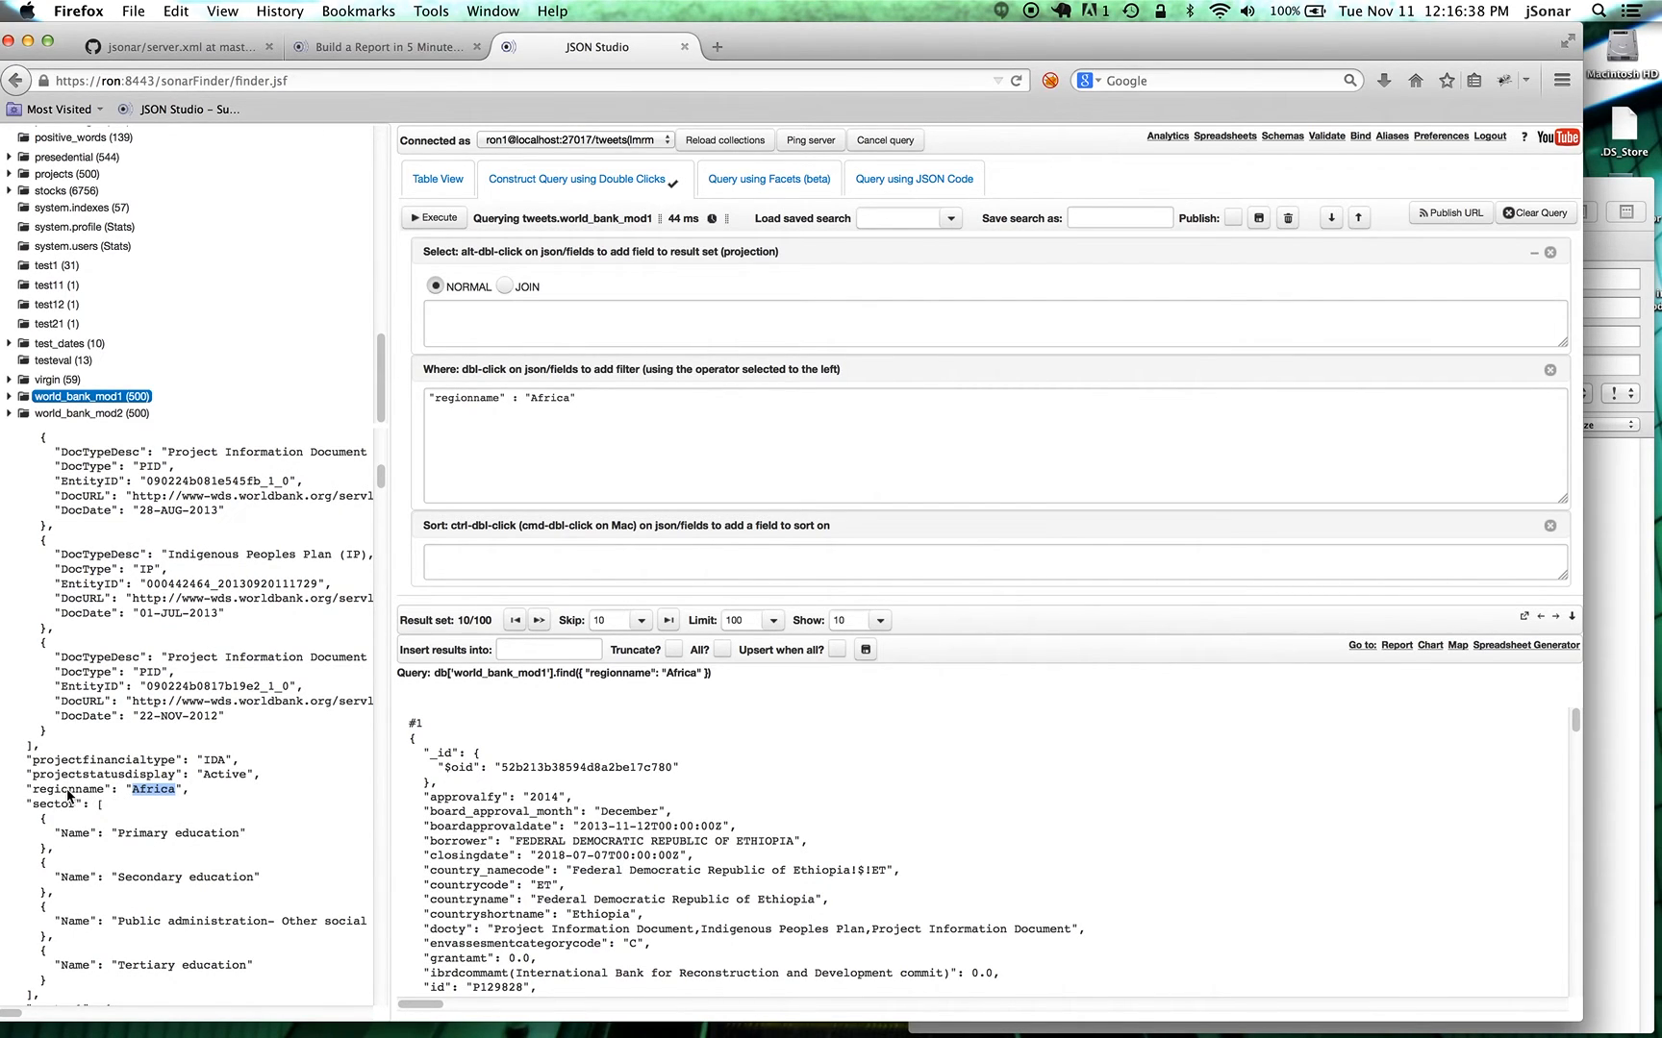
{"action": "double_click", "coordinate": [67, 791]}
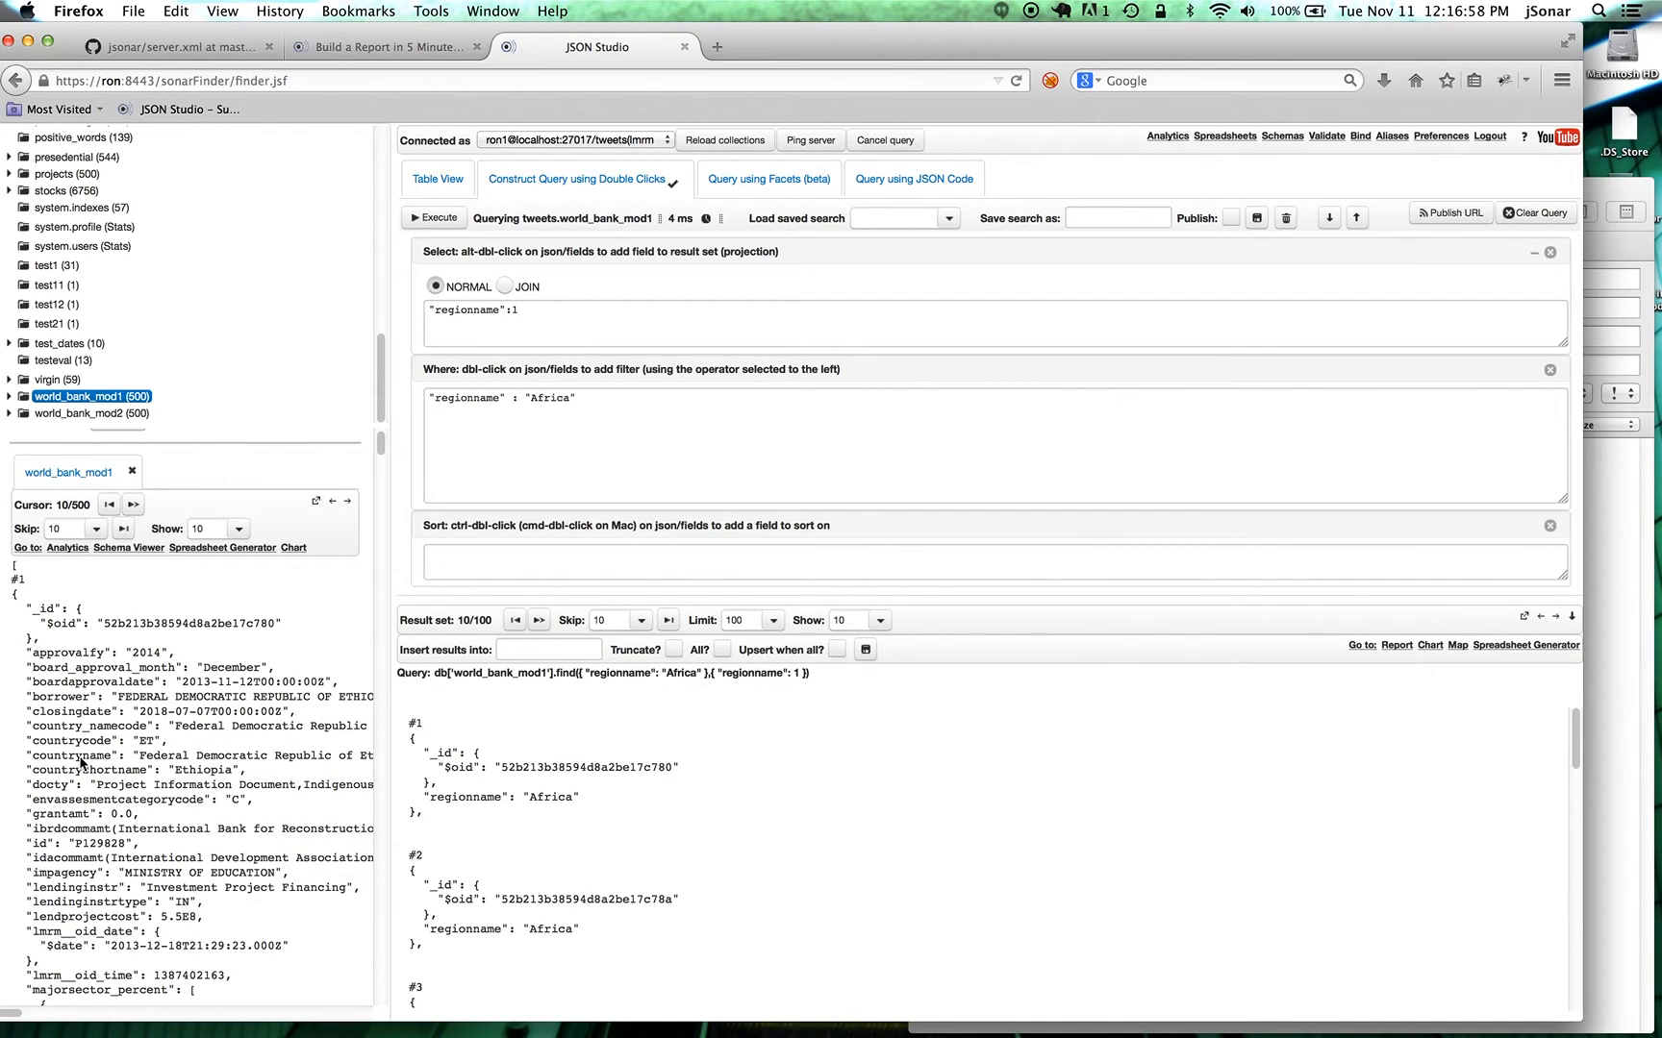
Add countryname, grantamt and approvalfy to the query's projection.
{"action": "double_click", "coordinate": [71, 754]}
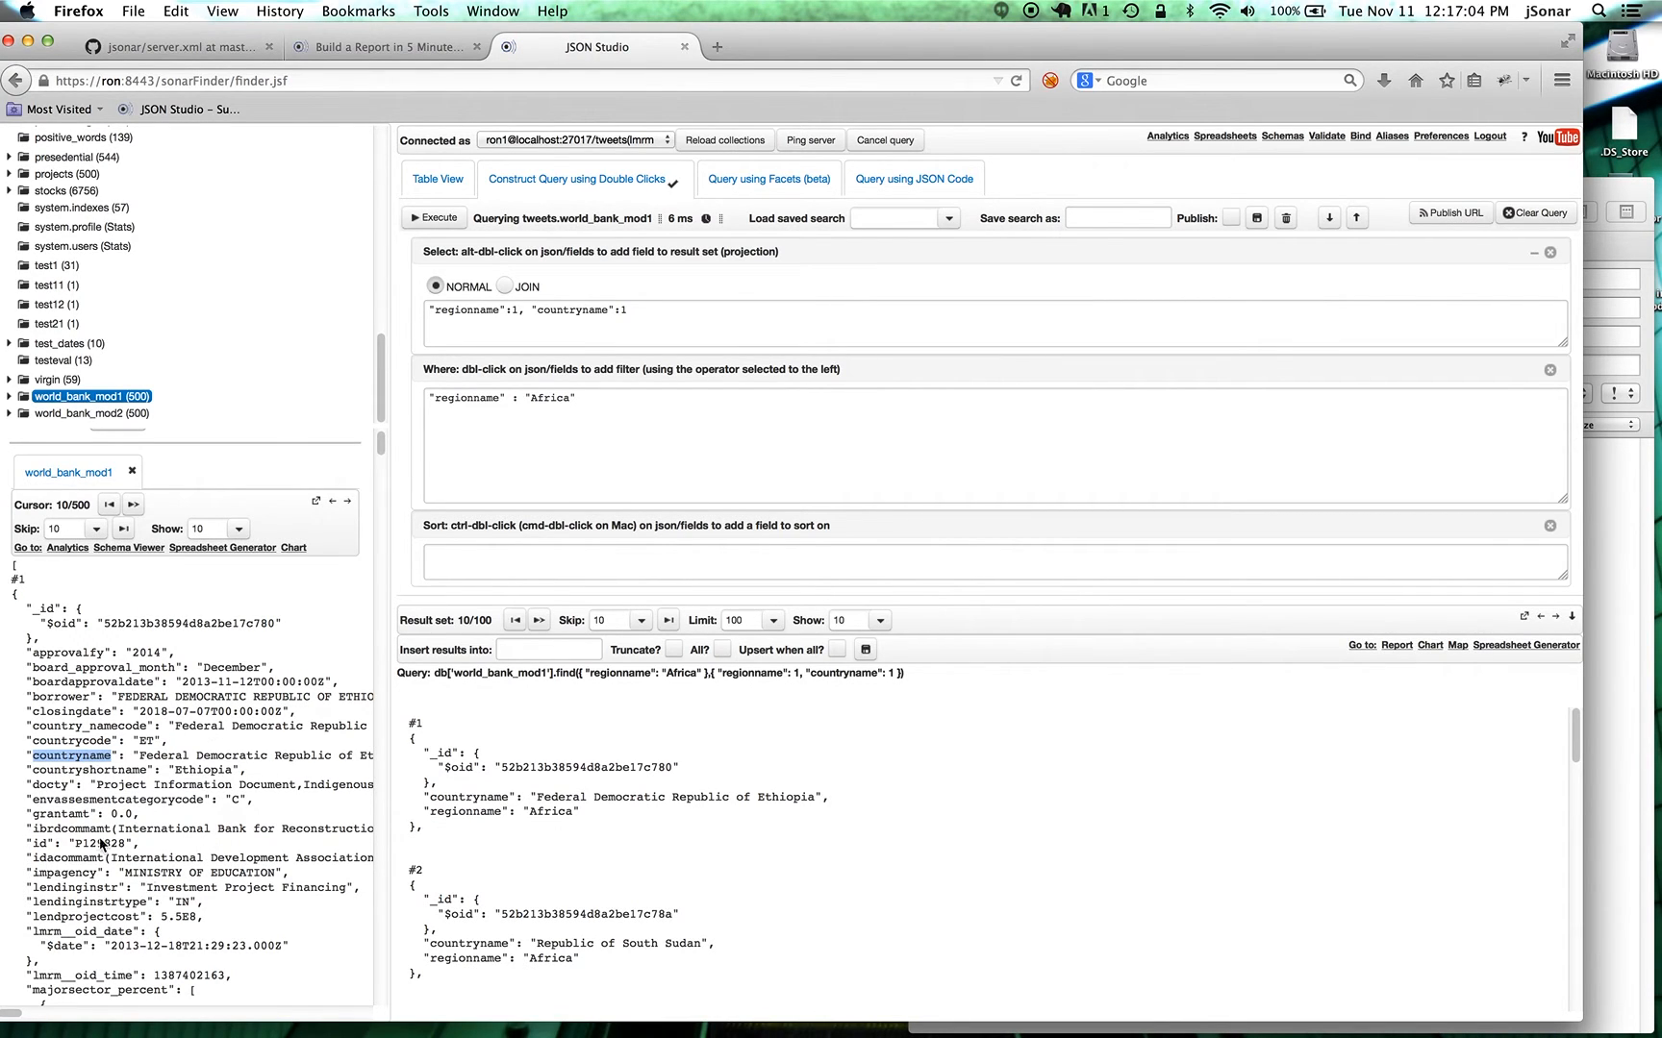
{"action": "mouse_move", "coordinate": [100, 849]}
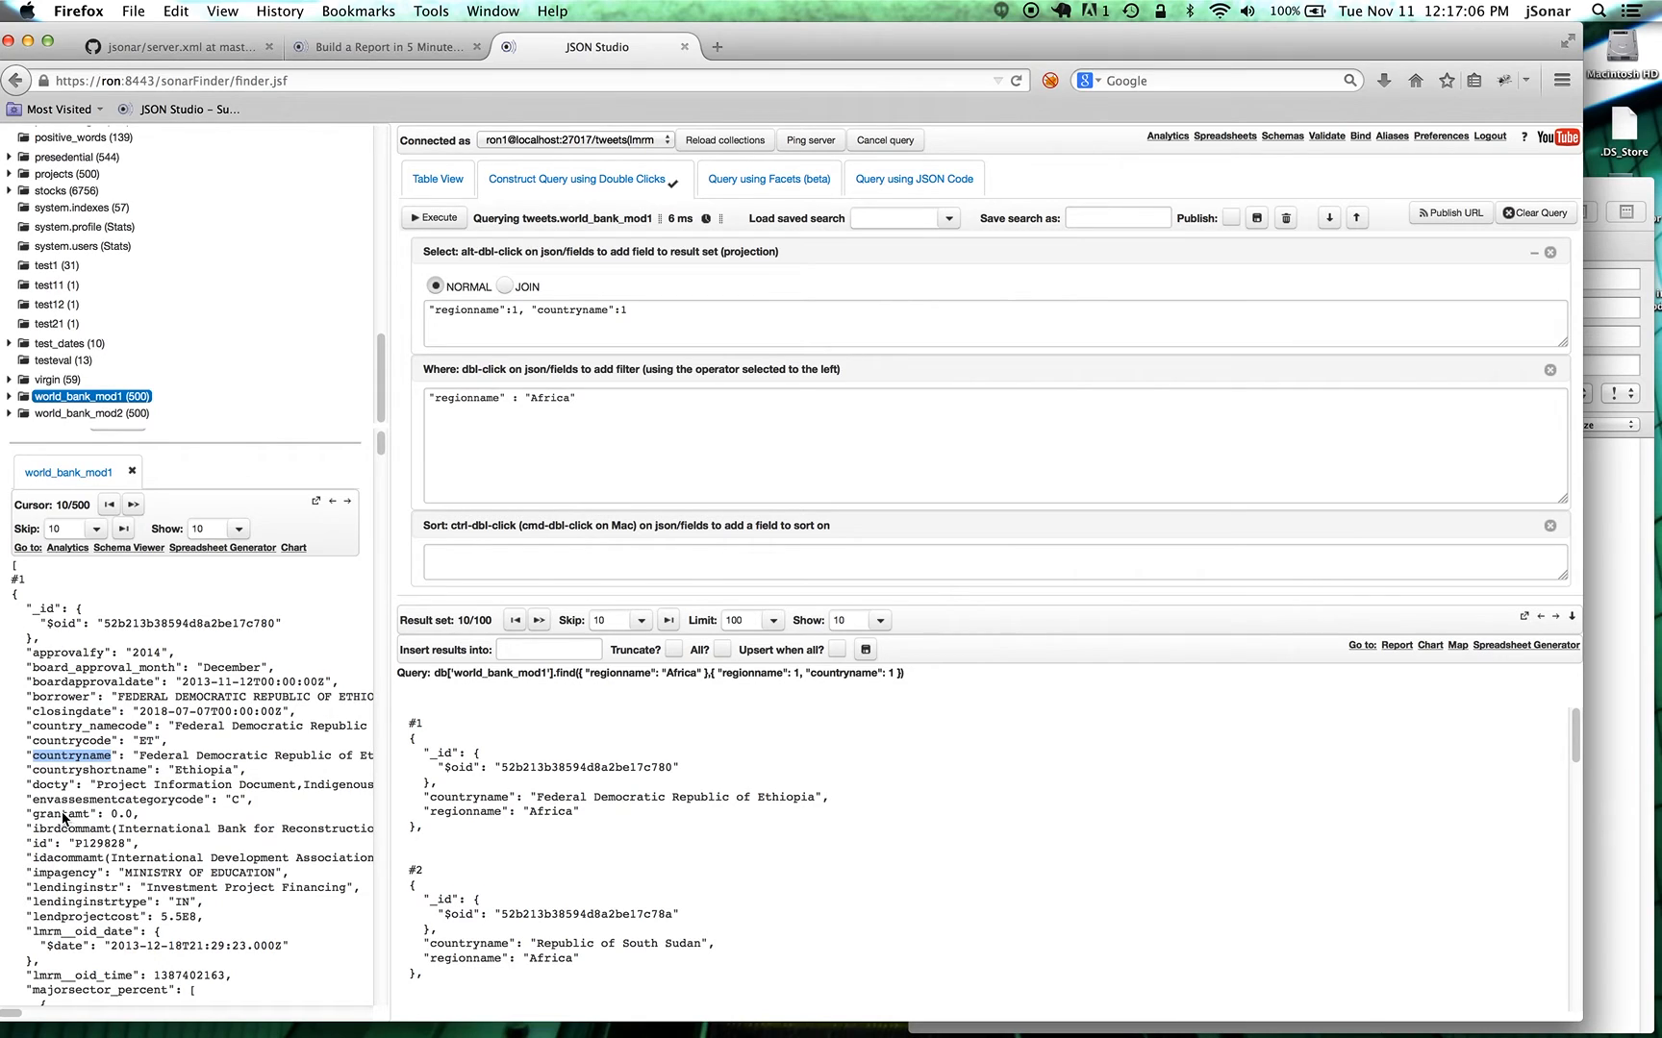
{"action": "double_click", "coordinate": [59, 814]}
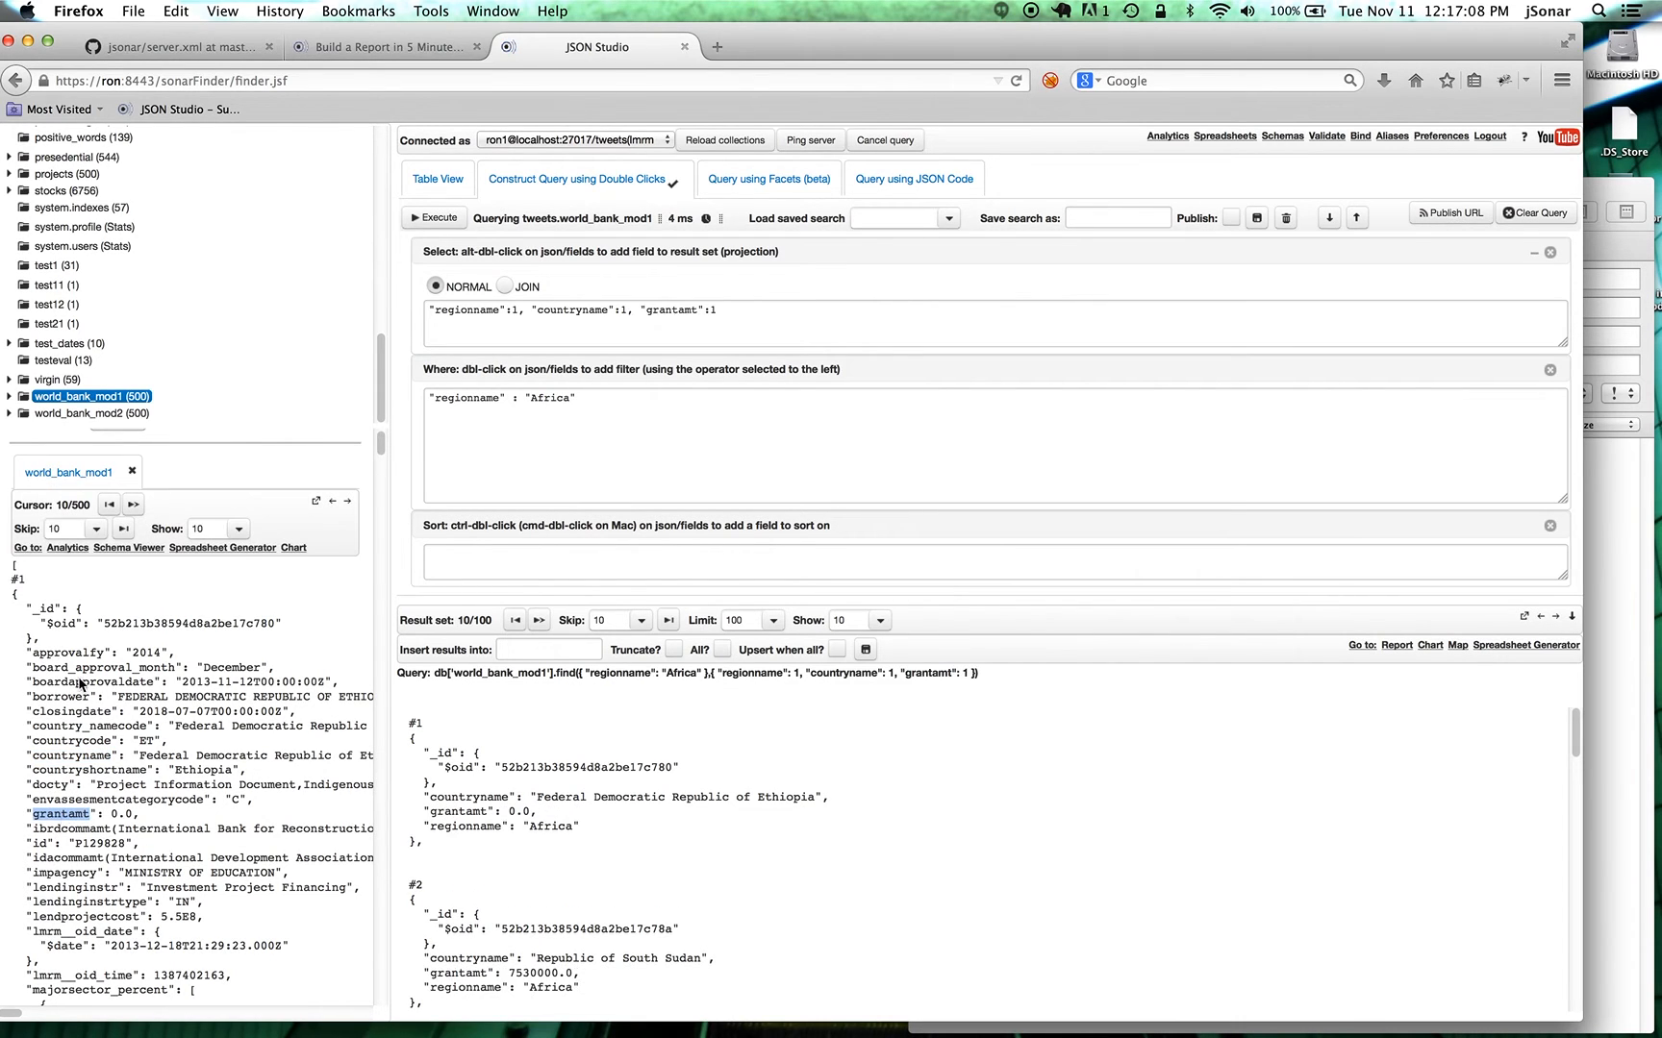
{"action": "double_click", "coordinate": [67, 652]}
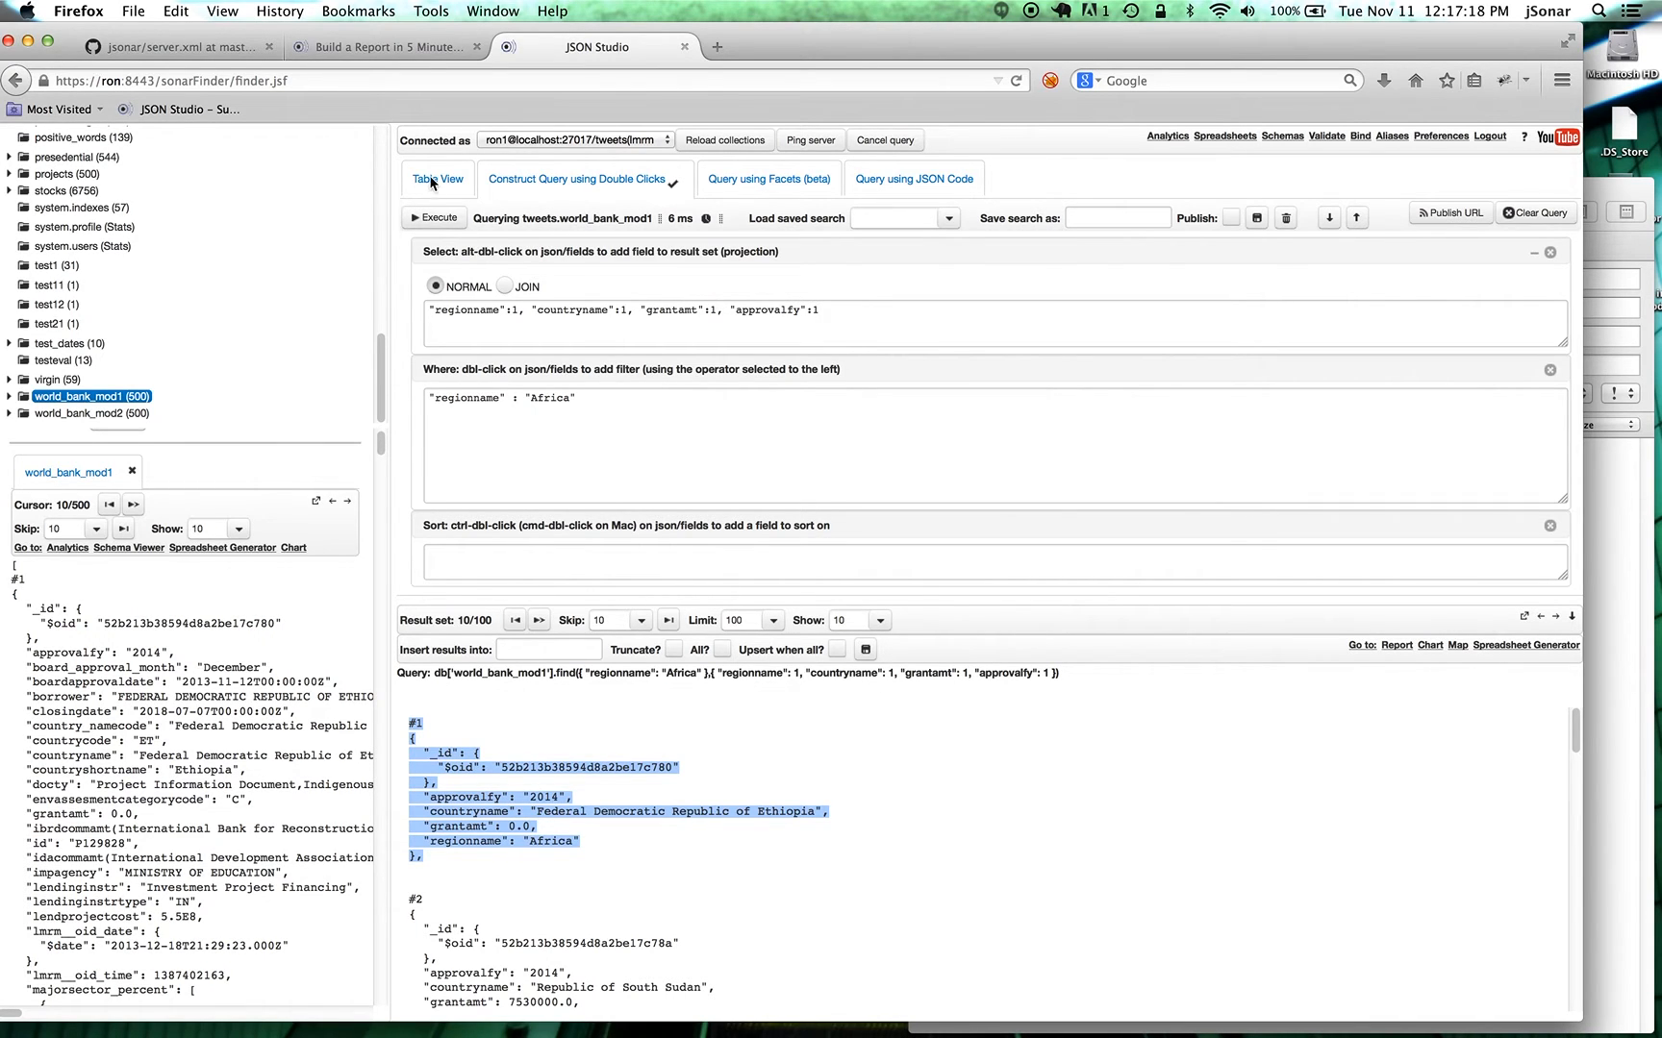
Show the Africa results as a table with id, approvalfy, countryname, grantamt and regionname columns.
{"action": "left_click", "coordinate": [434, 179]}
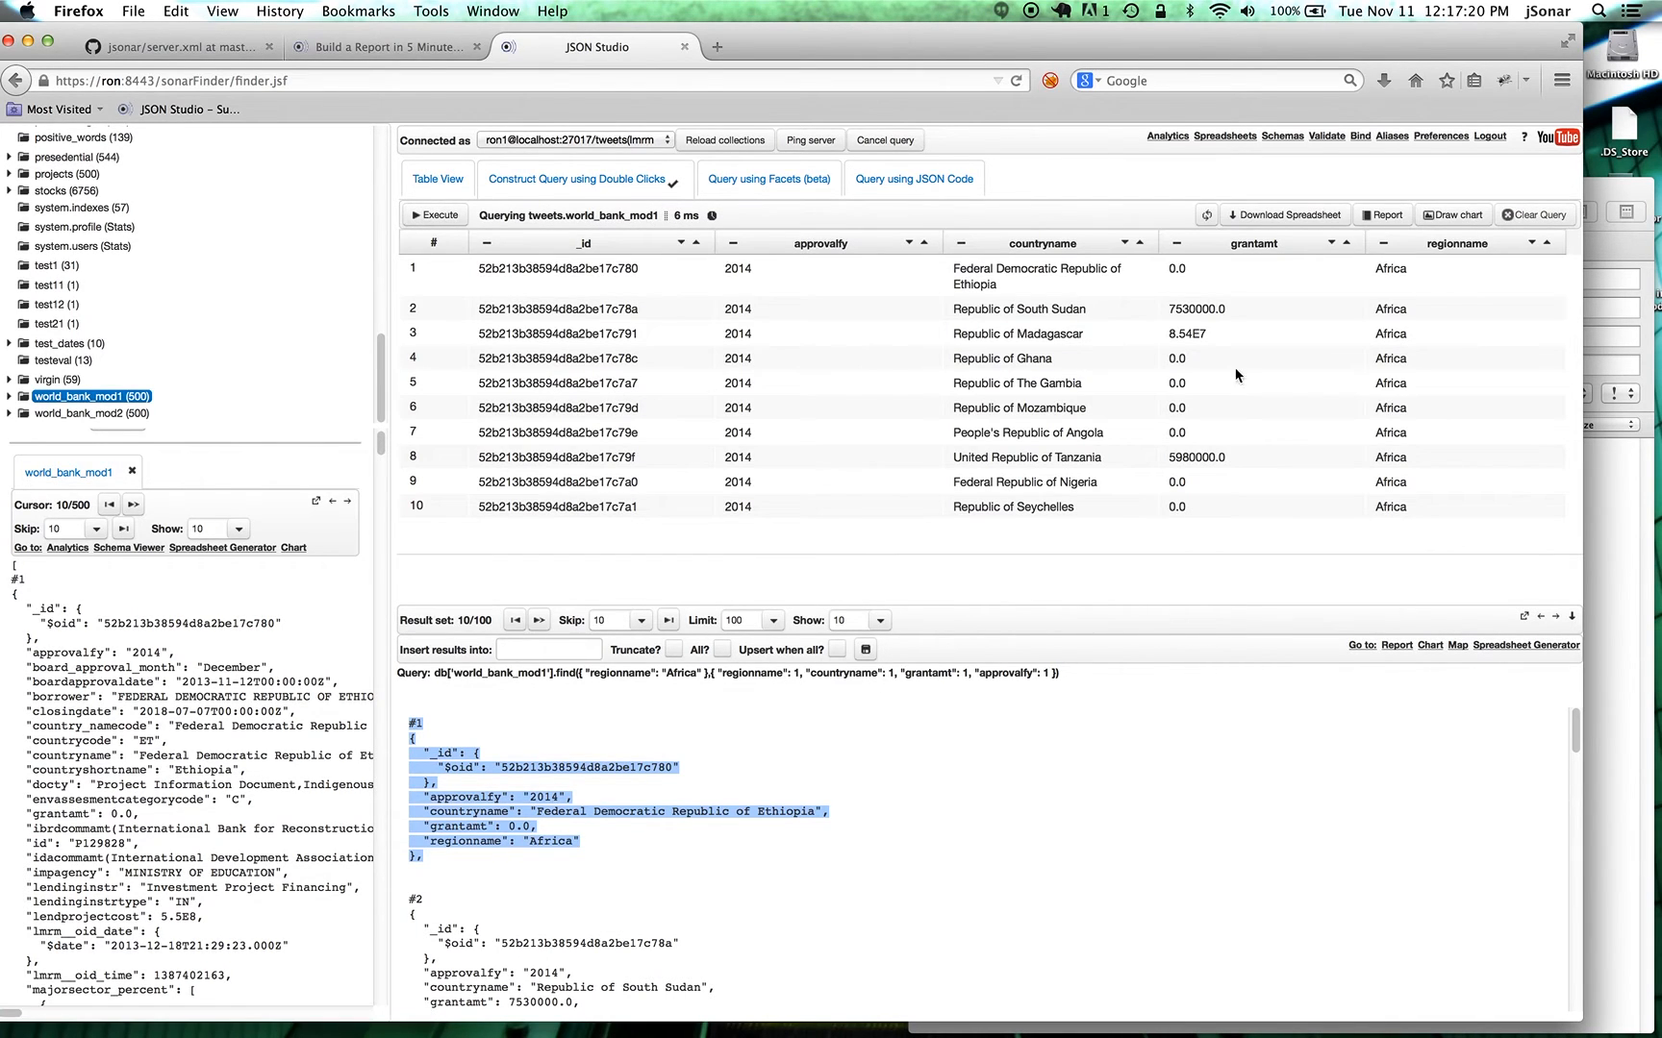
{"action": "mouse_move", "coordinate": [1352, 527]}
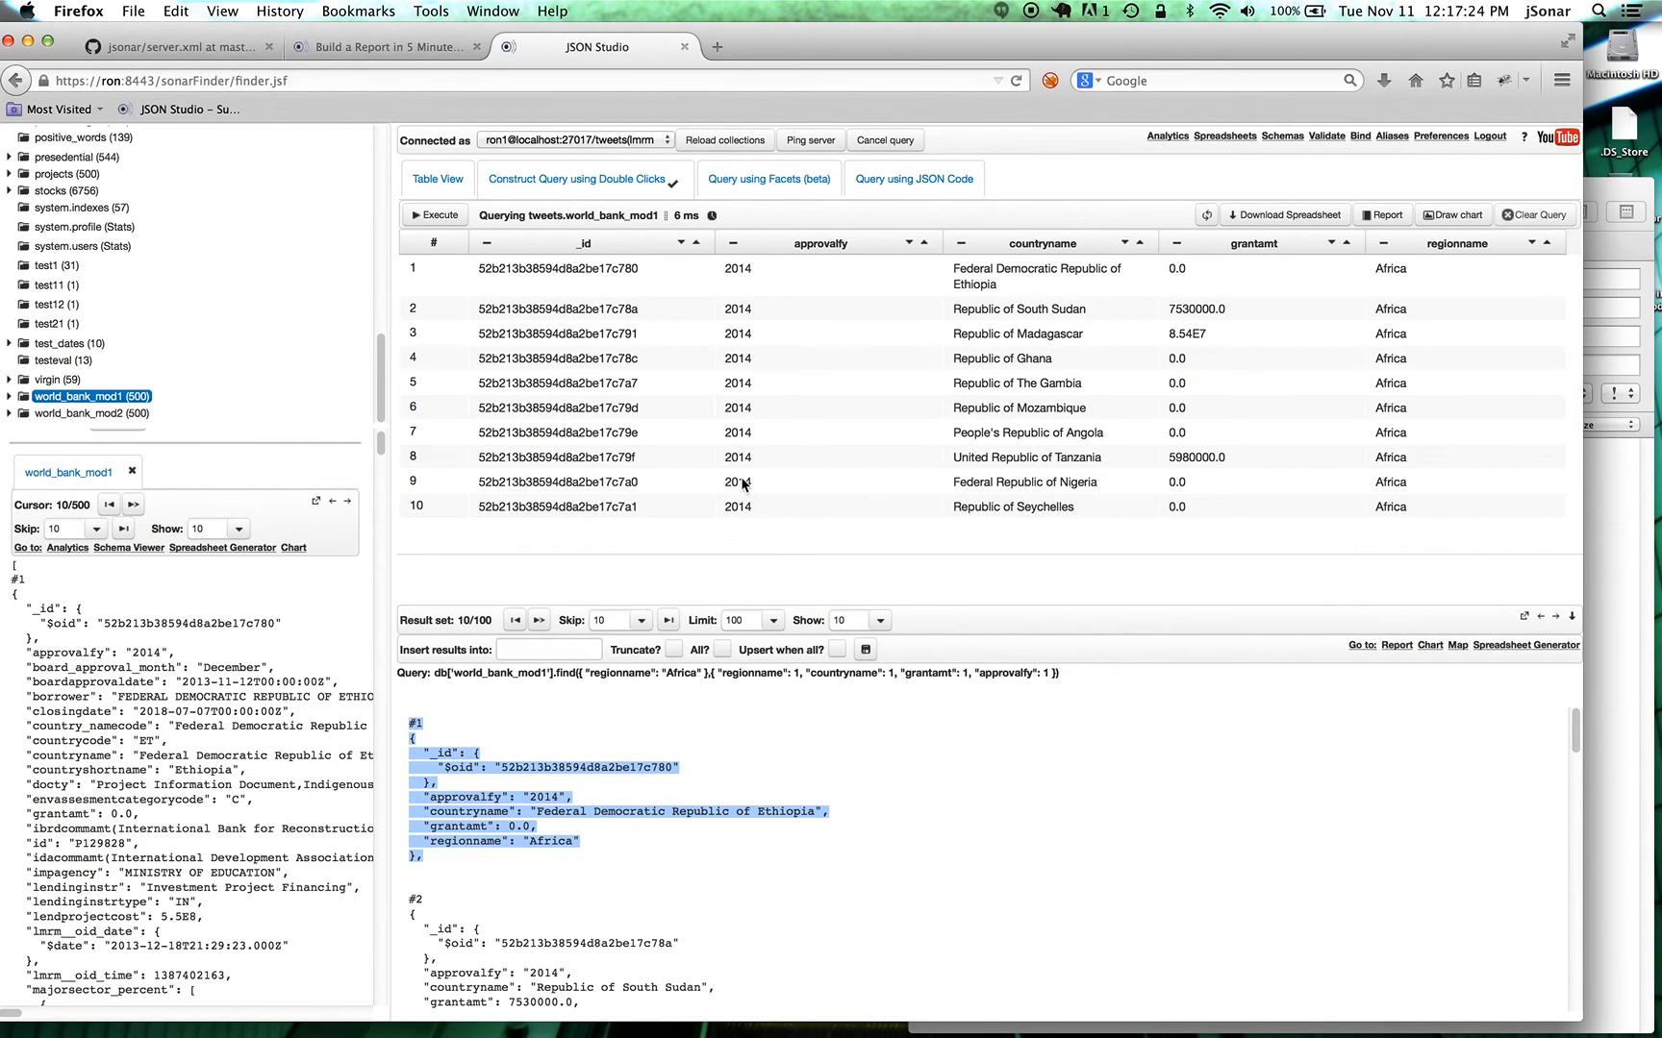
{"action": "mouse_move", "coordinate": [735, 490]}
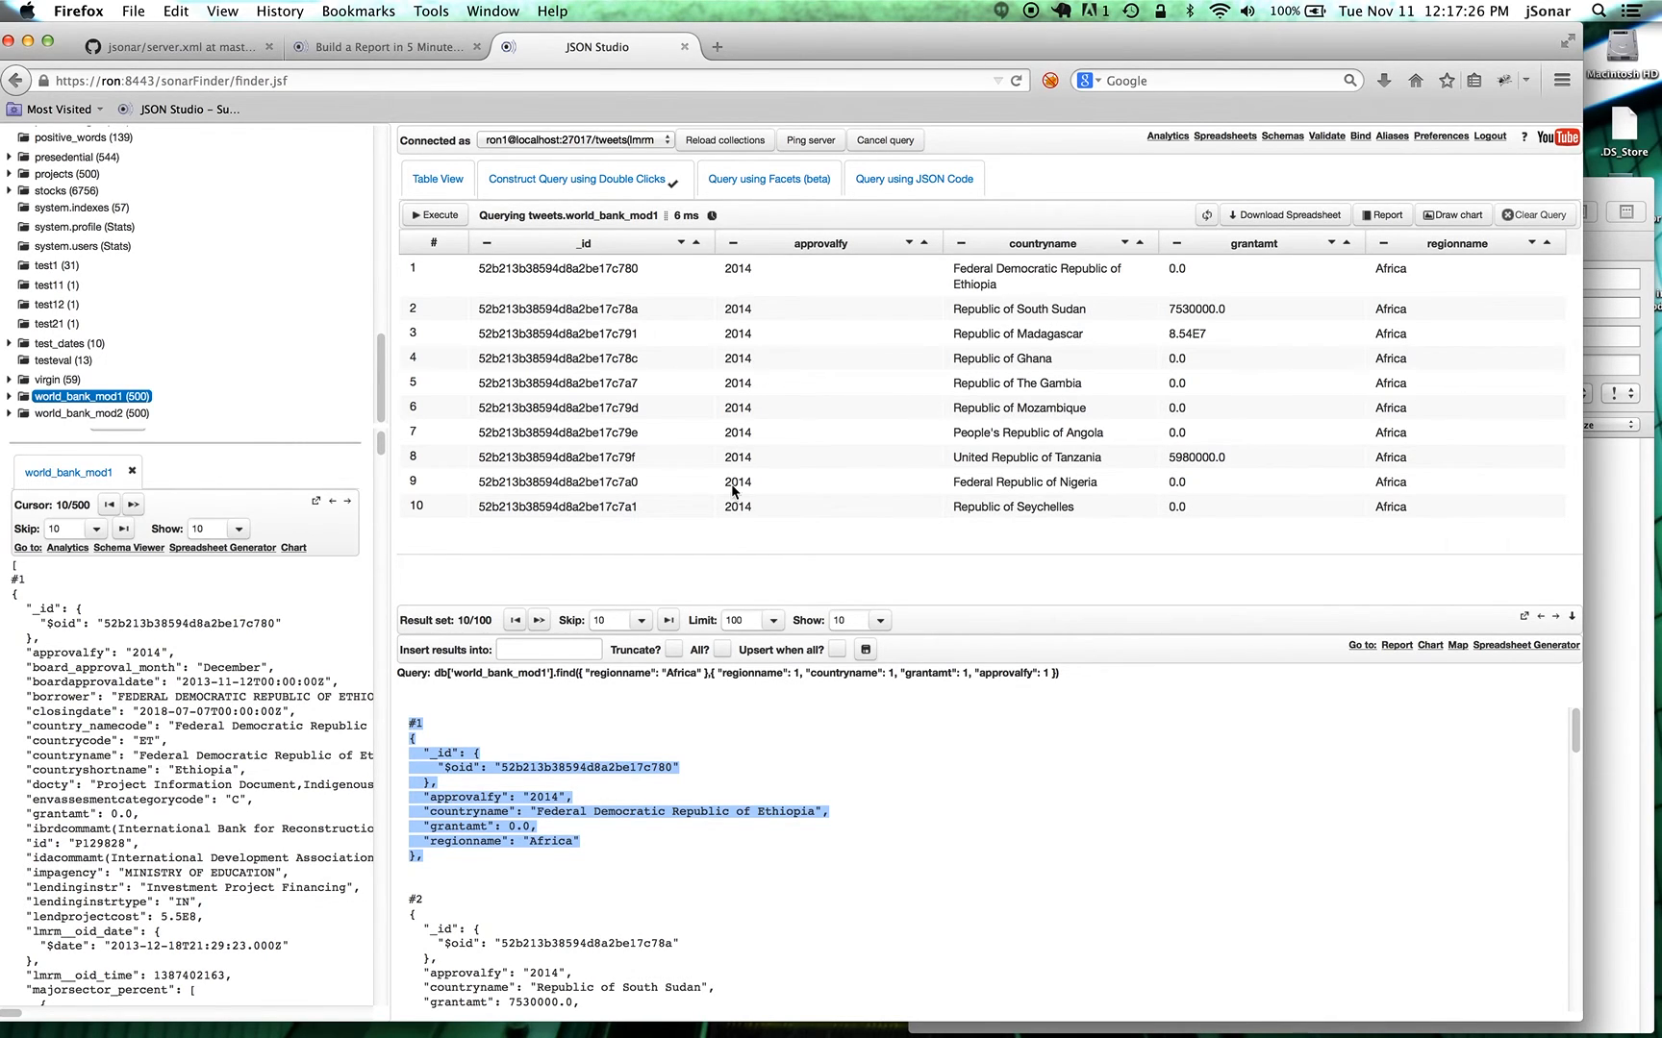
{"action": "mouse_move", "coordinate": [1033, 331]}
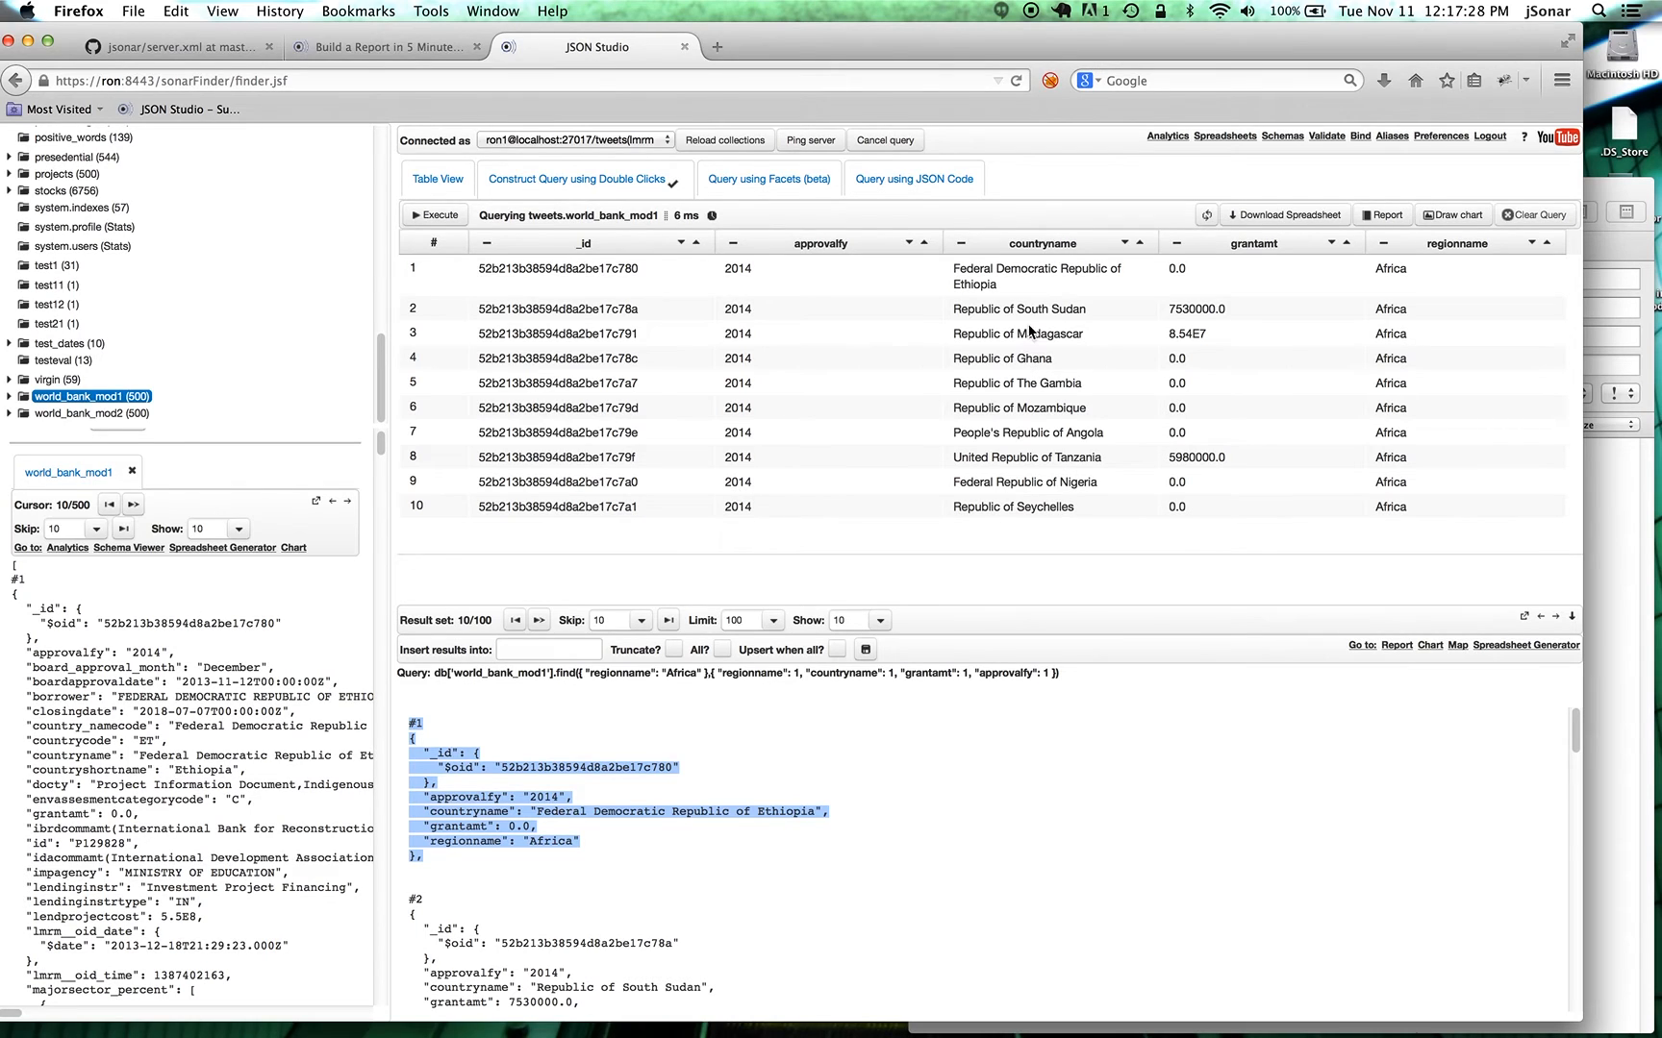
{"action": "mouse_move", "coordinate": [1391, 321]}
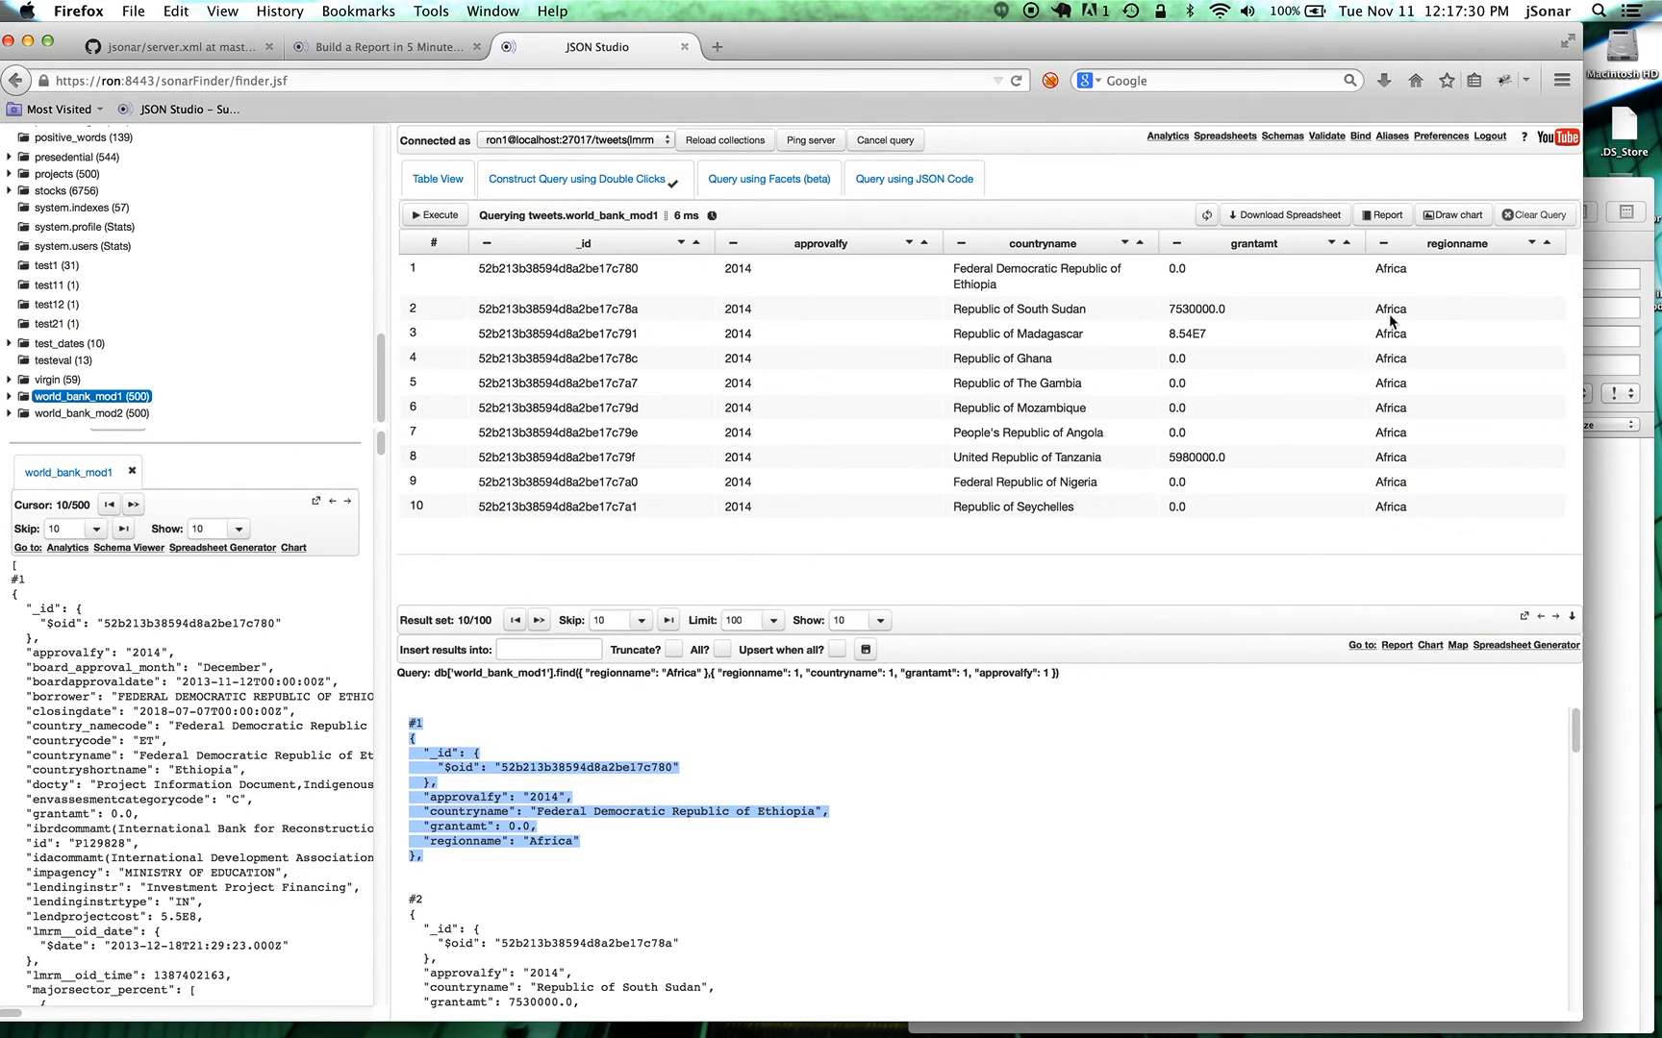
{"action": "mouse_move", "coordinate": [1240, 456]}
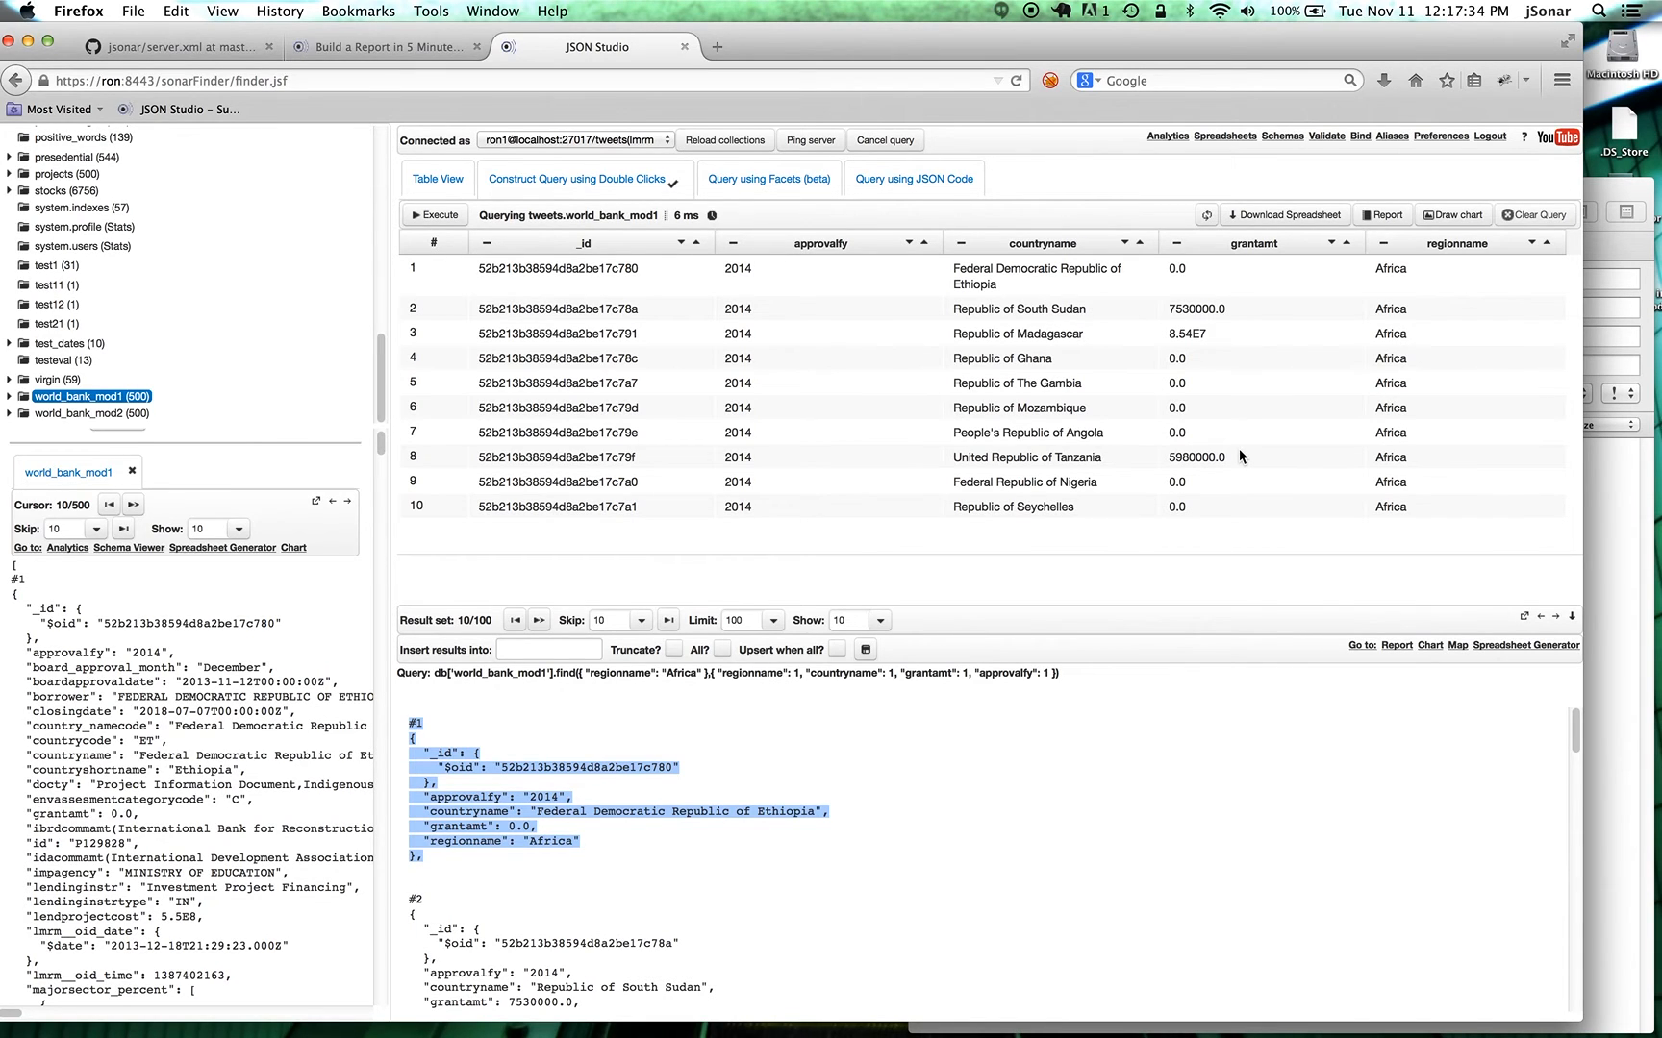
{"action": "mouse_move", "coordinate": [1360, 344]}
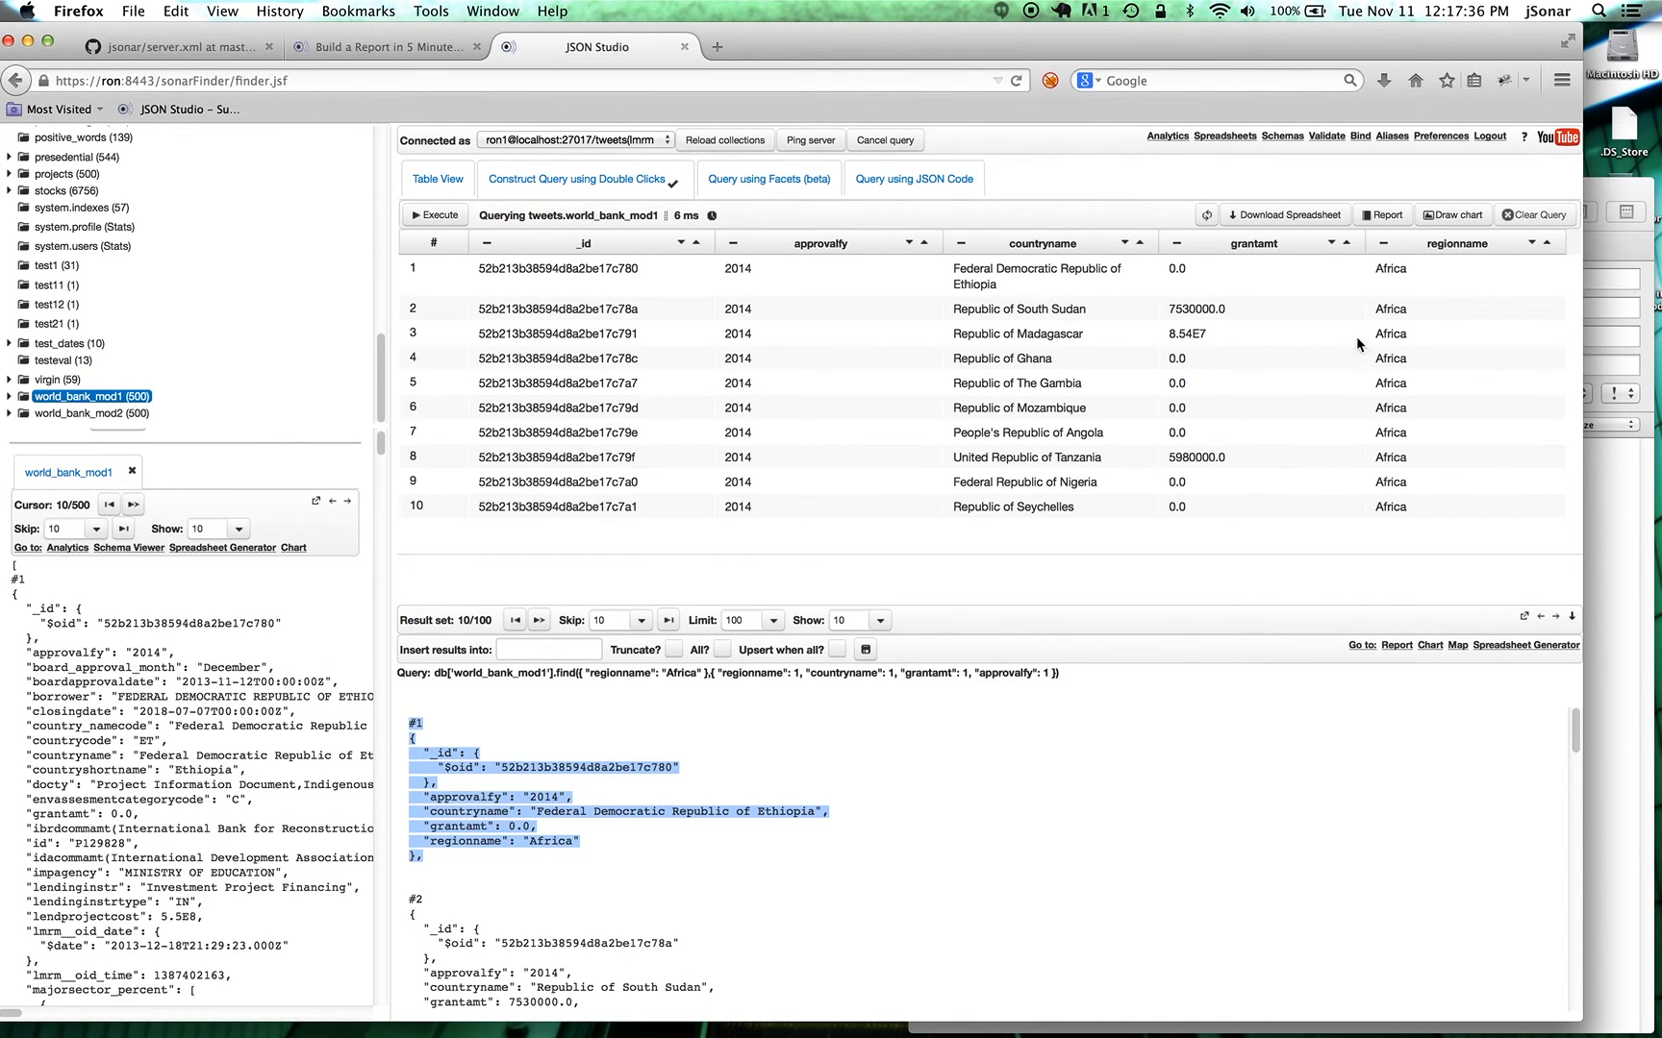
{"action": "mouse_move", "coordinate": [1383, 216]}
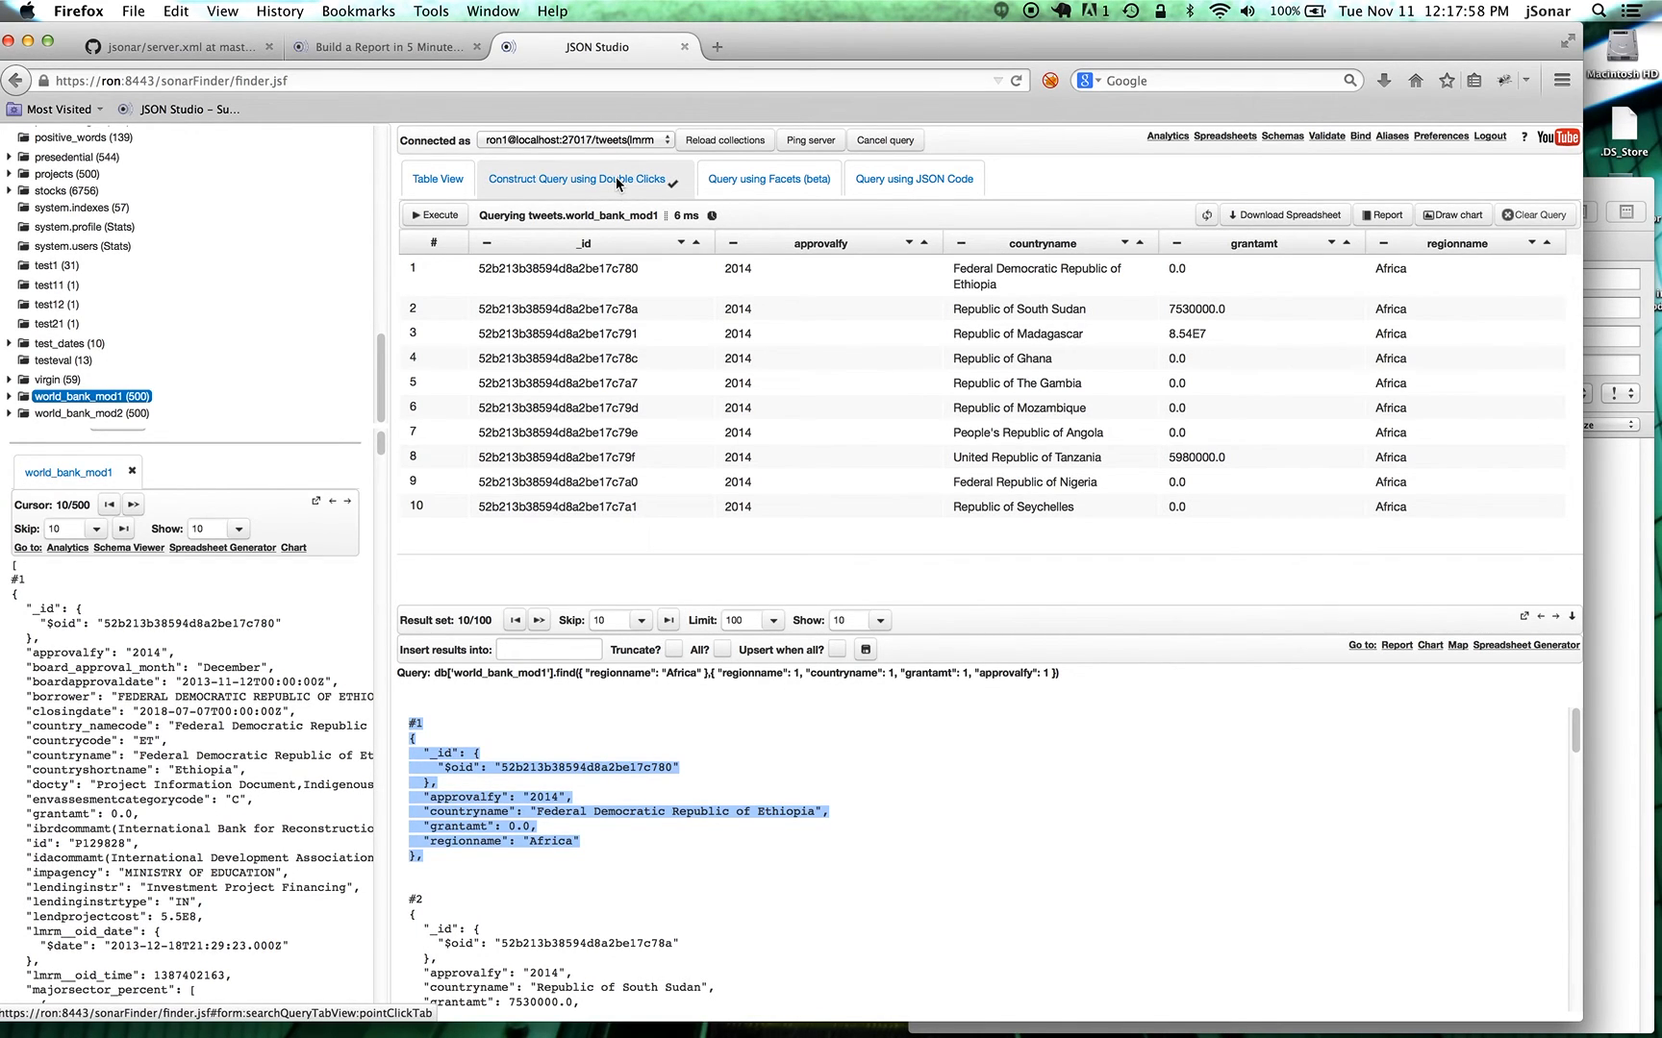
Replace the regionname filter value Africa with the $$region variable in the Where box.
{"action": "left_click", "coordinate": [577, 179]}
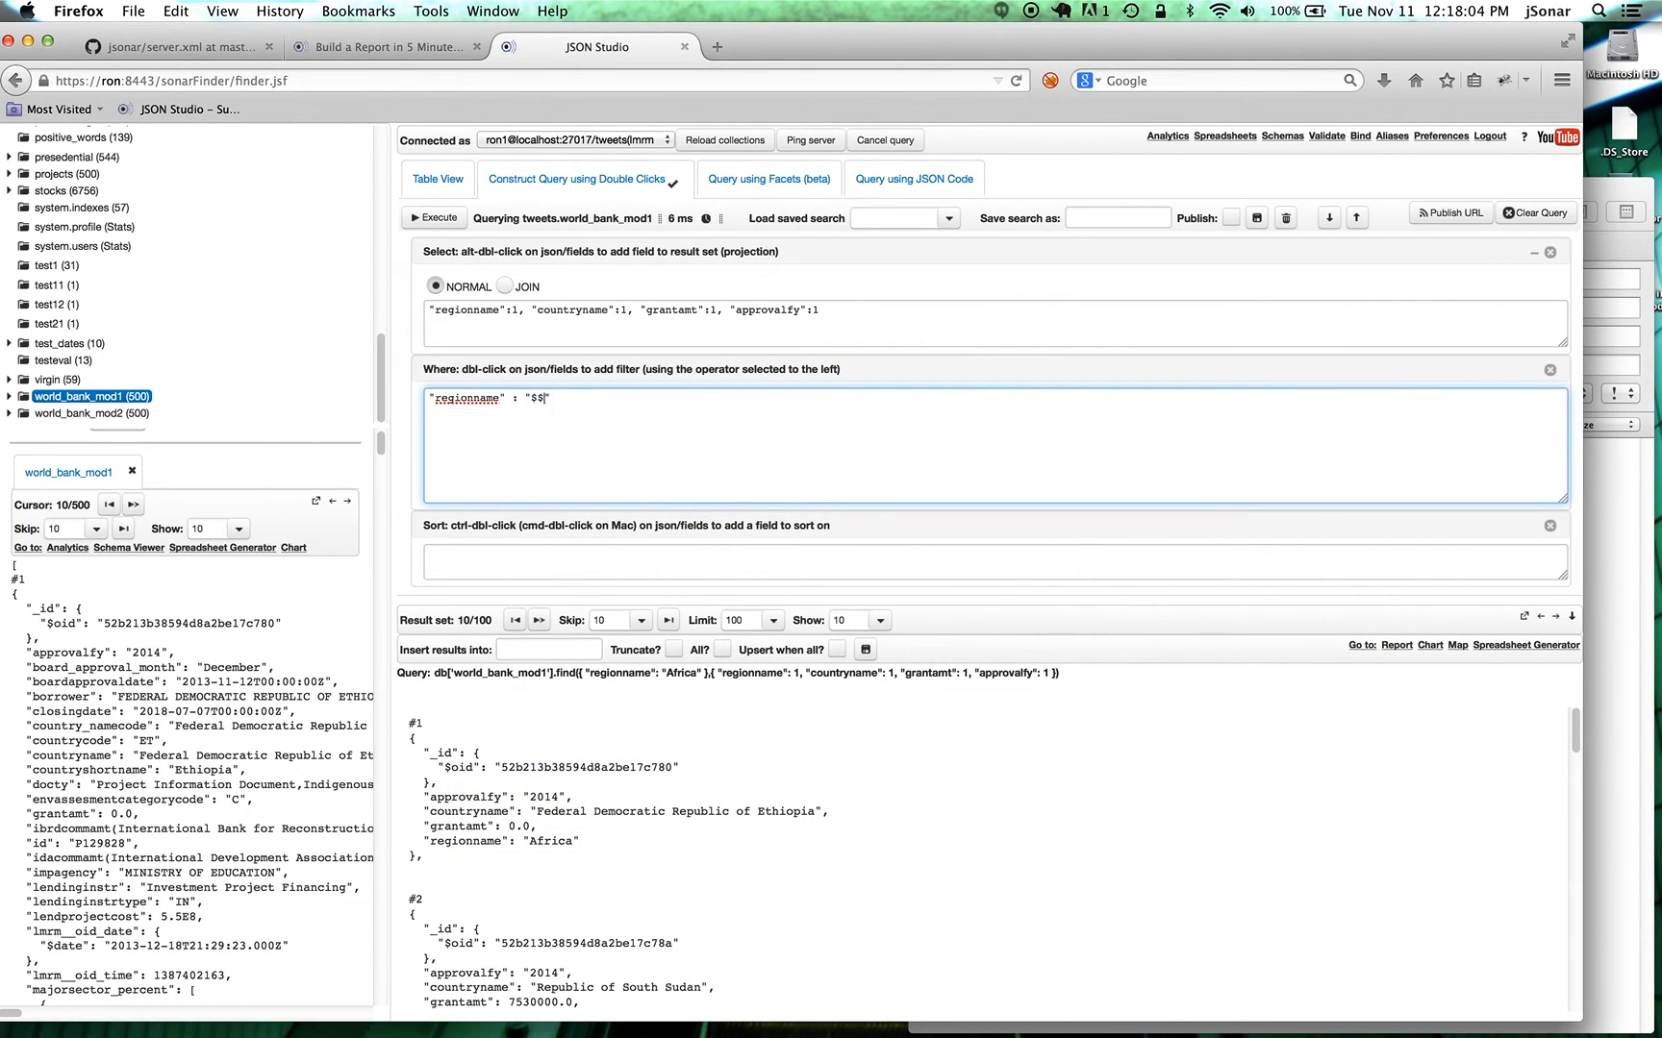
{"action": "type", "text": "region"}
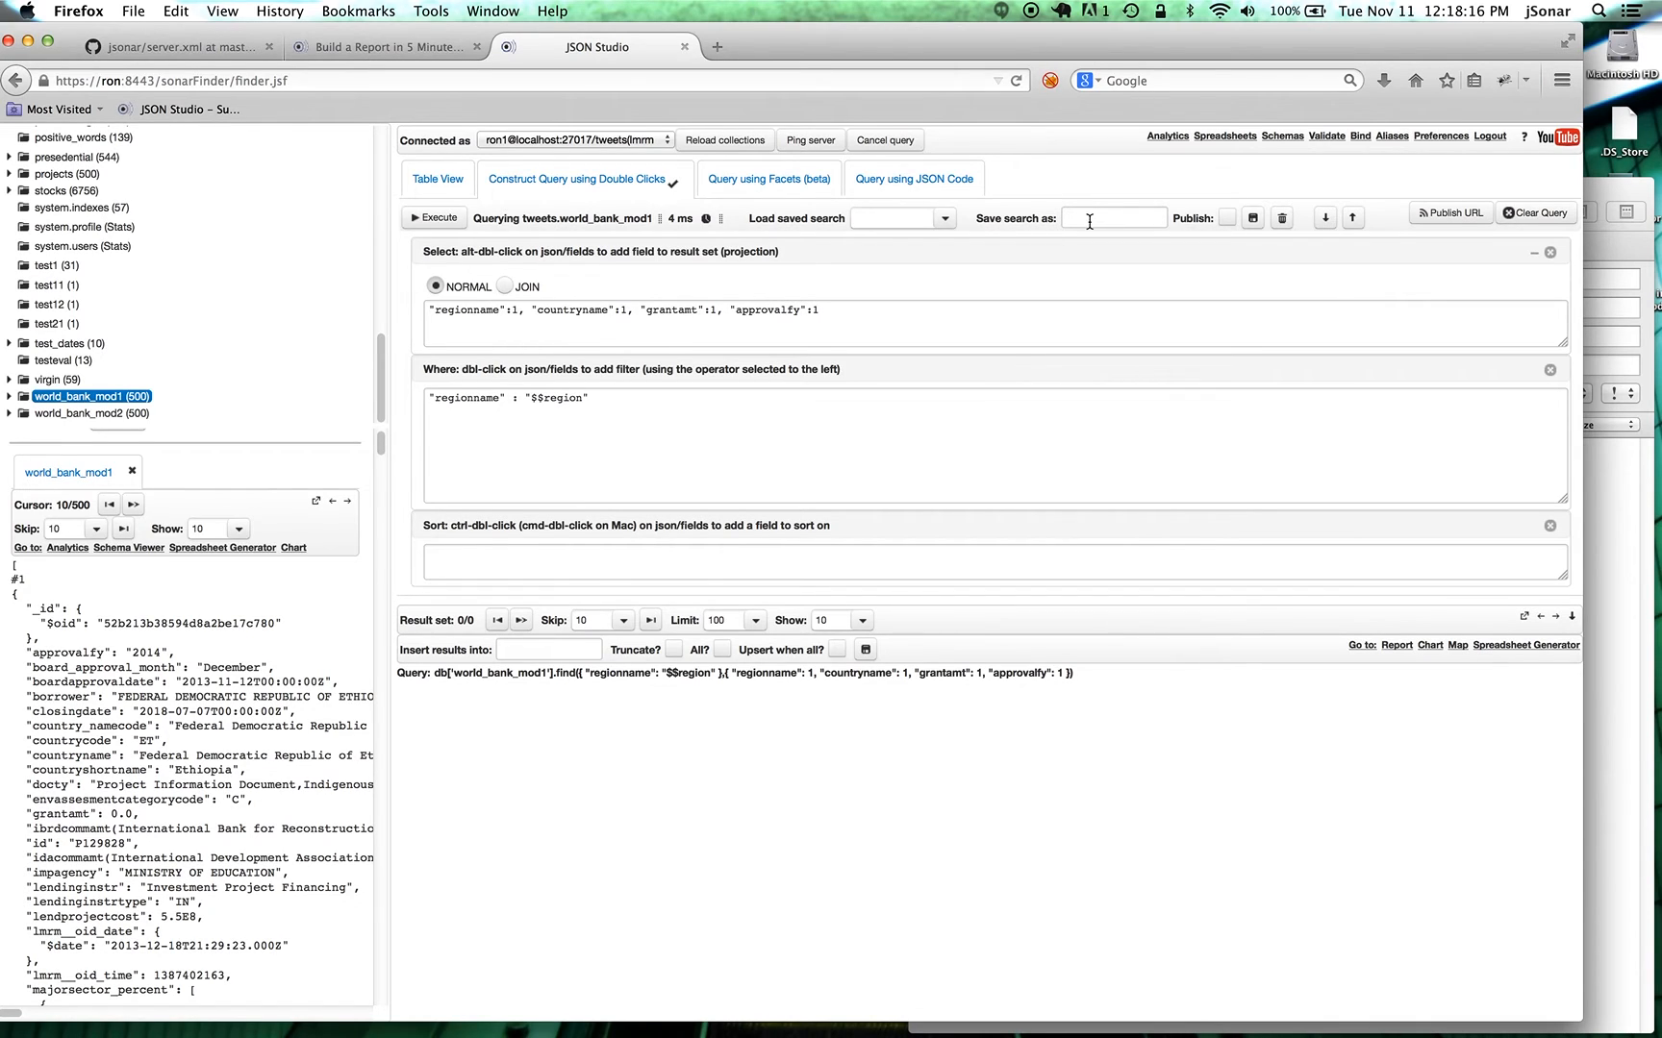
{"action": "left_click", "coordinate": [1113, 217]}
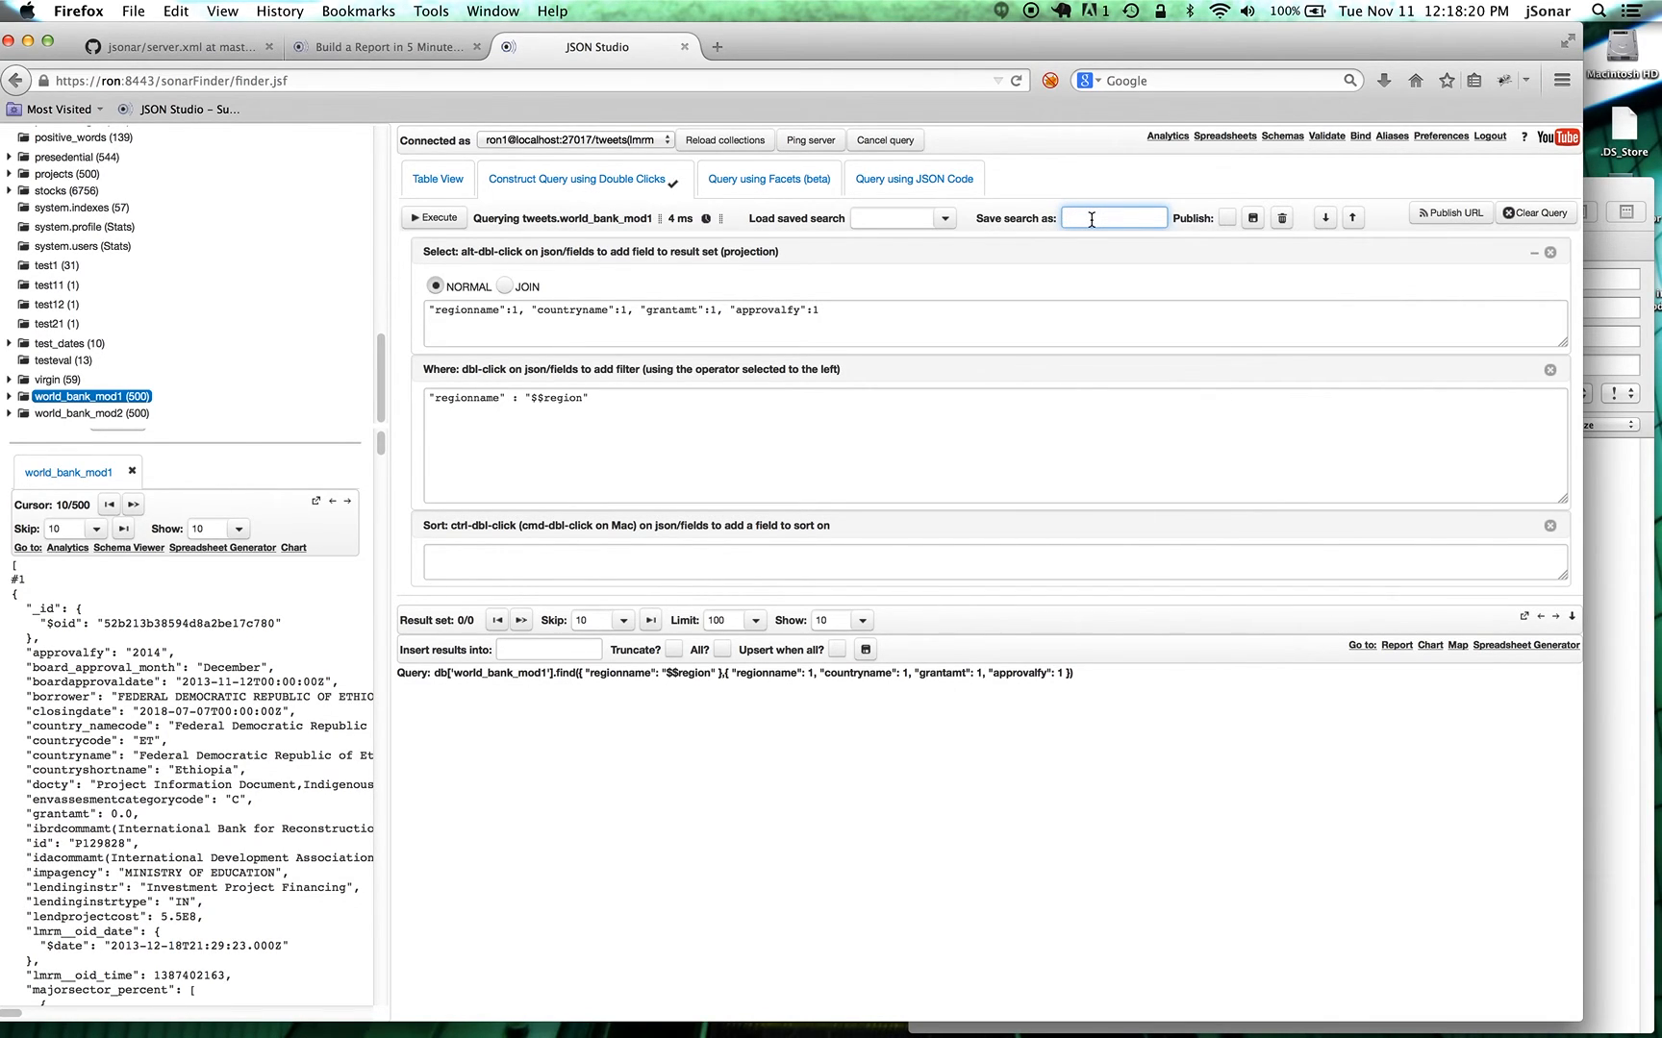
Save the parameterized query under the name reg1.
{"action": "type", "text": "reg1"}
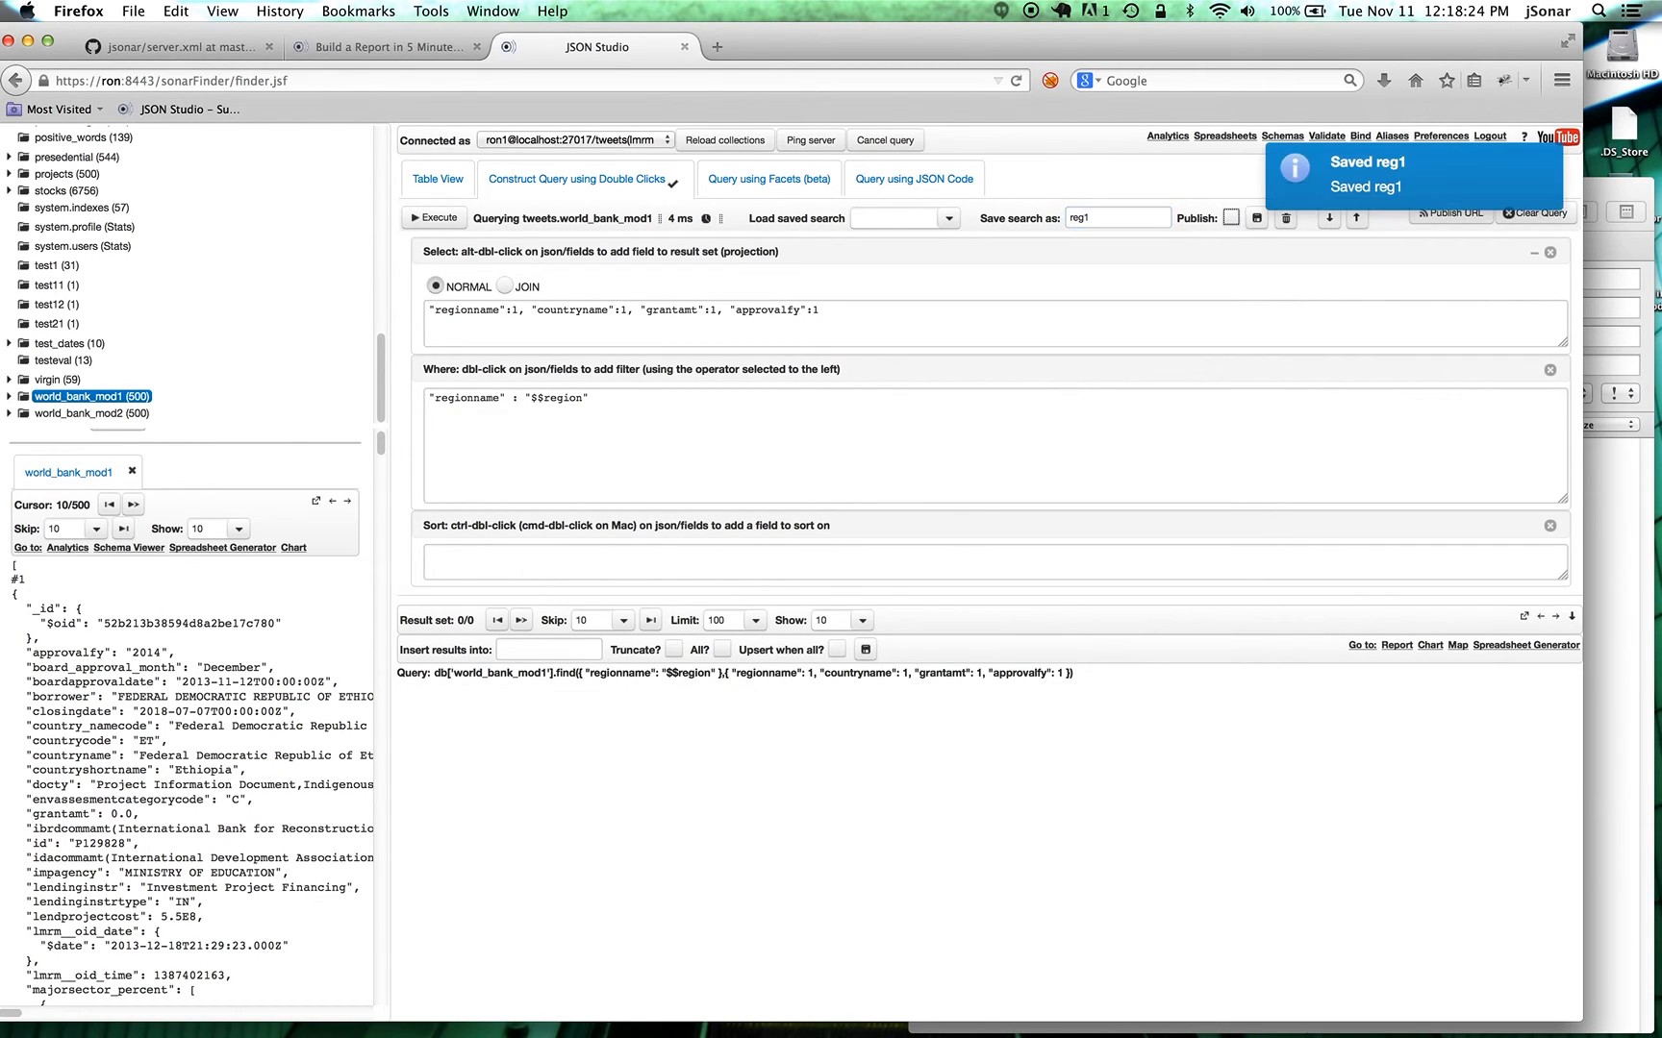
{"action": "mouse_move", "coordinate": [1228, 218]}
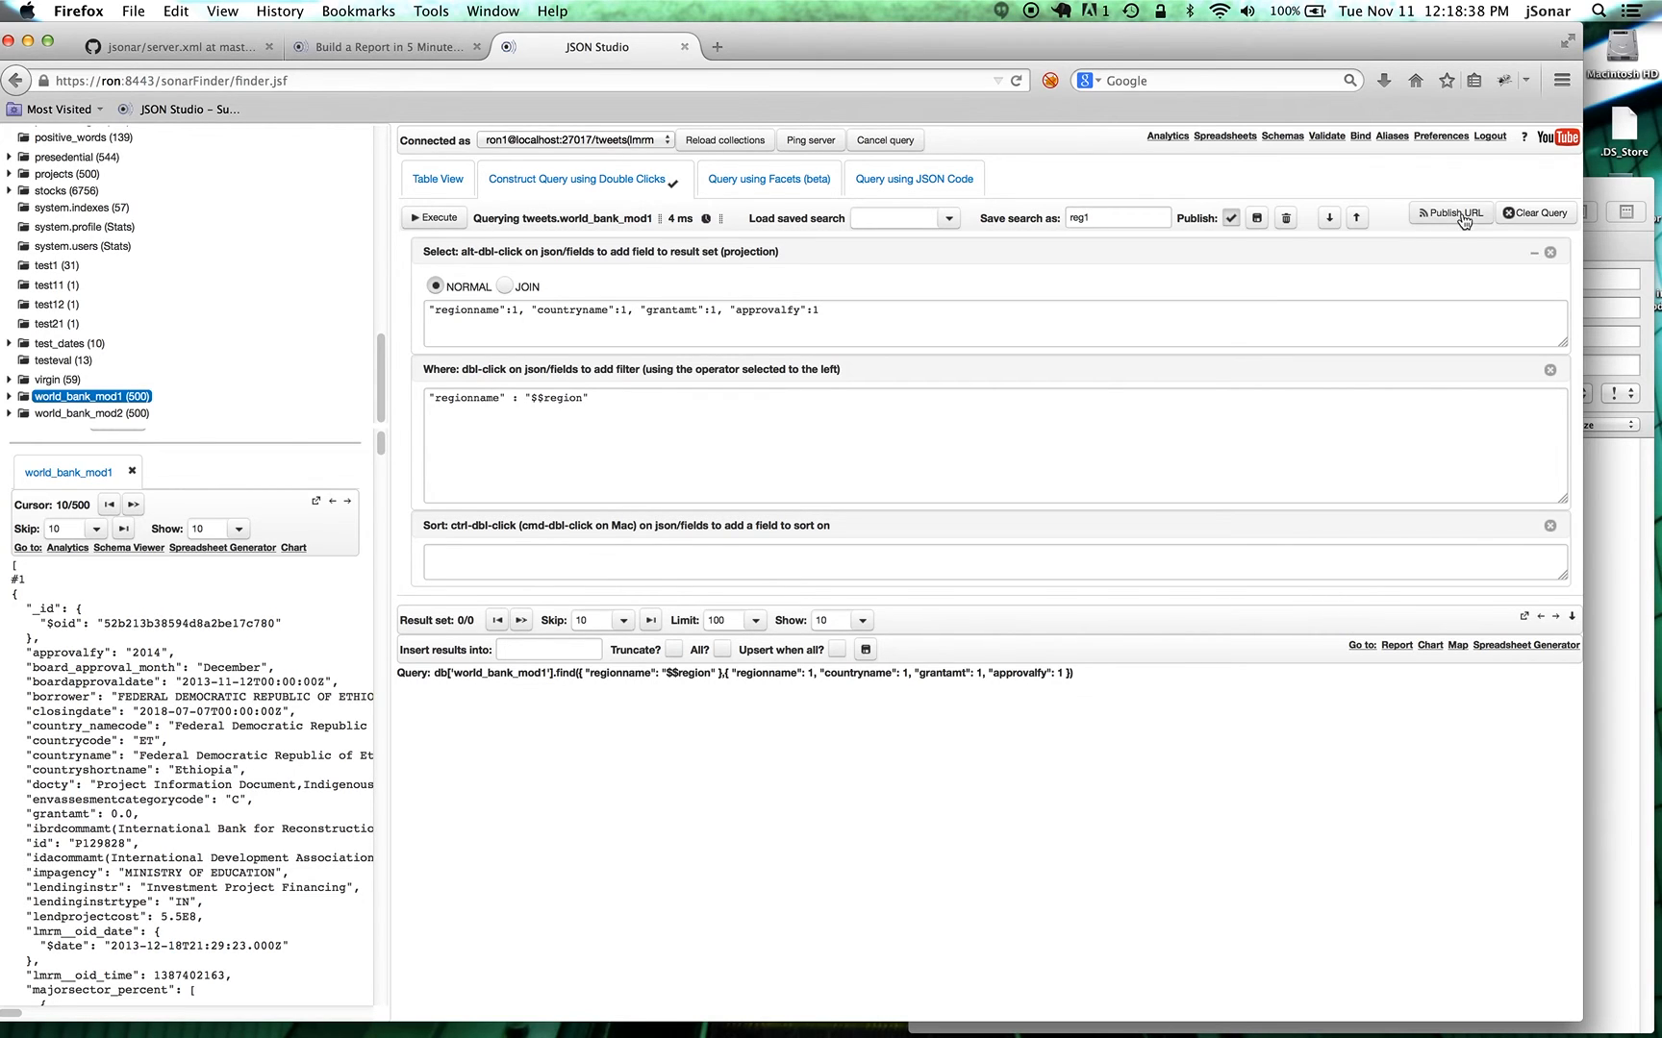
Fill the Publish URL form for reg1: password, REPORT output, no result limit, region bind value *Afr.
{"action": "left_click", "coordinate": [1450, 212]}
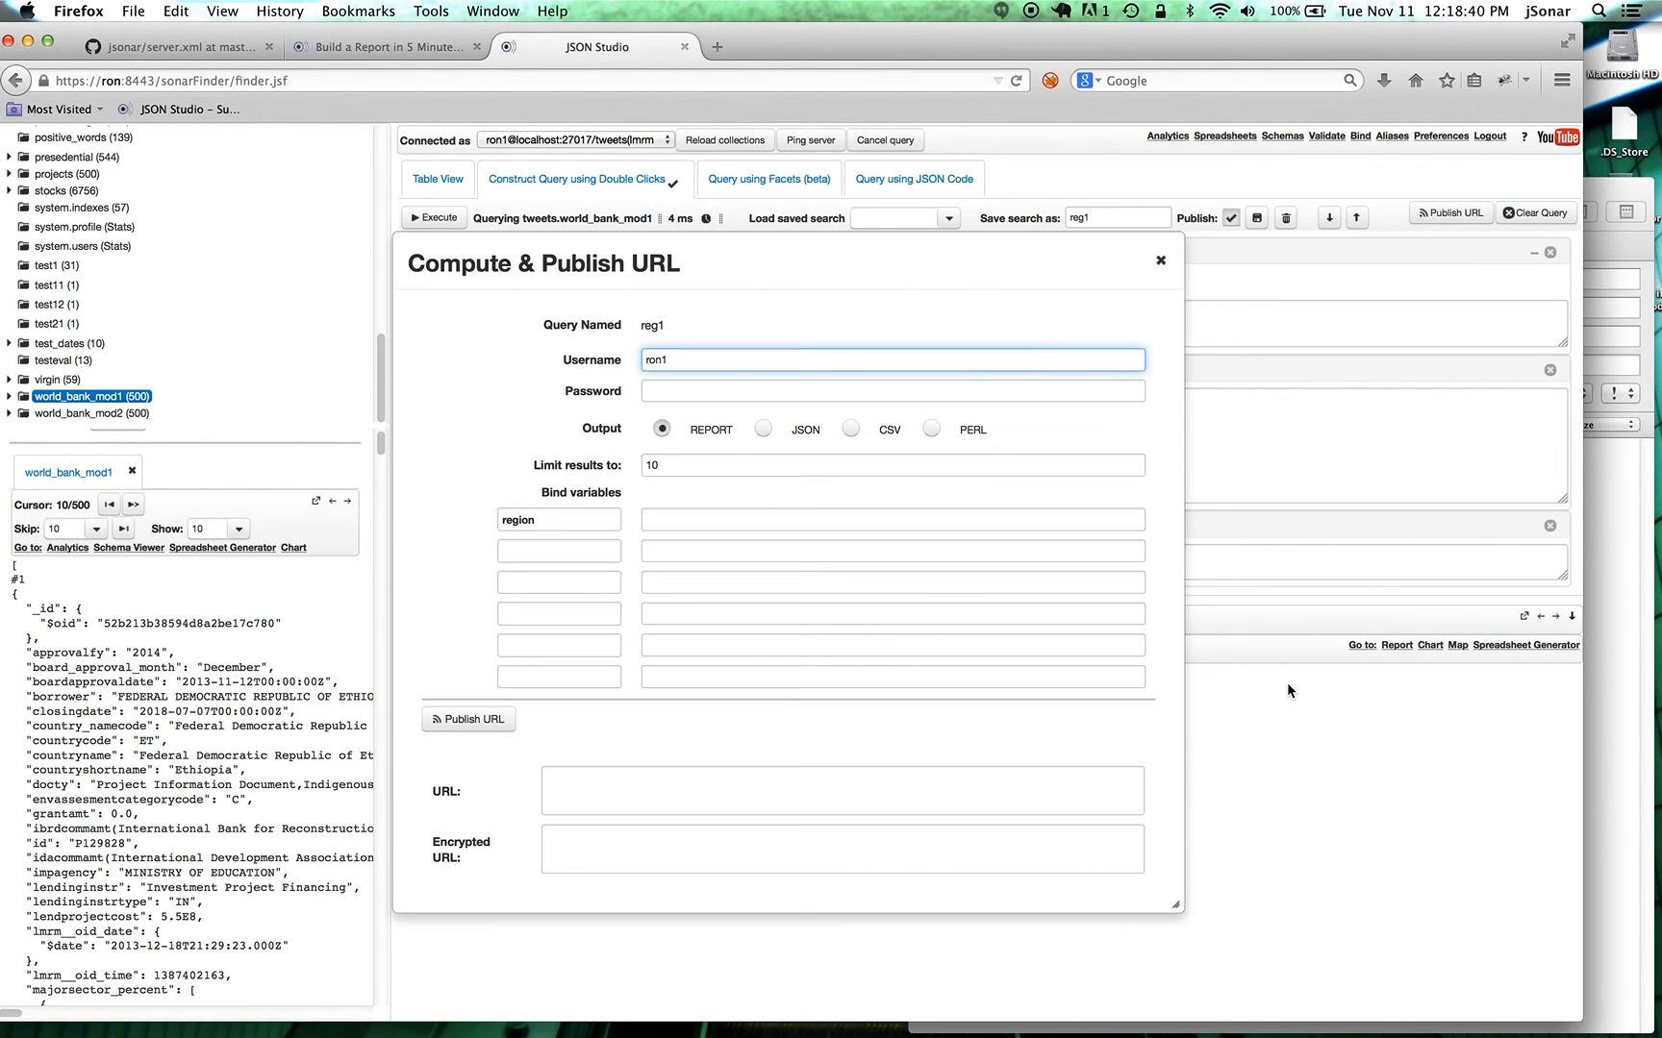
{"action": "mouse_move", "coordinate": [1115, 496]}
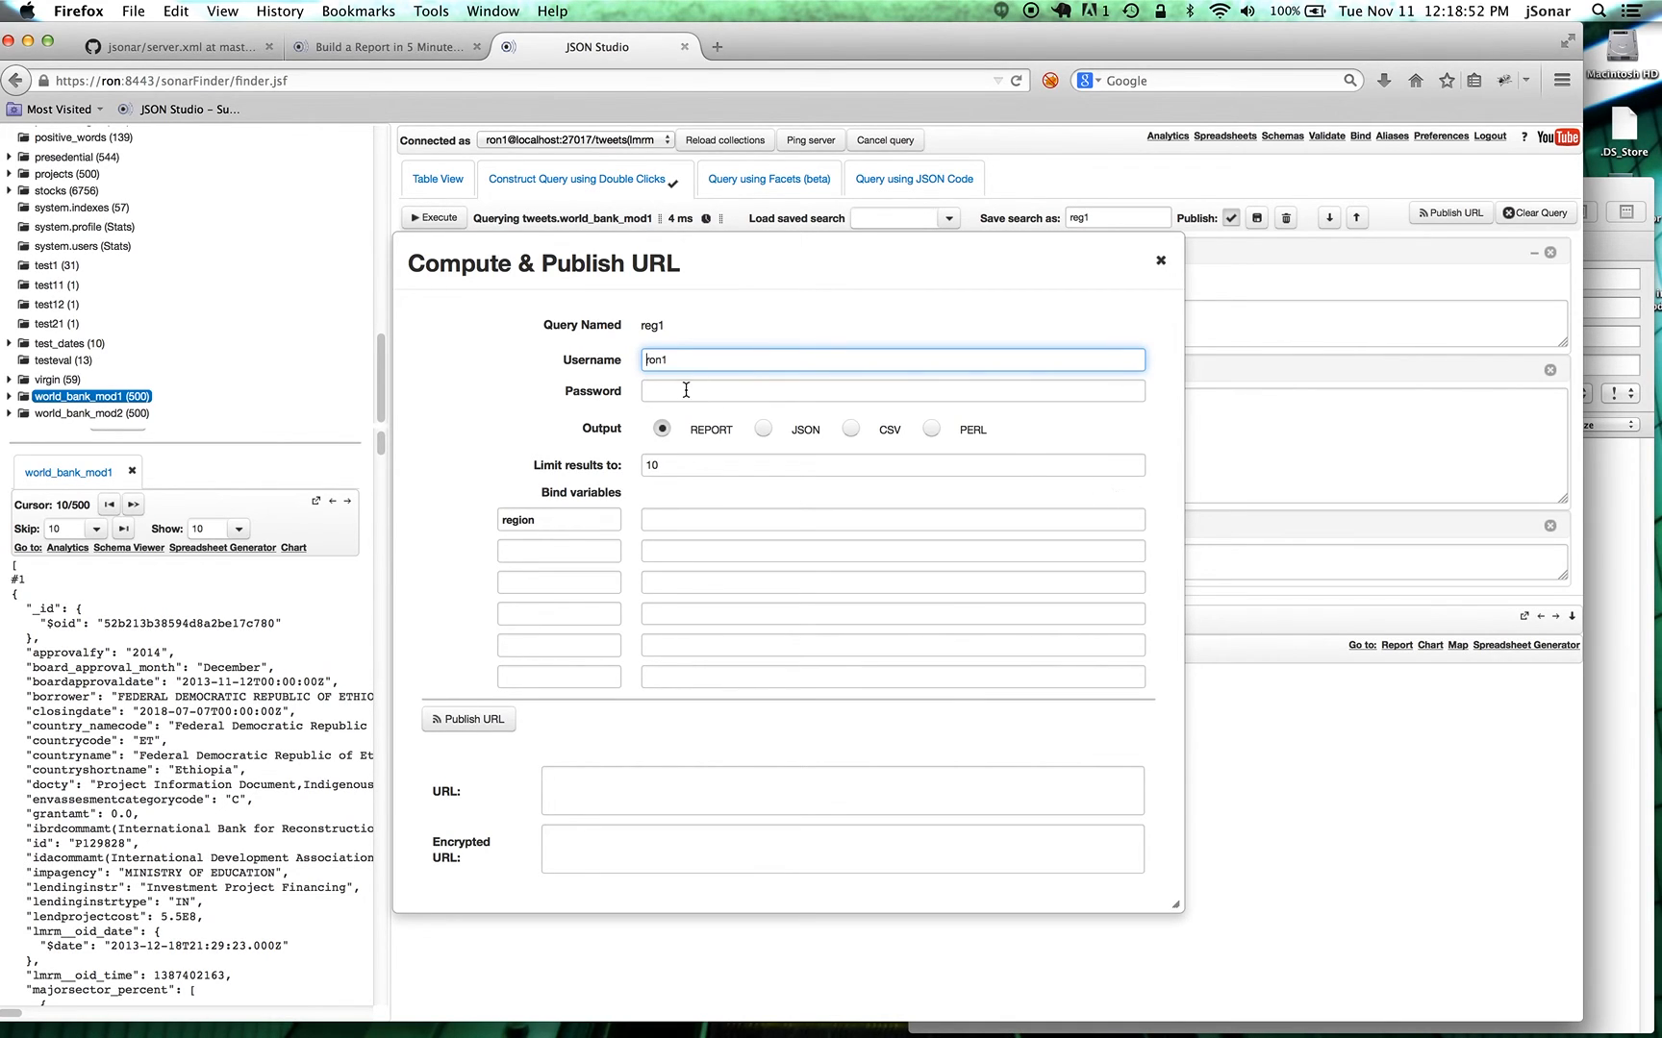
{"action": "type", "text": "••••"}
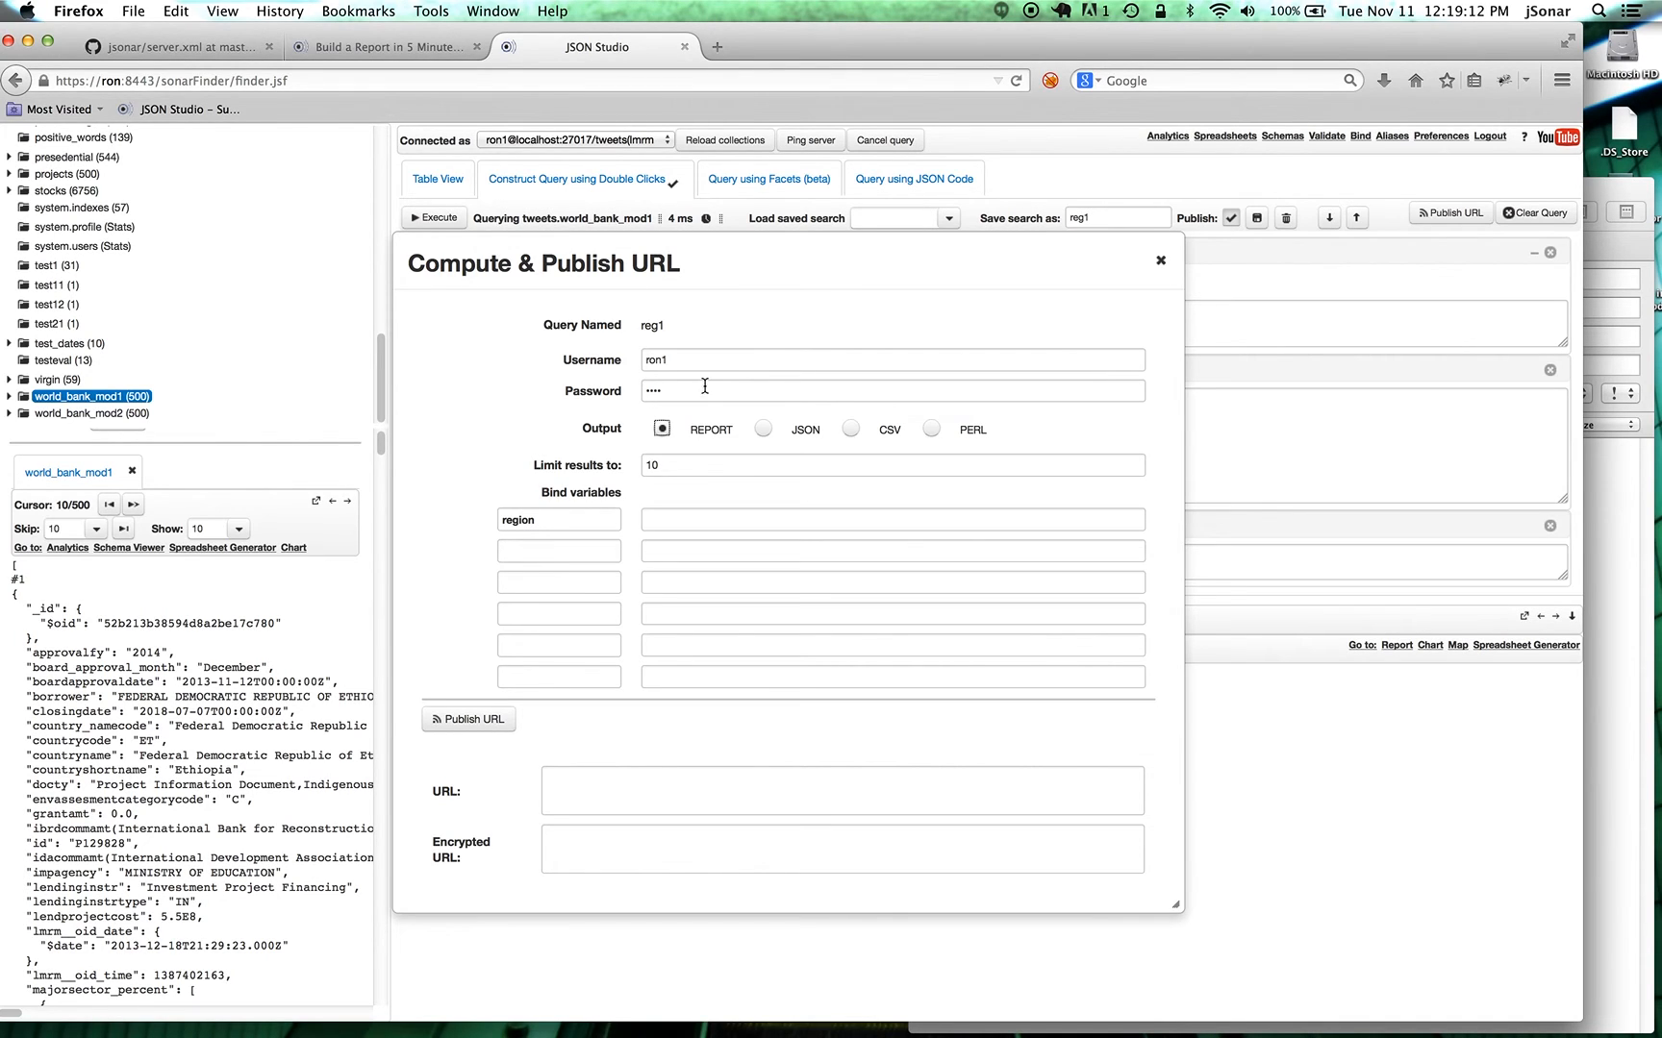
{"action": "mouse_move", "coordinate": [633, 442]}
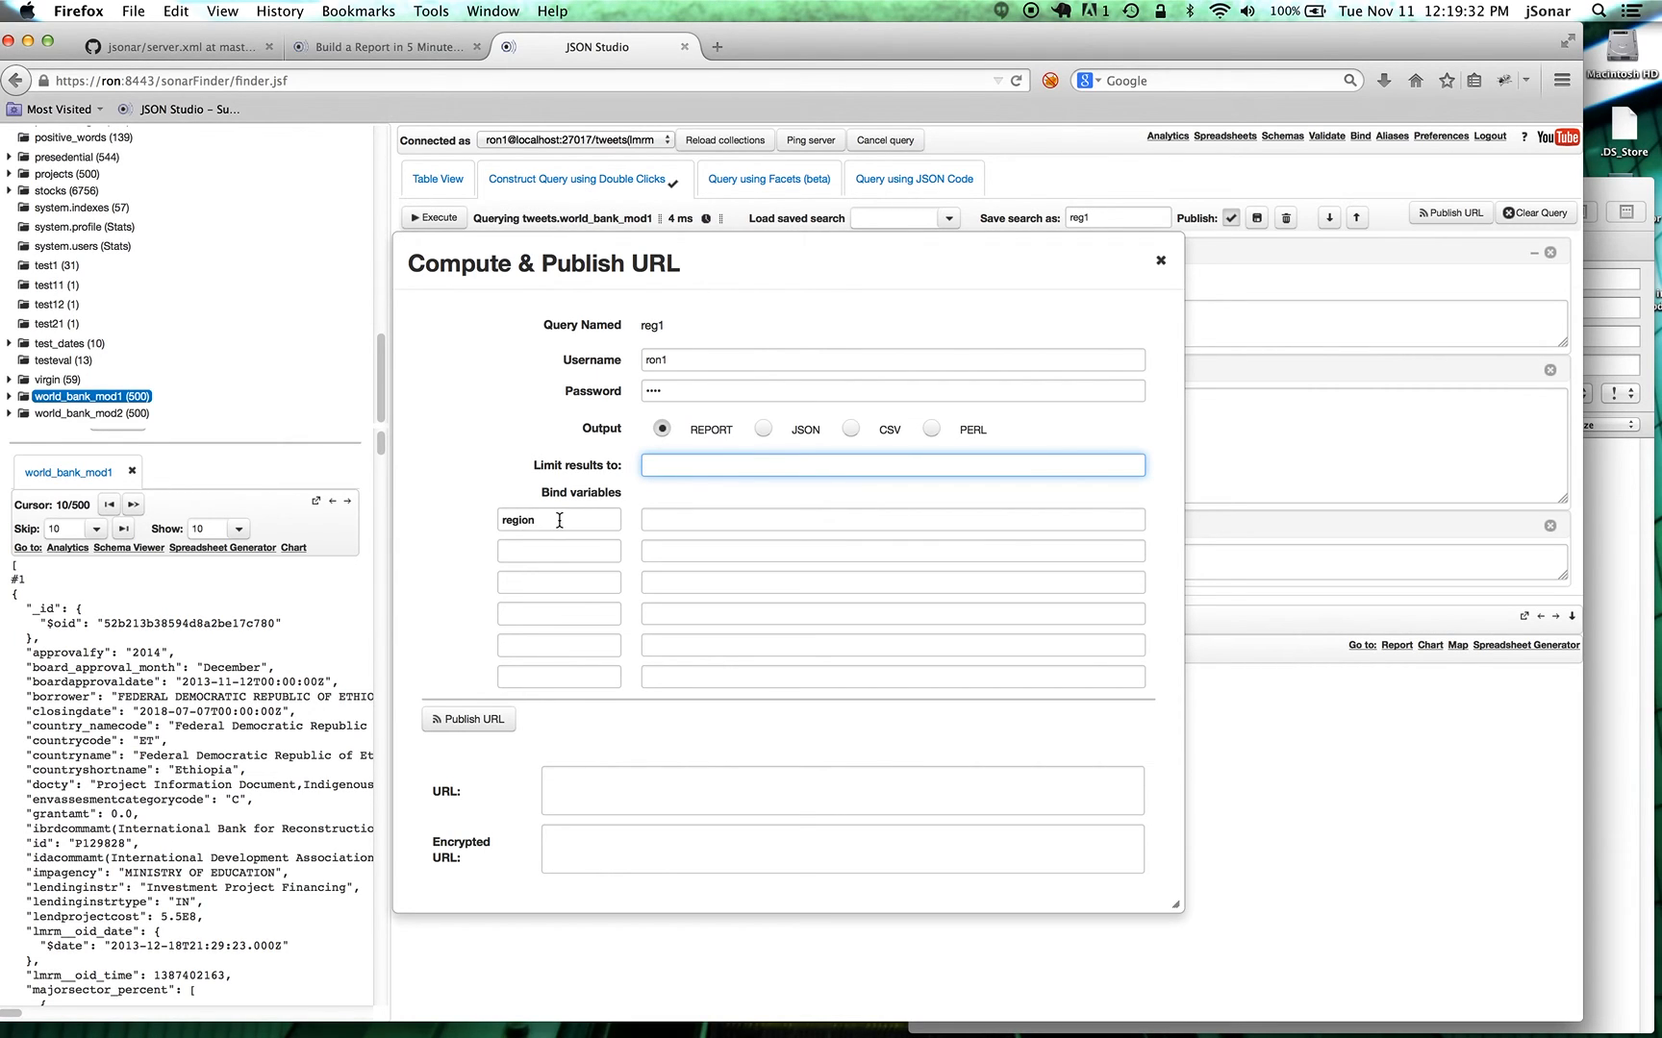
{"action": "left_click", "coordinate": [890, 464]}
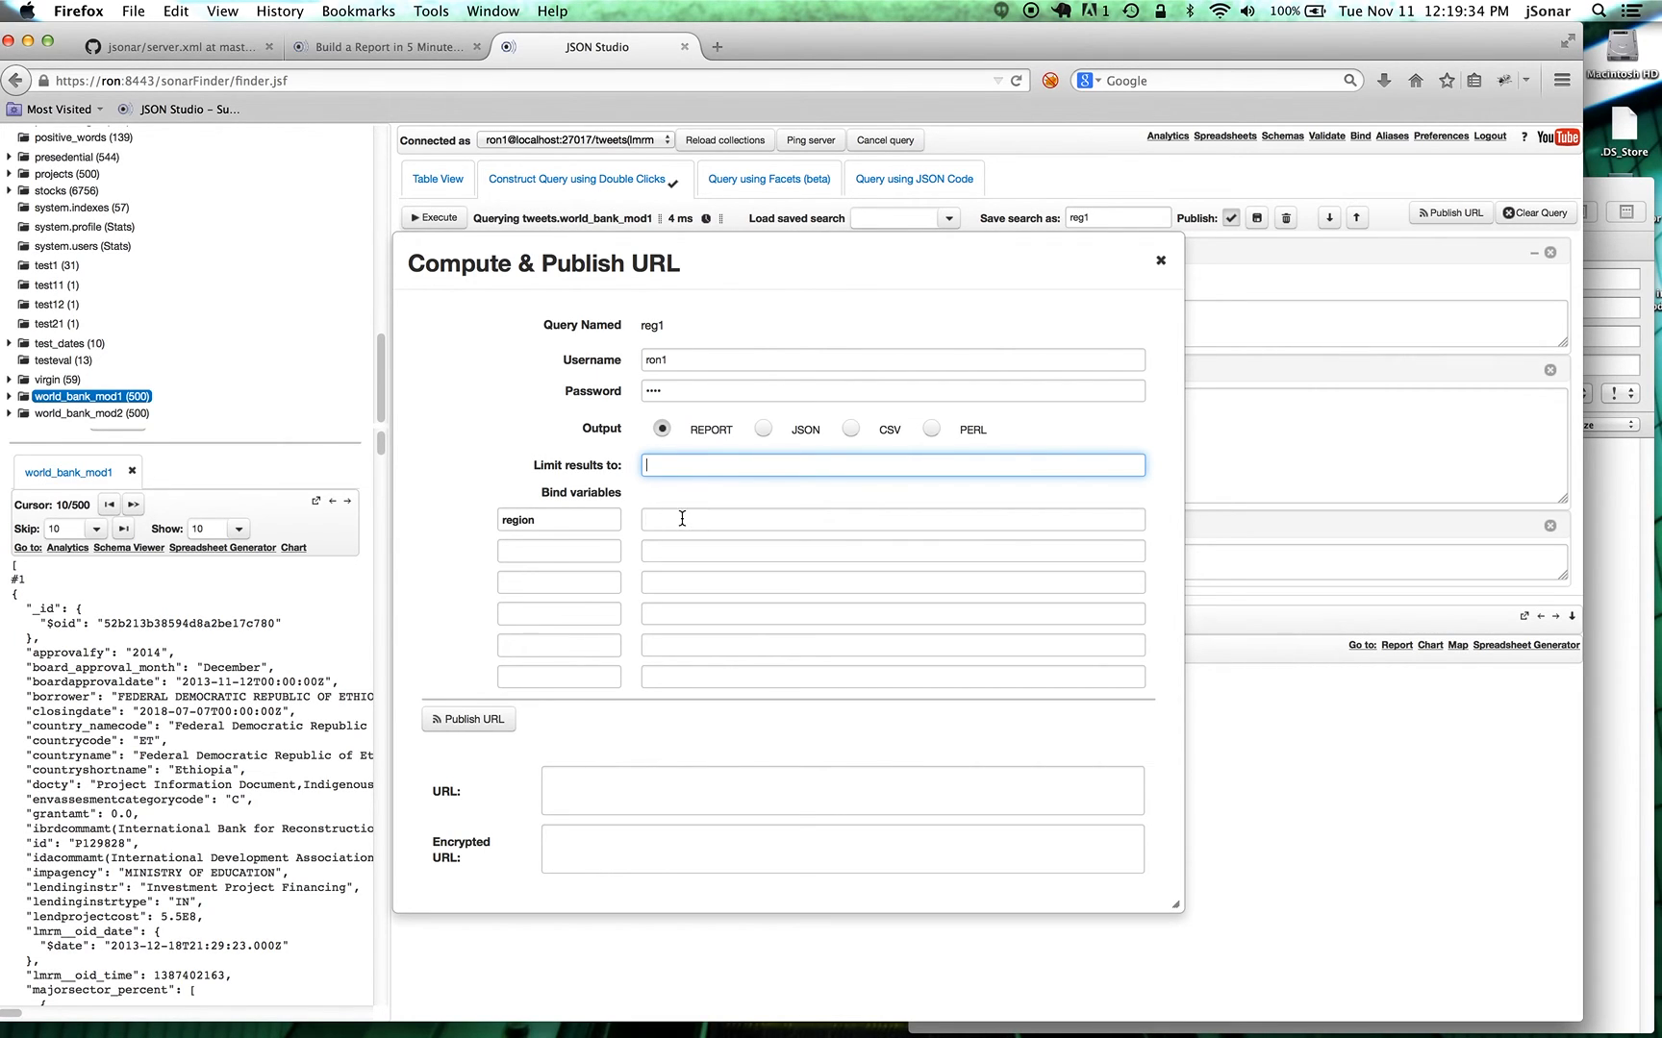
{"action": "type", "text": "*Afr"}
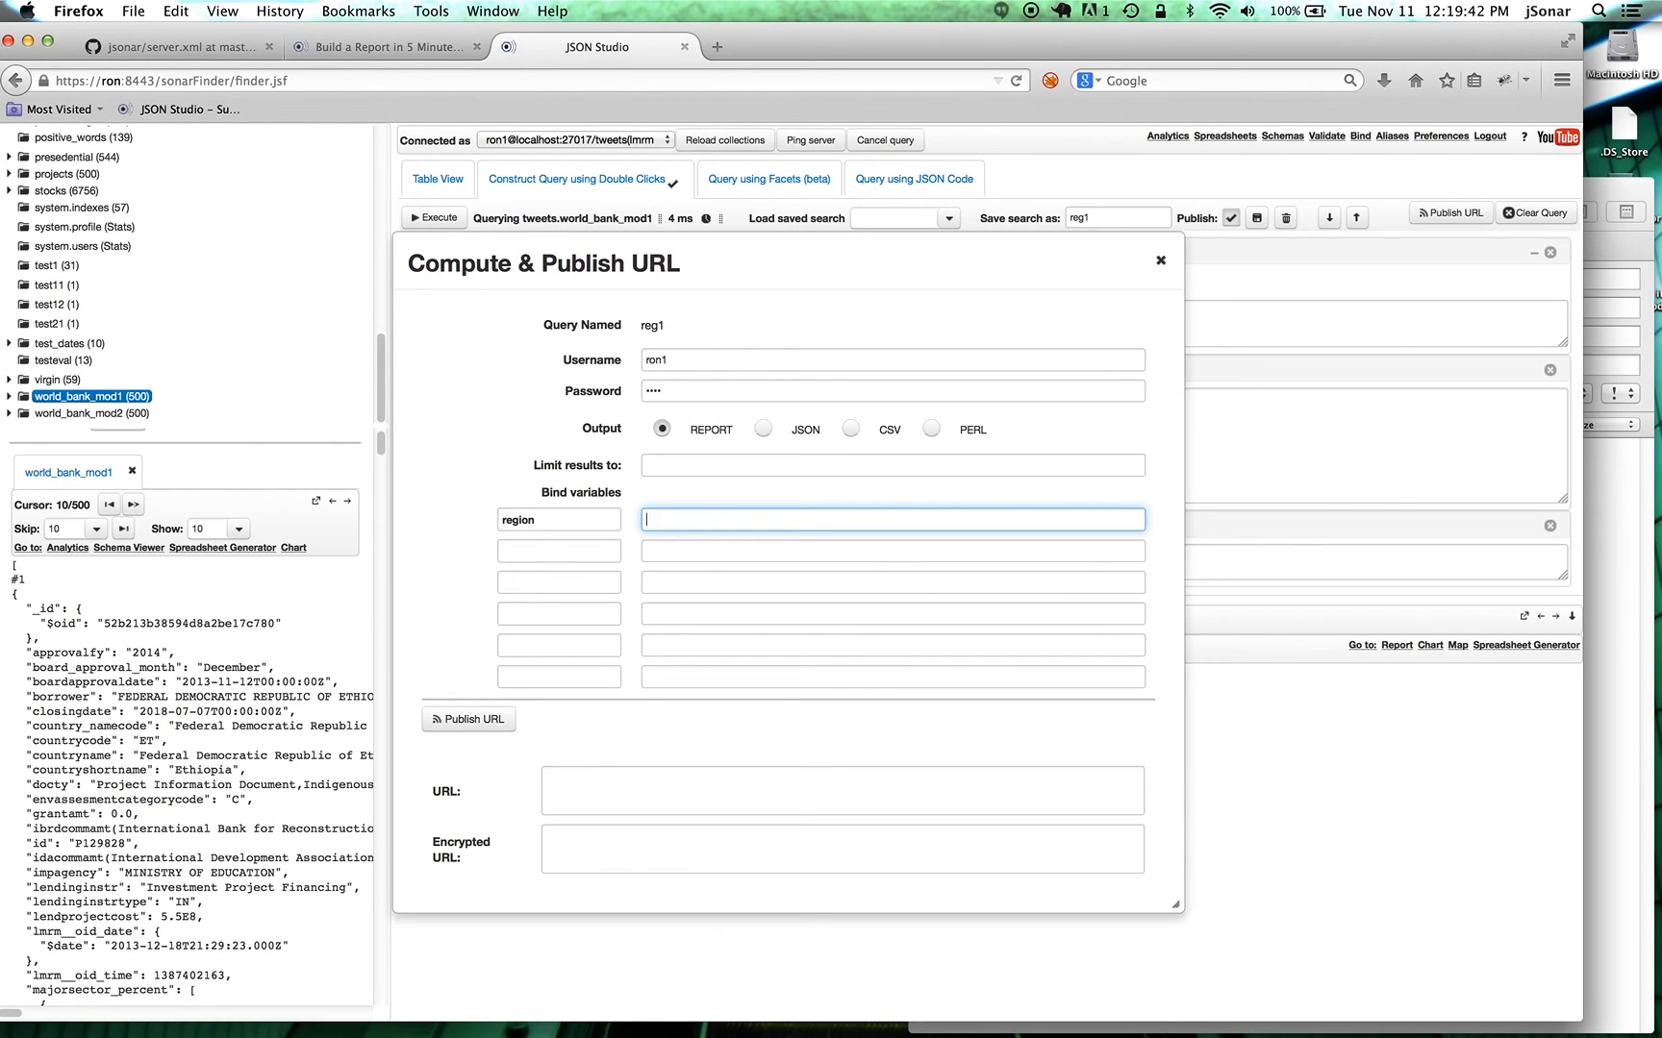
{"action": "mouse_move", "coordinate": [438, 444]}
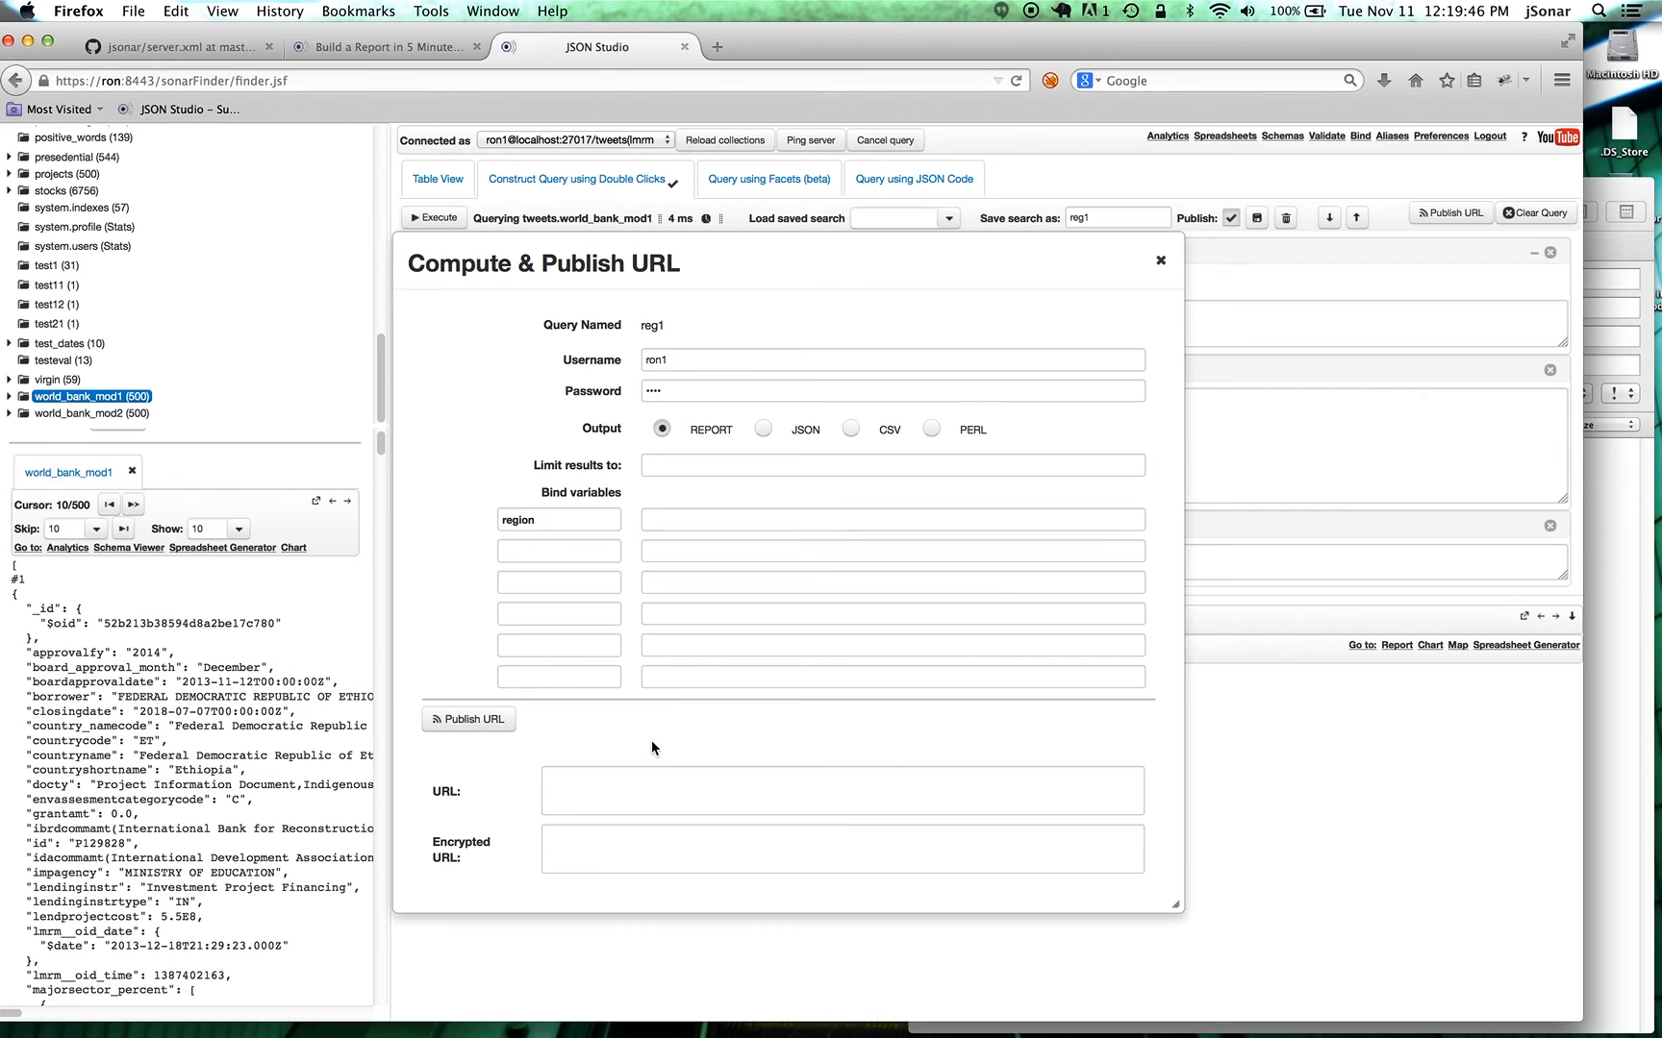
{"action": "mouse_move", "coordinate": [463, 746]}
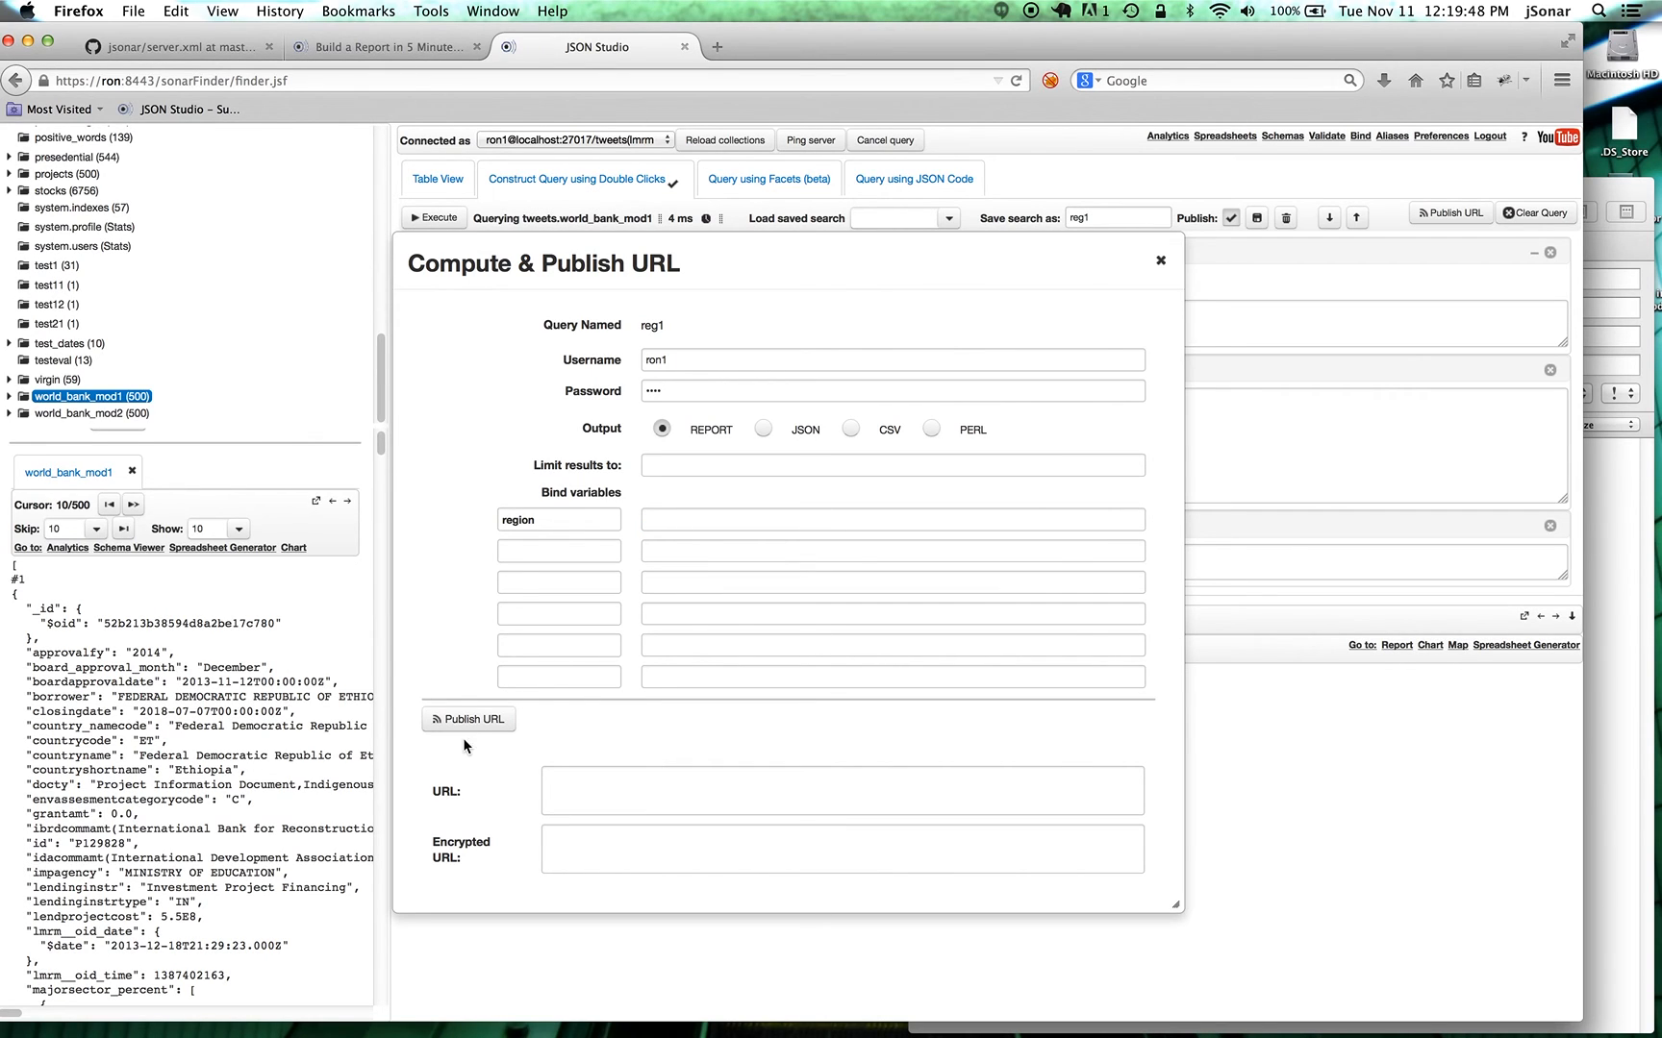
Generate reg1's report URLs and select the encrypted URL for copying.
{"action": "left_click", "coordinate": [467, 719]}
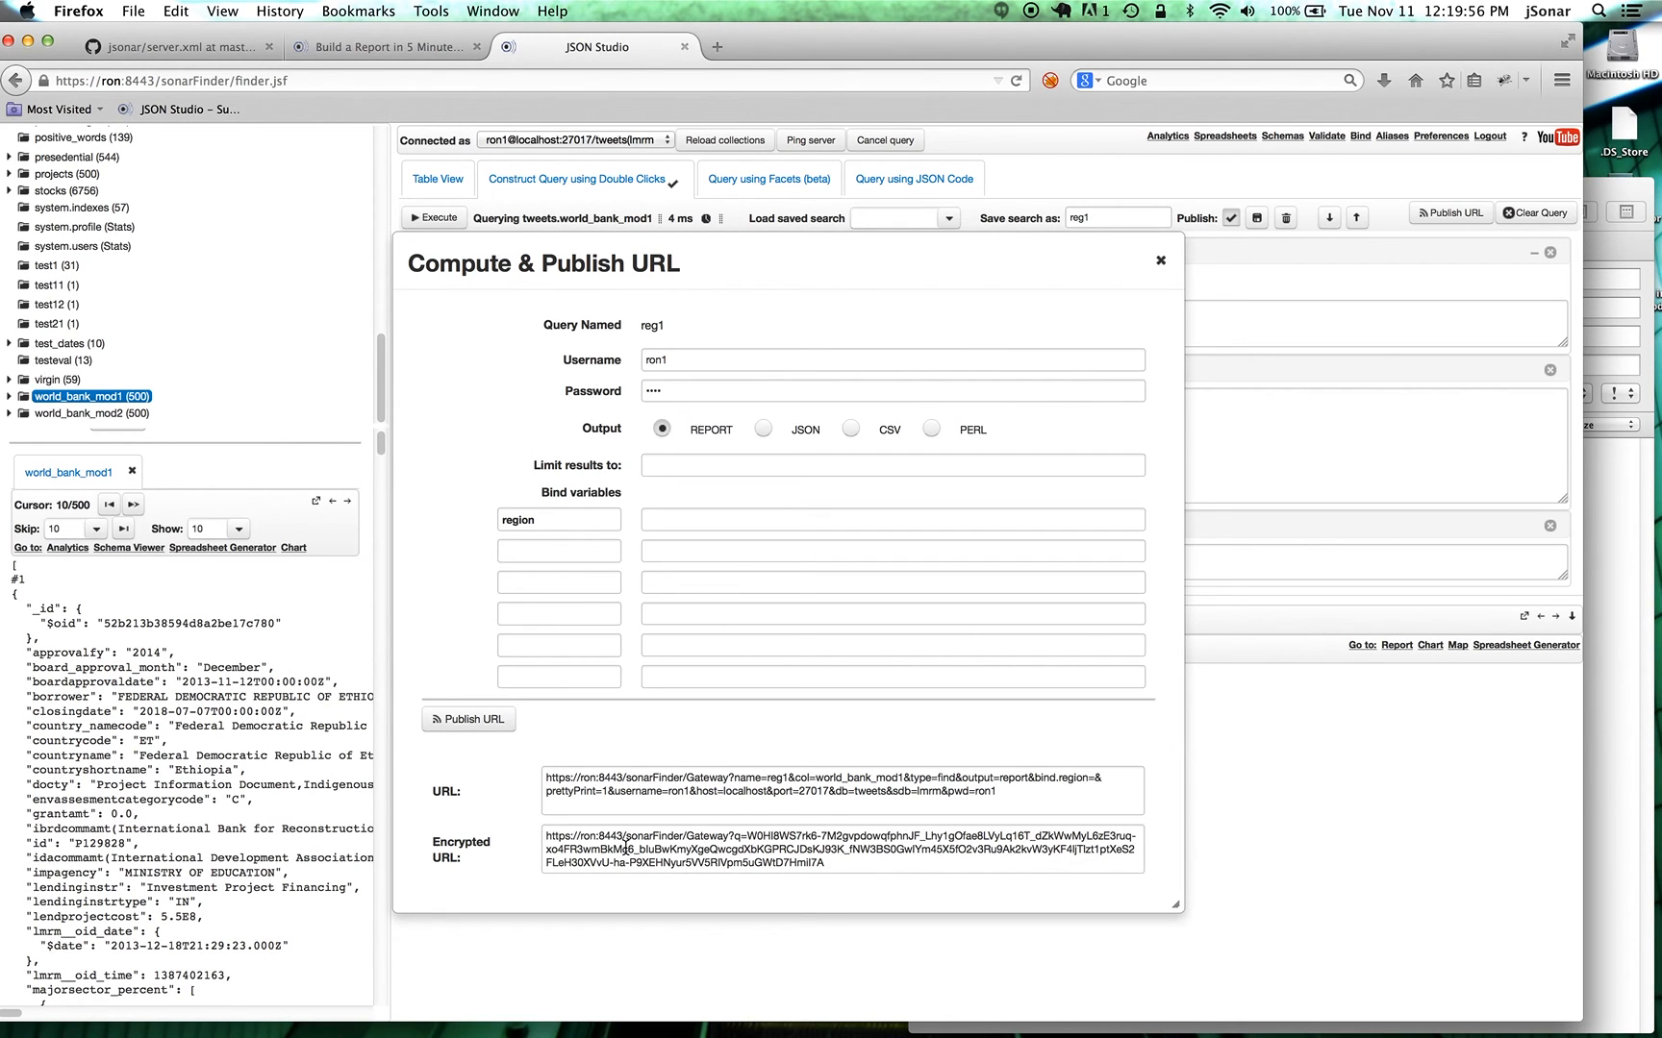
{"action": "left_click", "coordinate": [862, 848]}
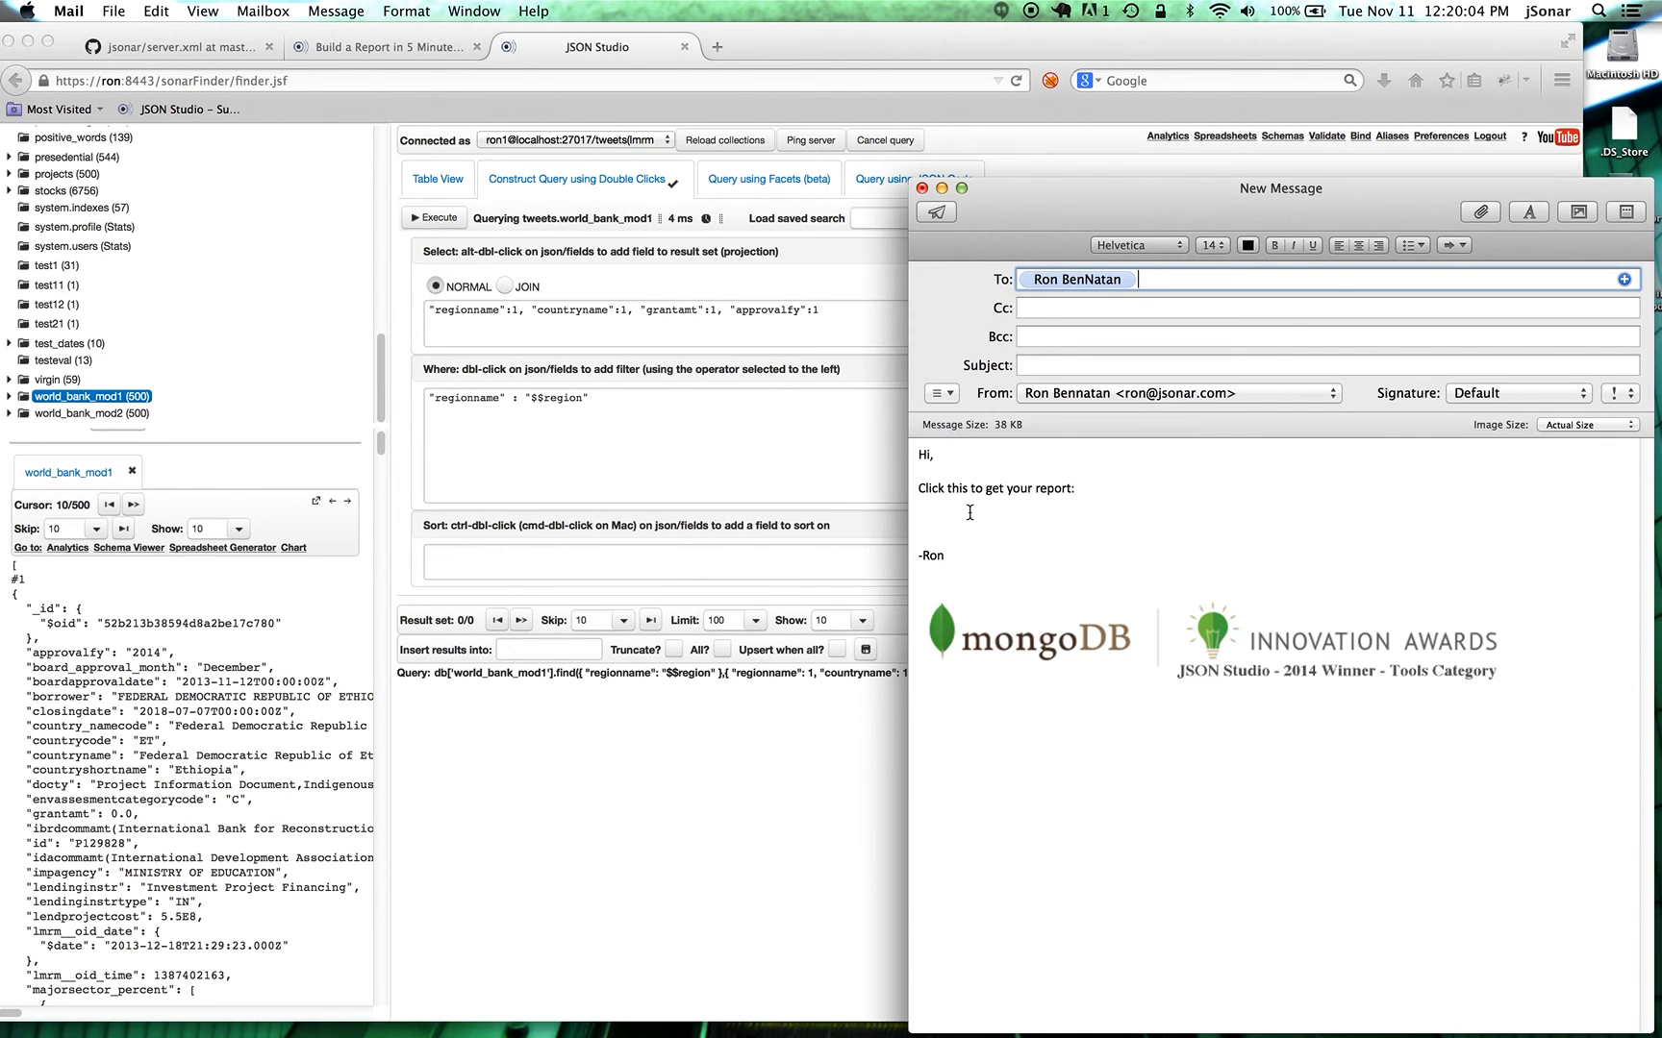
Paste the encrypted sonarFinder report URL into the Mail message and send it without a subject.
{"action": "type", "text": "https://ron:8443/sonarFinder/Gateway?q=..."}
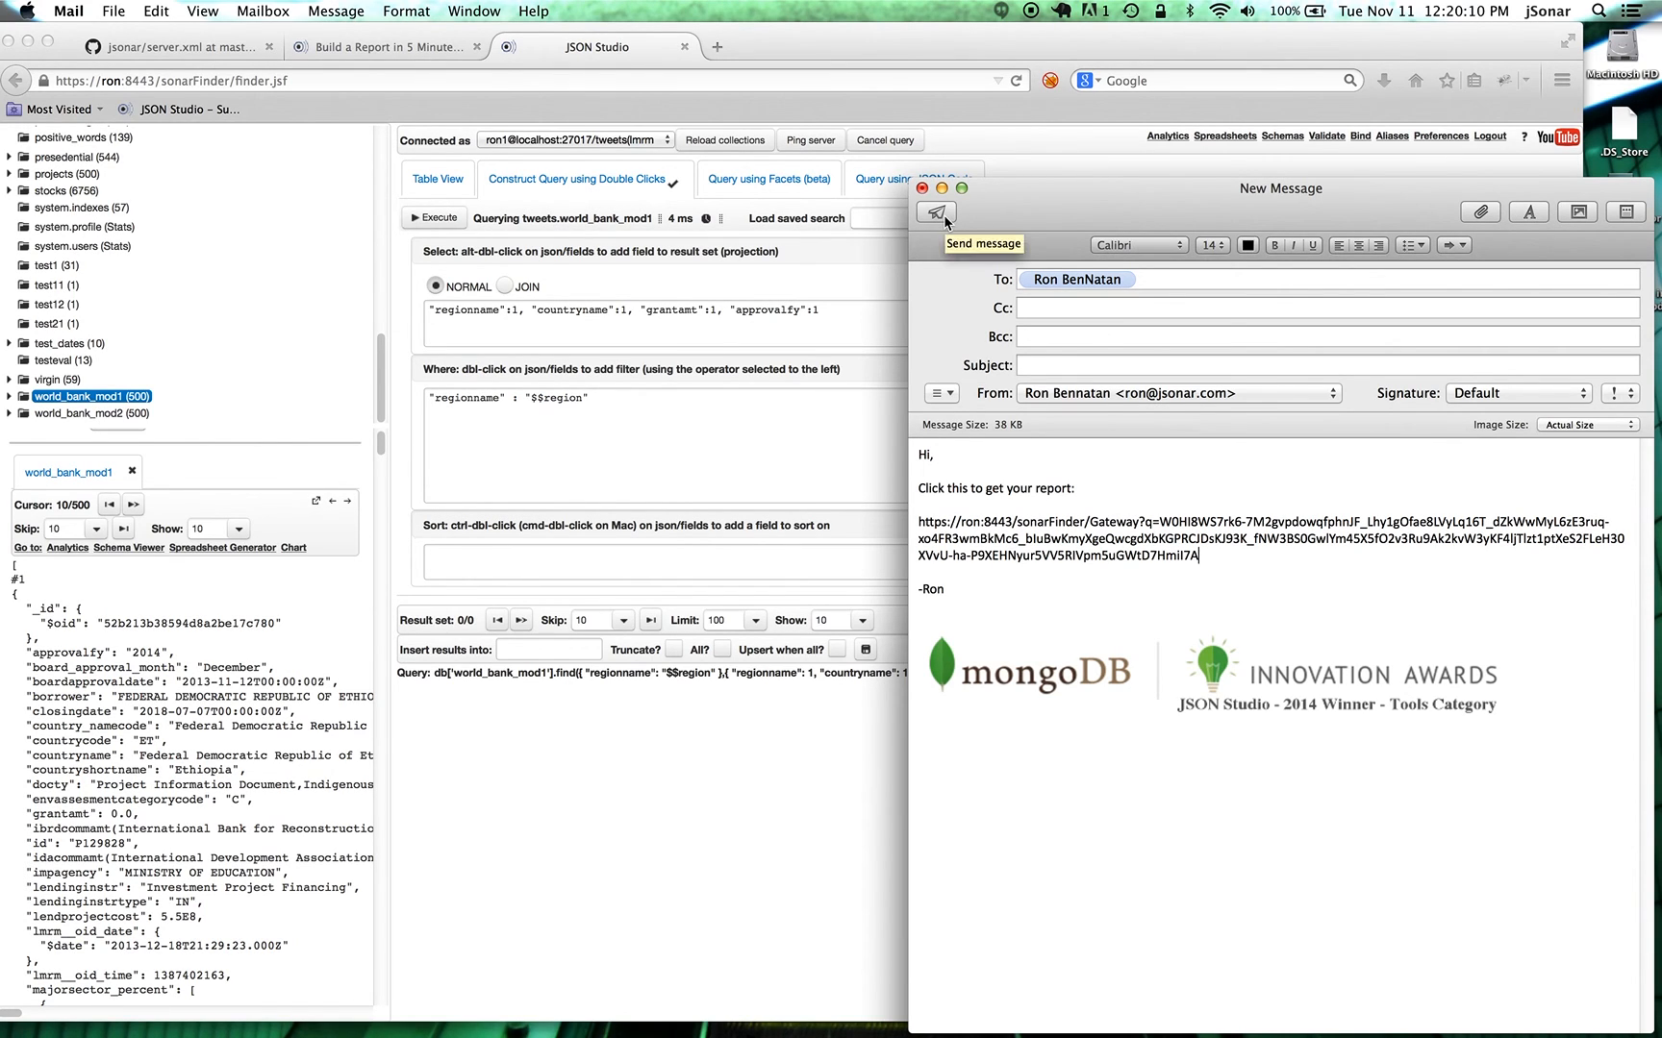
{"action": "left_click", "coordinate": [935, 212]}
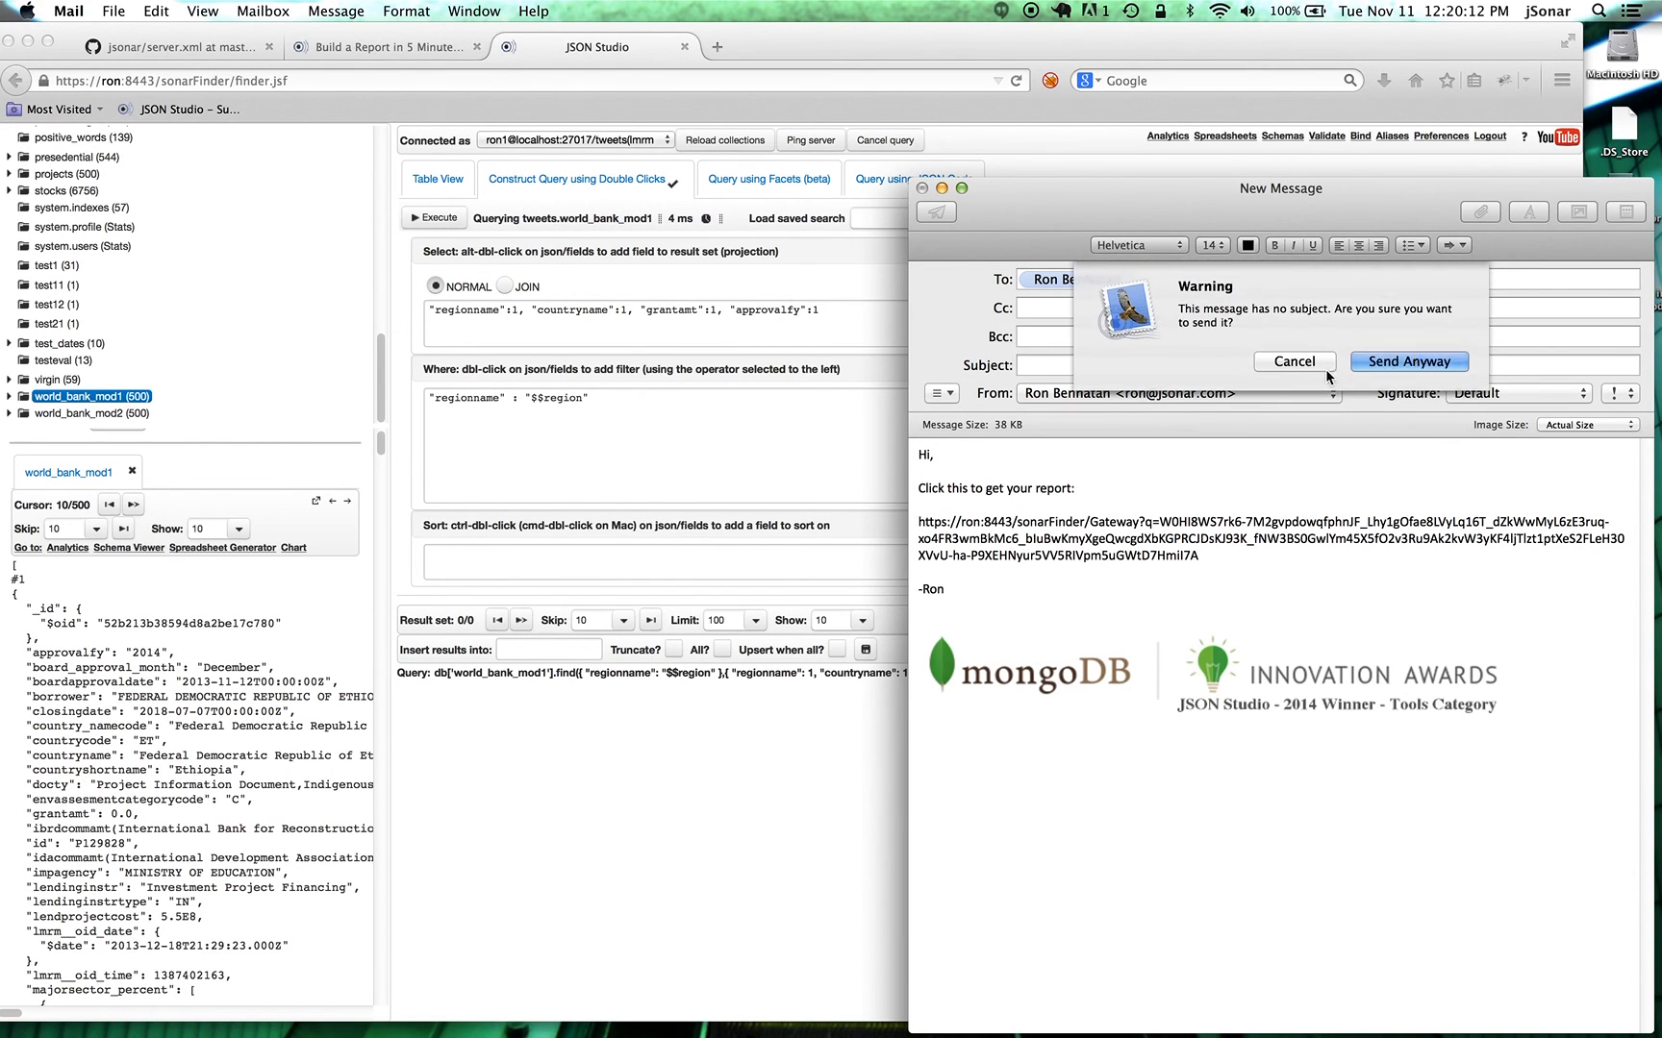
{"action": "left_click", "coordinate": [1292, 362]}
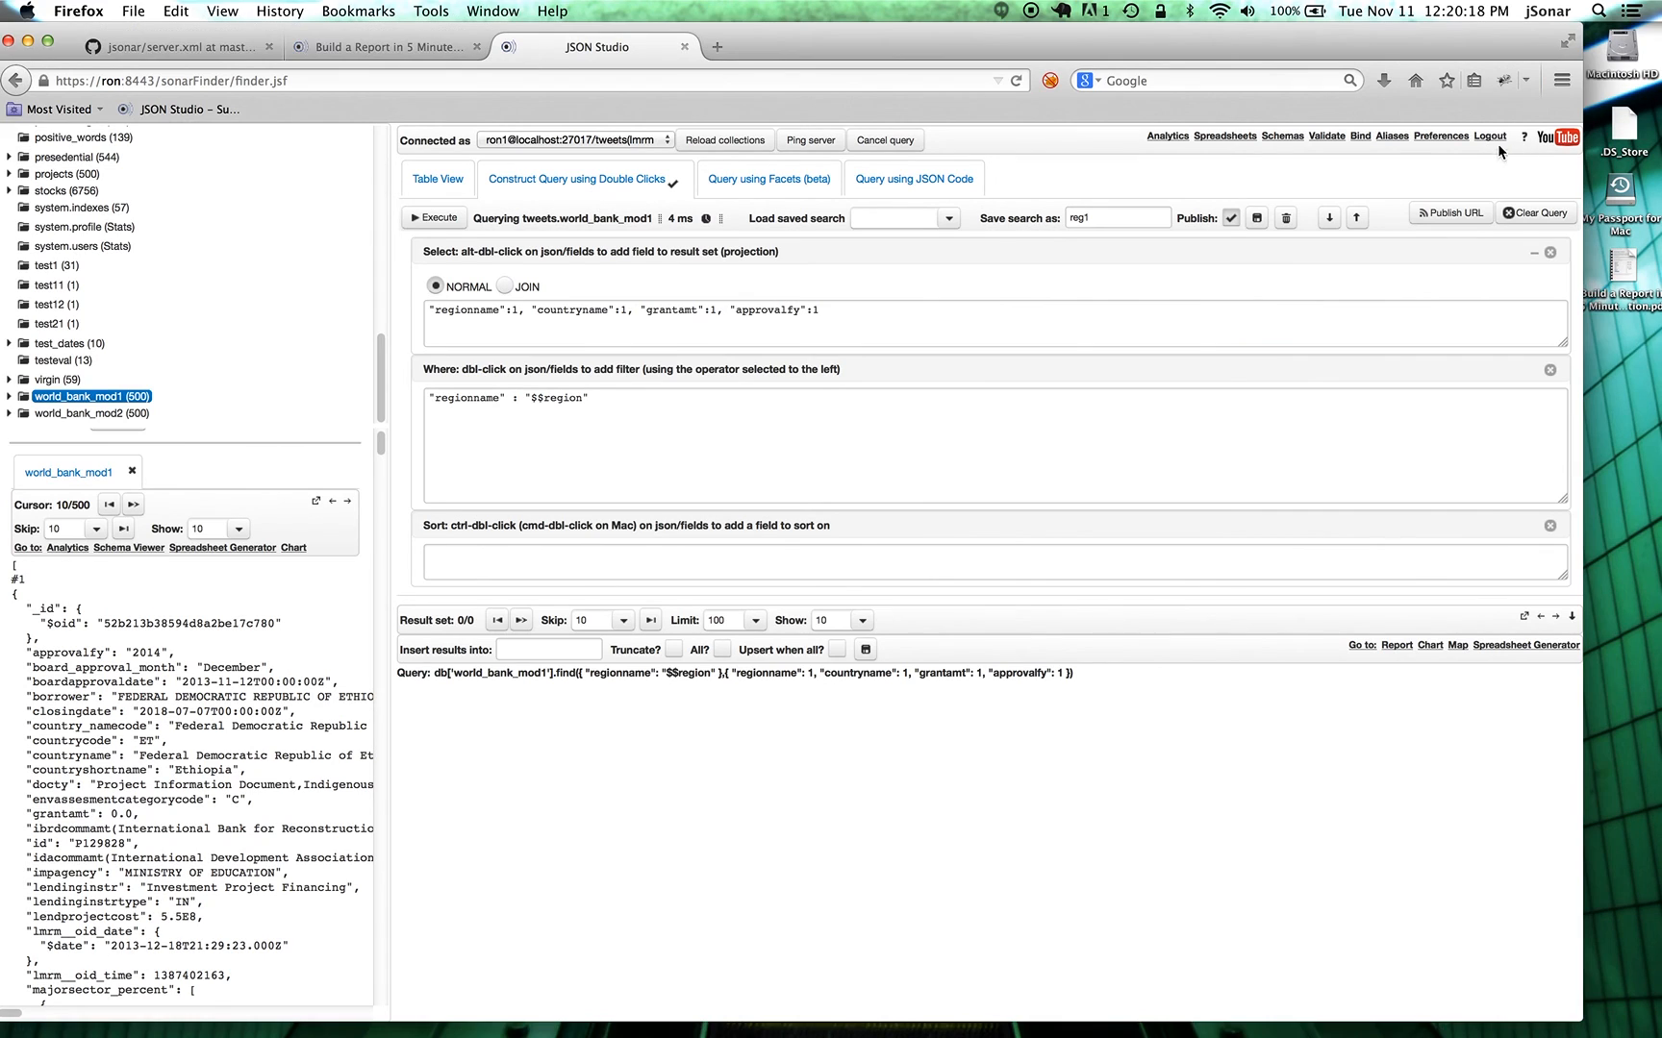
Log out of the database session, returning to the MongoDB login page.
{"action": "left_click", "coordinate": [1488, 137]}
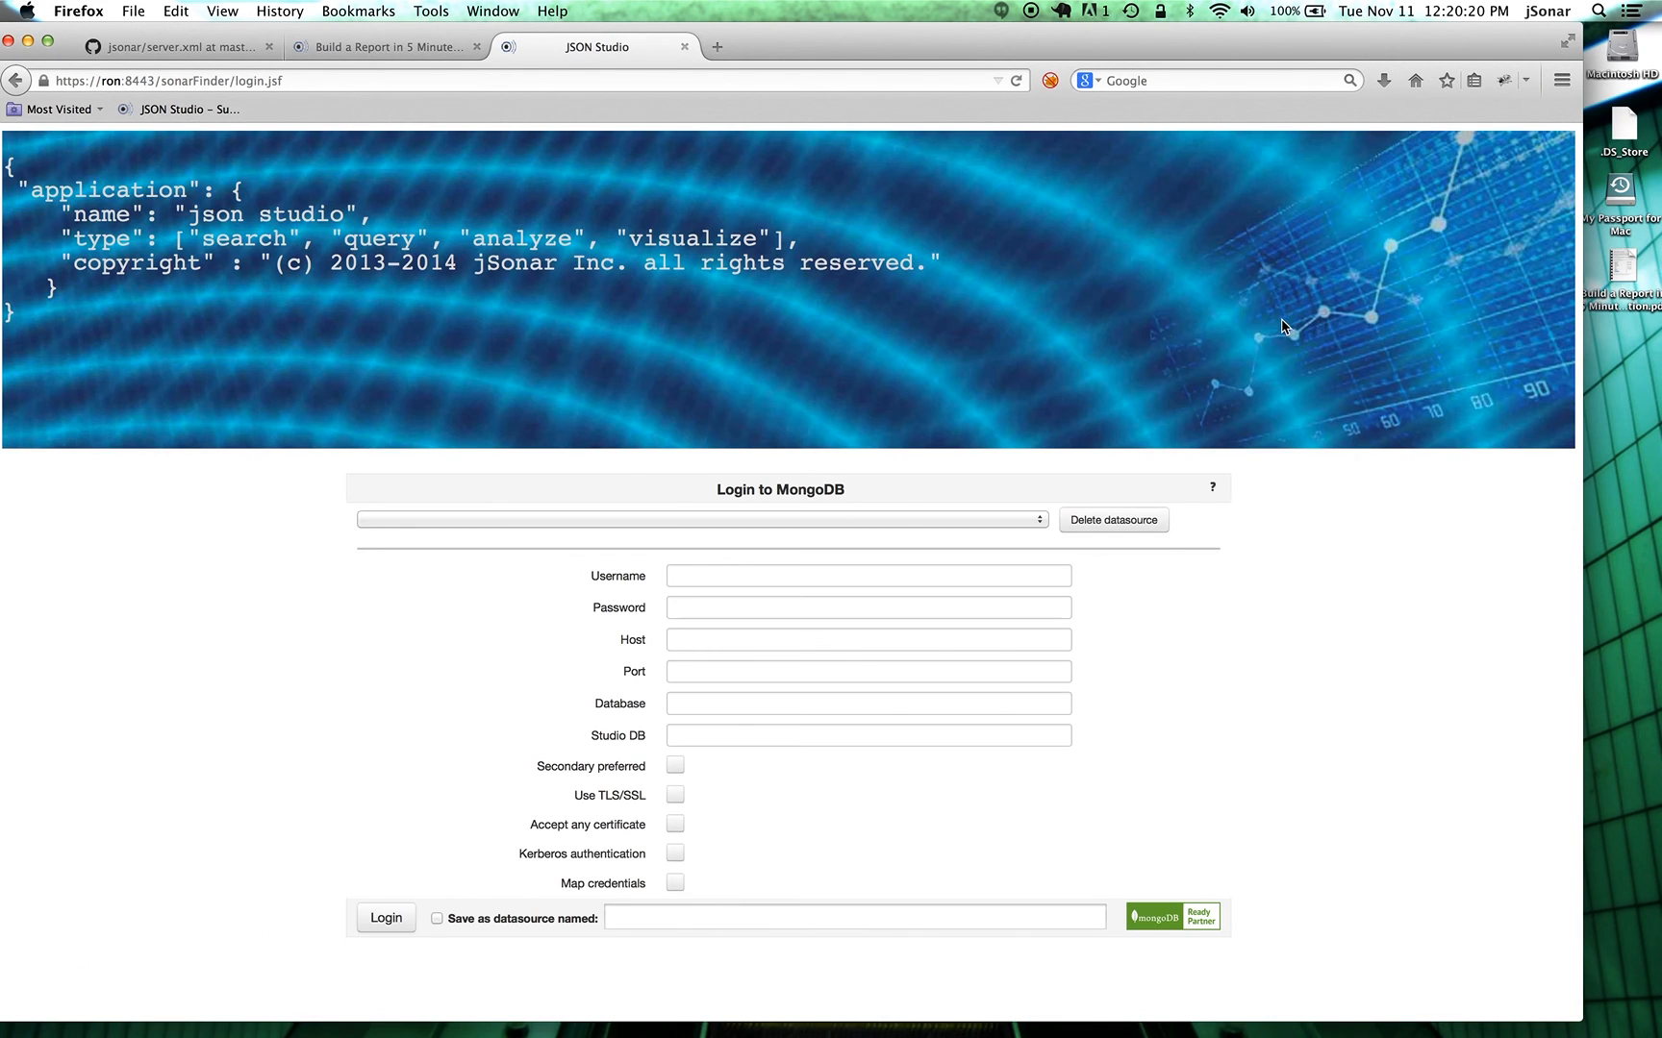
{"action": "mouse_move", "coordinate": [1429, 667]}
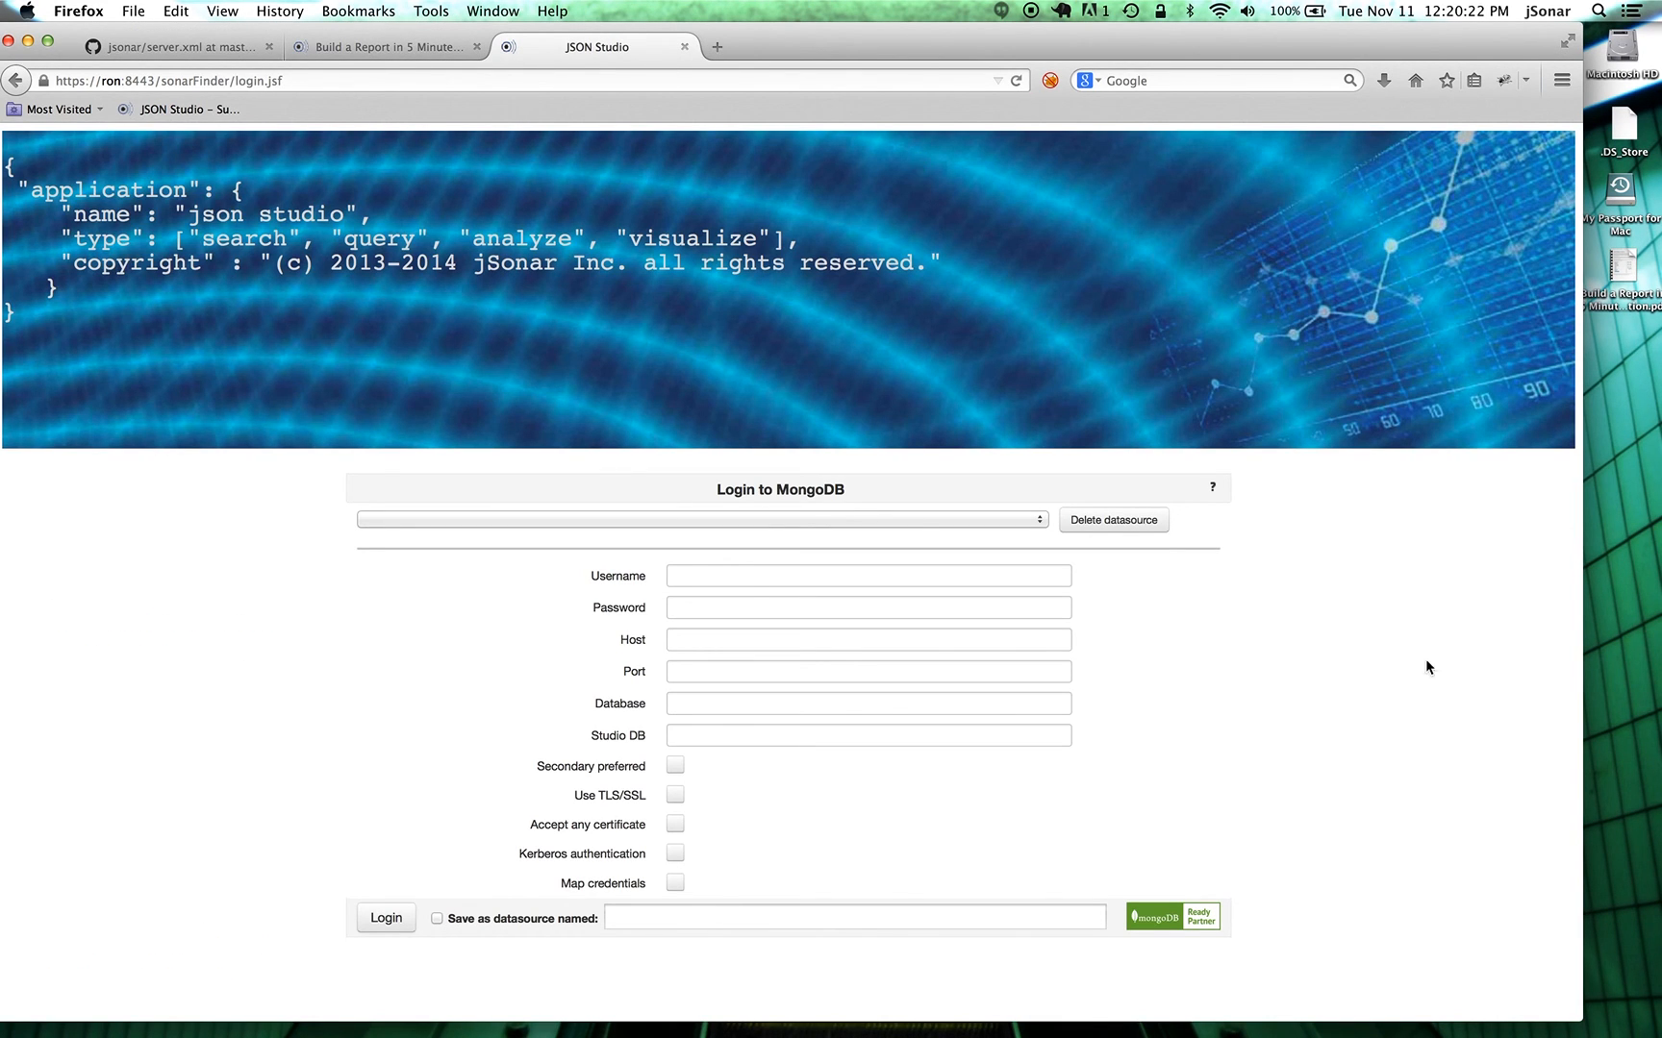
{"action": "mouse_move", "coordinate": [1383, 613]}
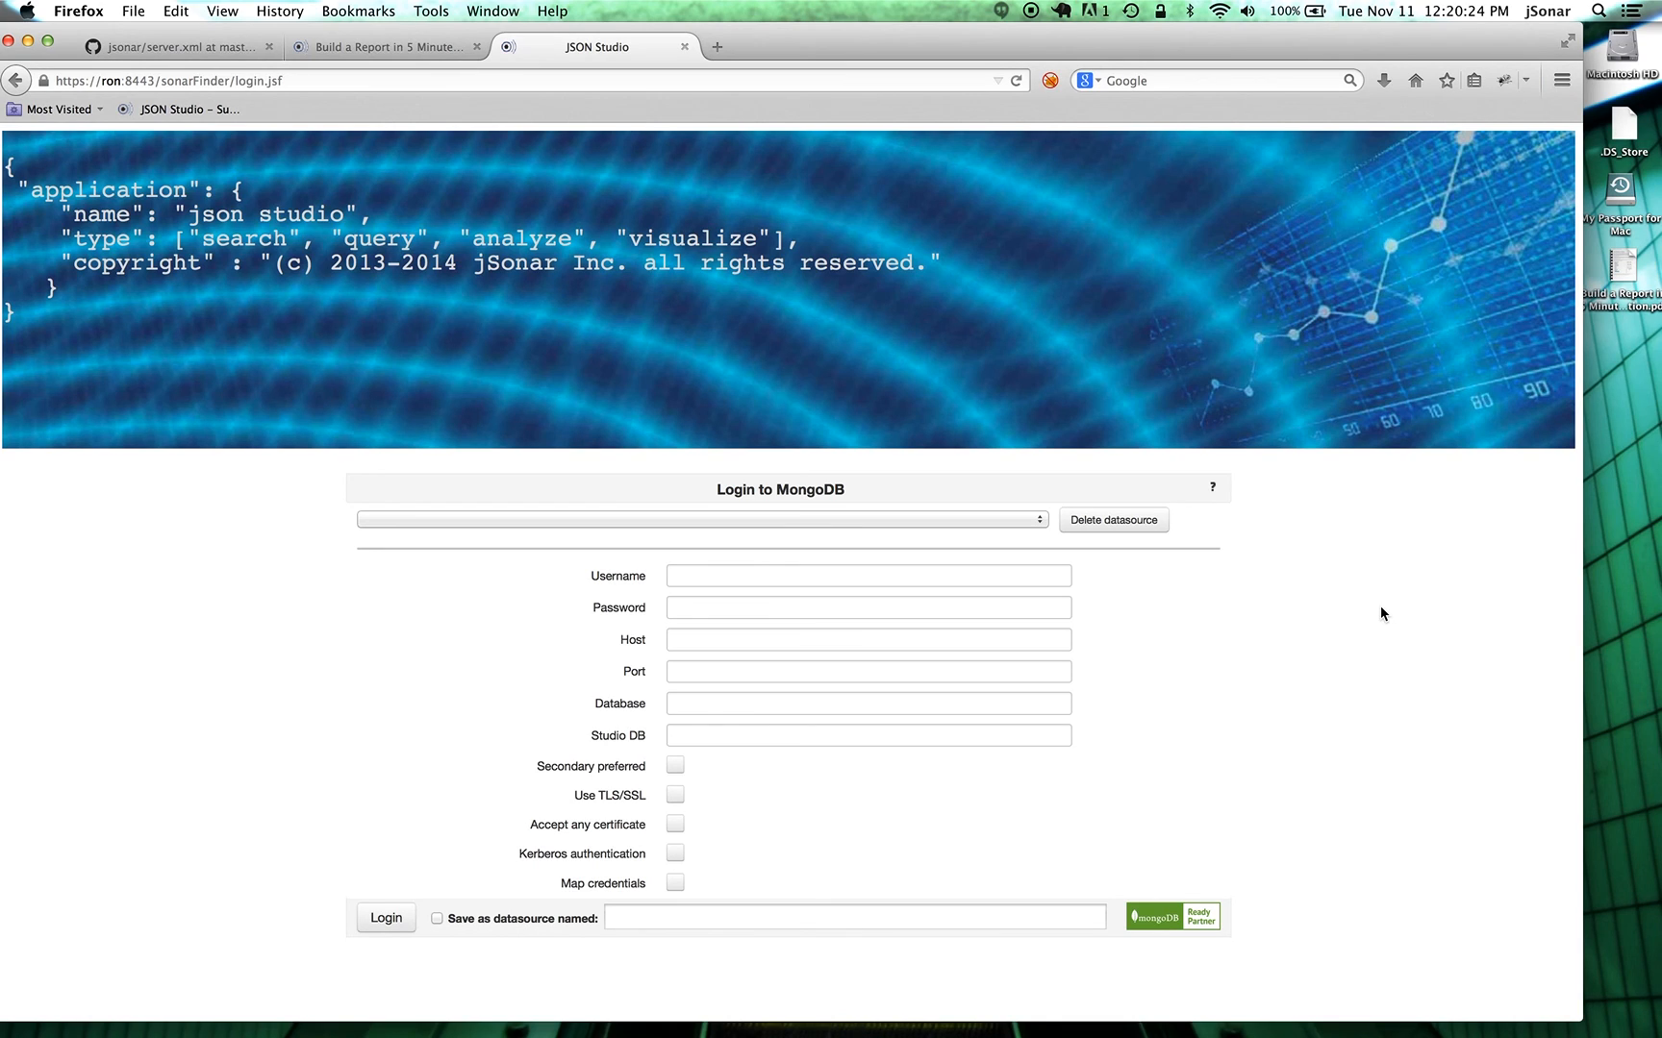
{"action": "mouse_move", "coordinate": [1394, 596]}
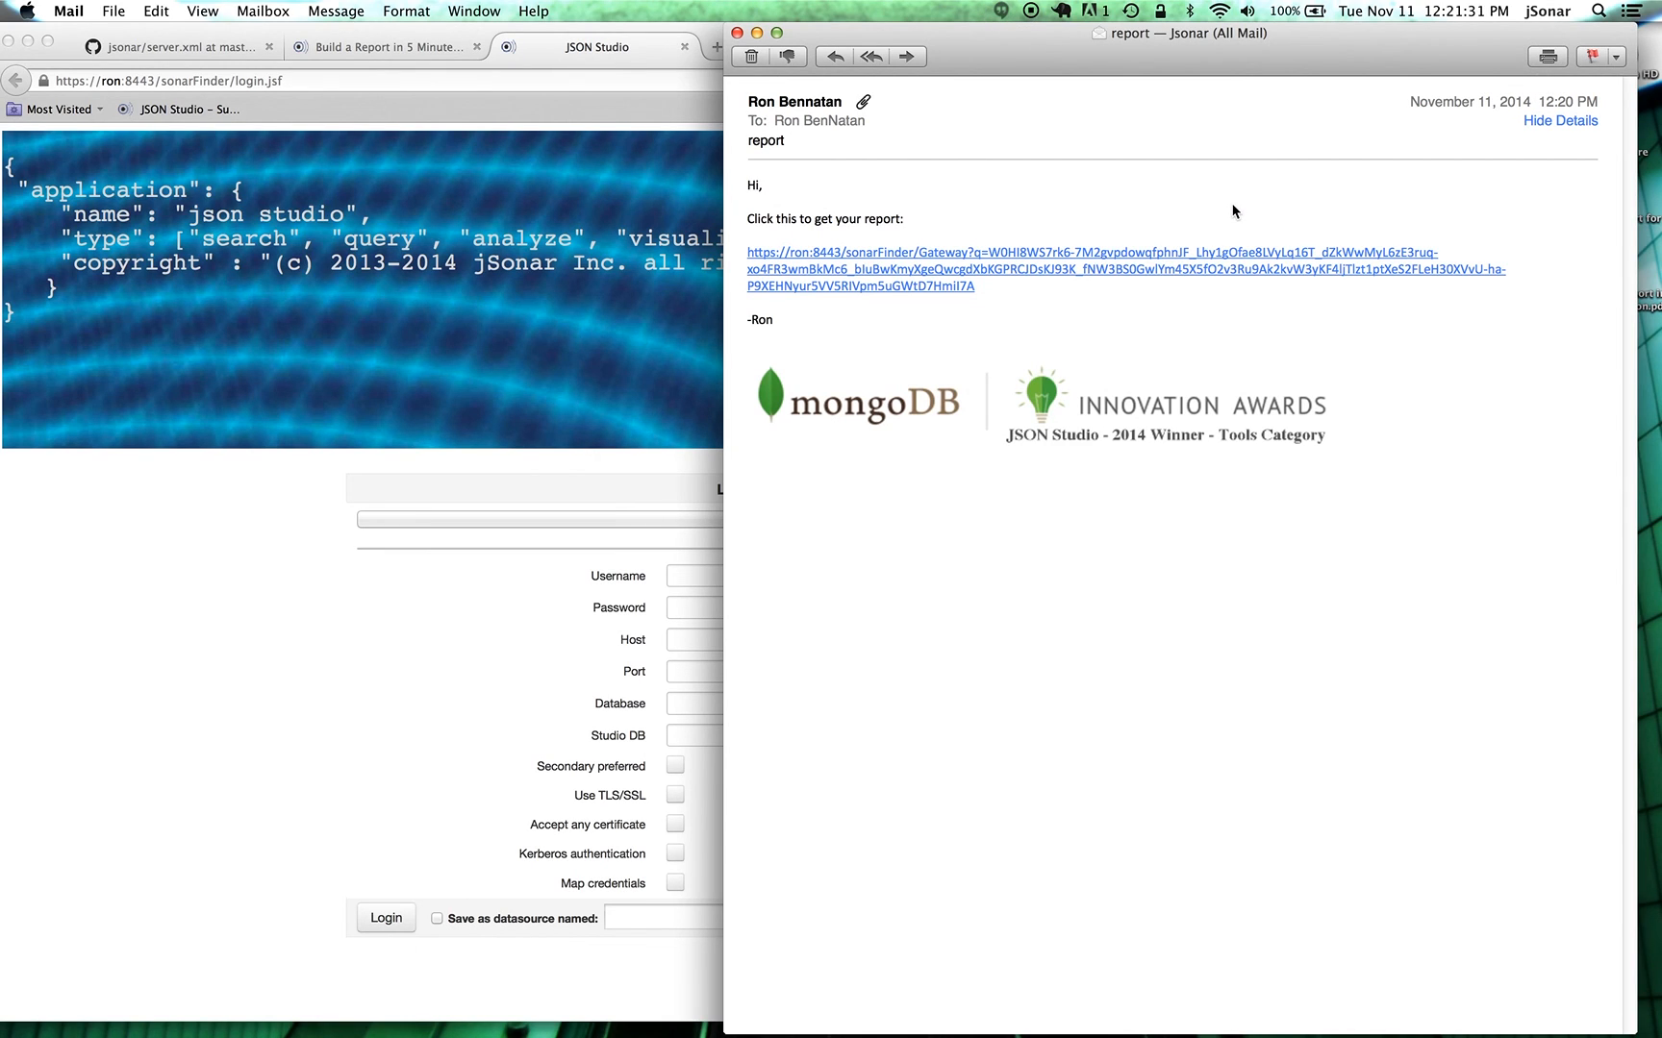
{"action": "mouse_move", "coordinate": [1109, 212]}
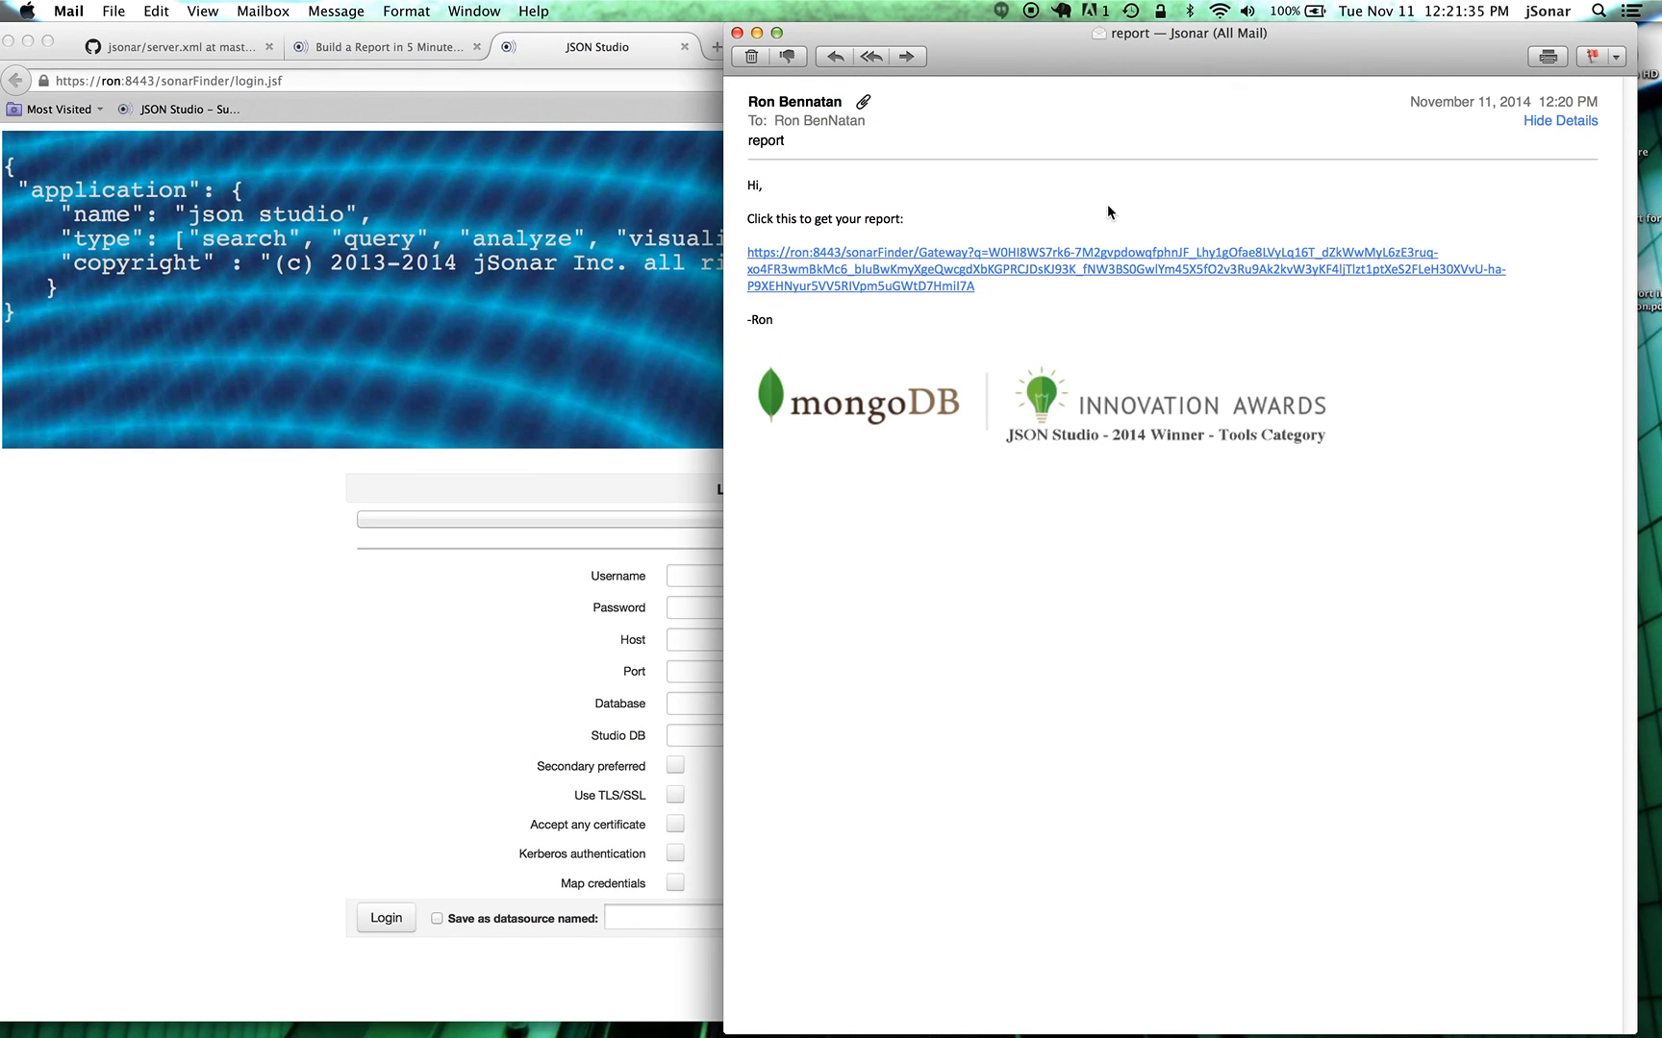
{"action": "mouse_move", "coordinate": [1090, 313]}
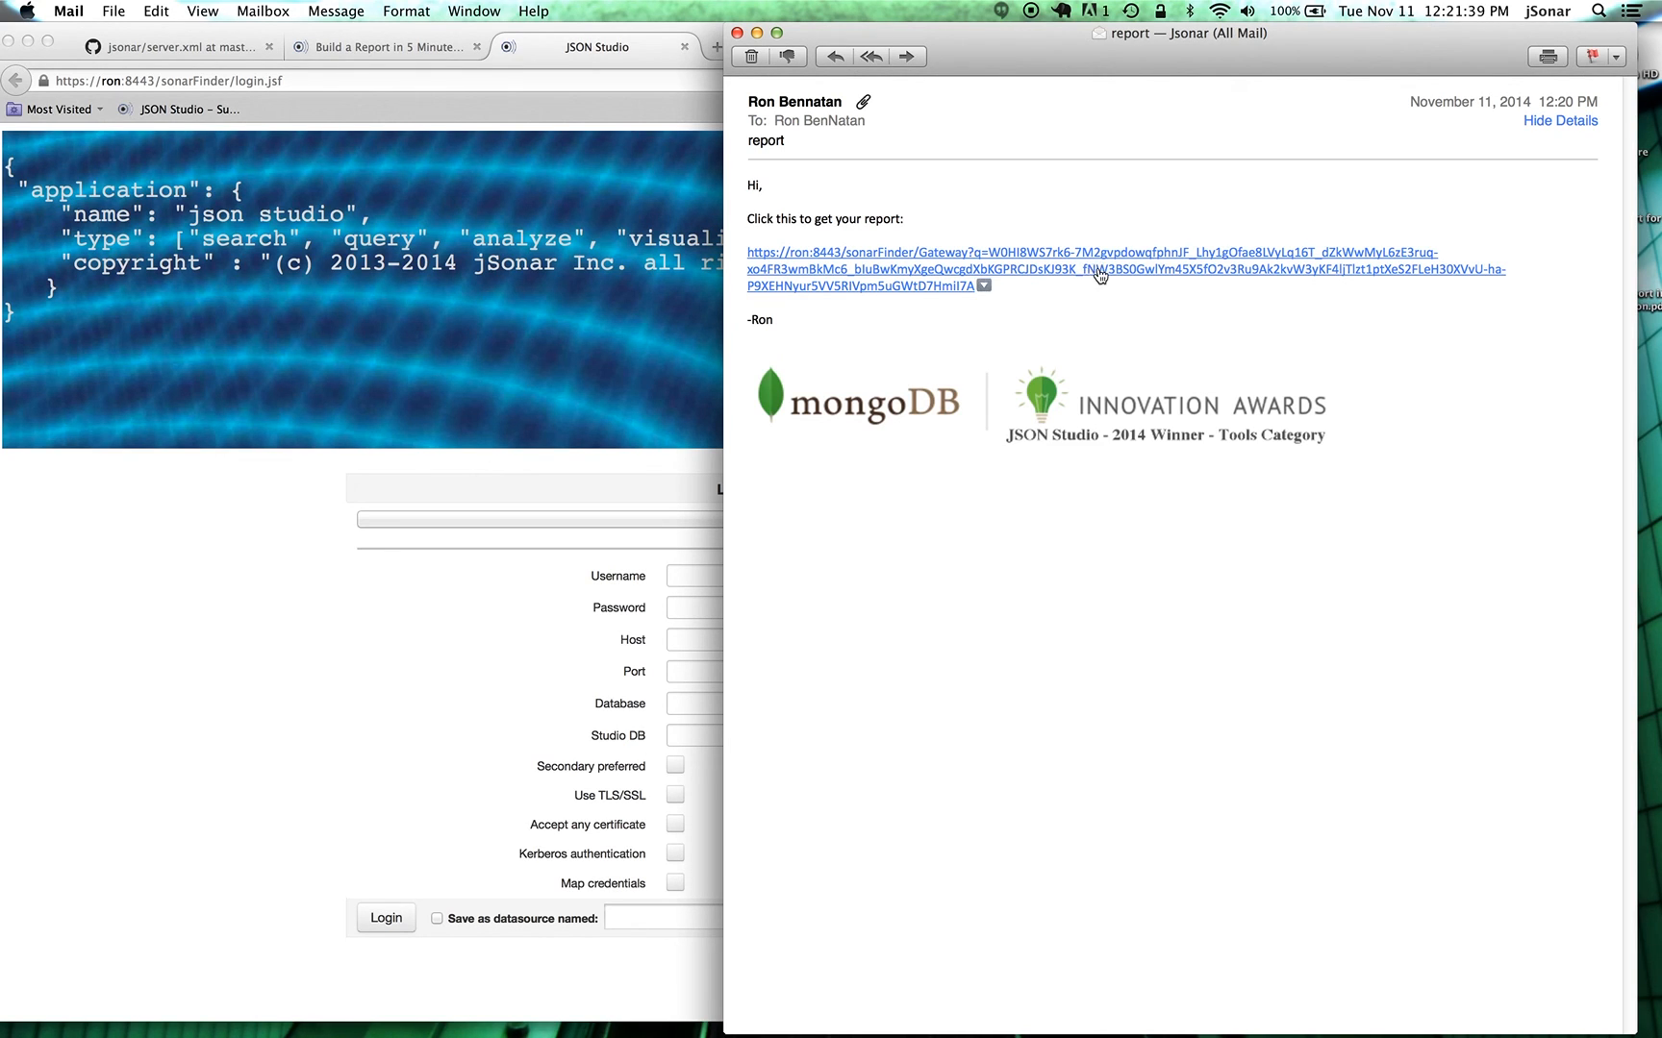
Follow the emailed report link and supply Africa as the region value to re-run it.
{"action": "left_click", "coordinate": [1099, 270]}
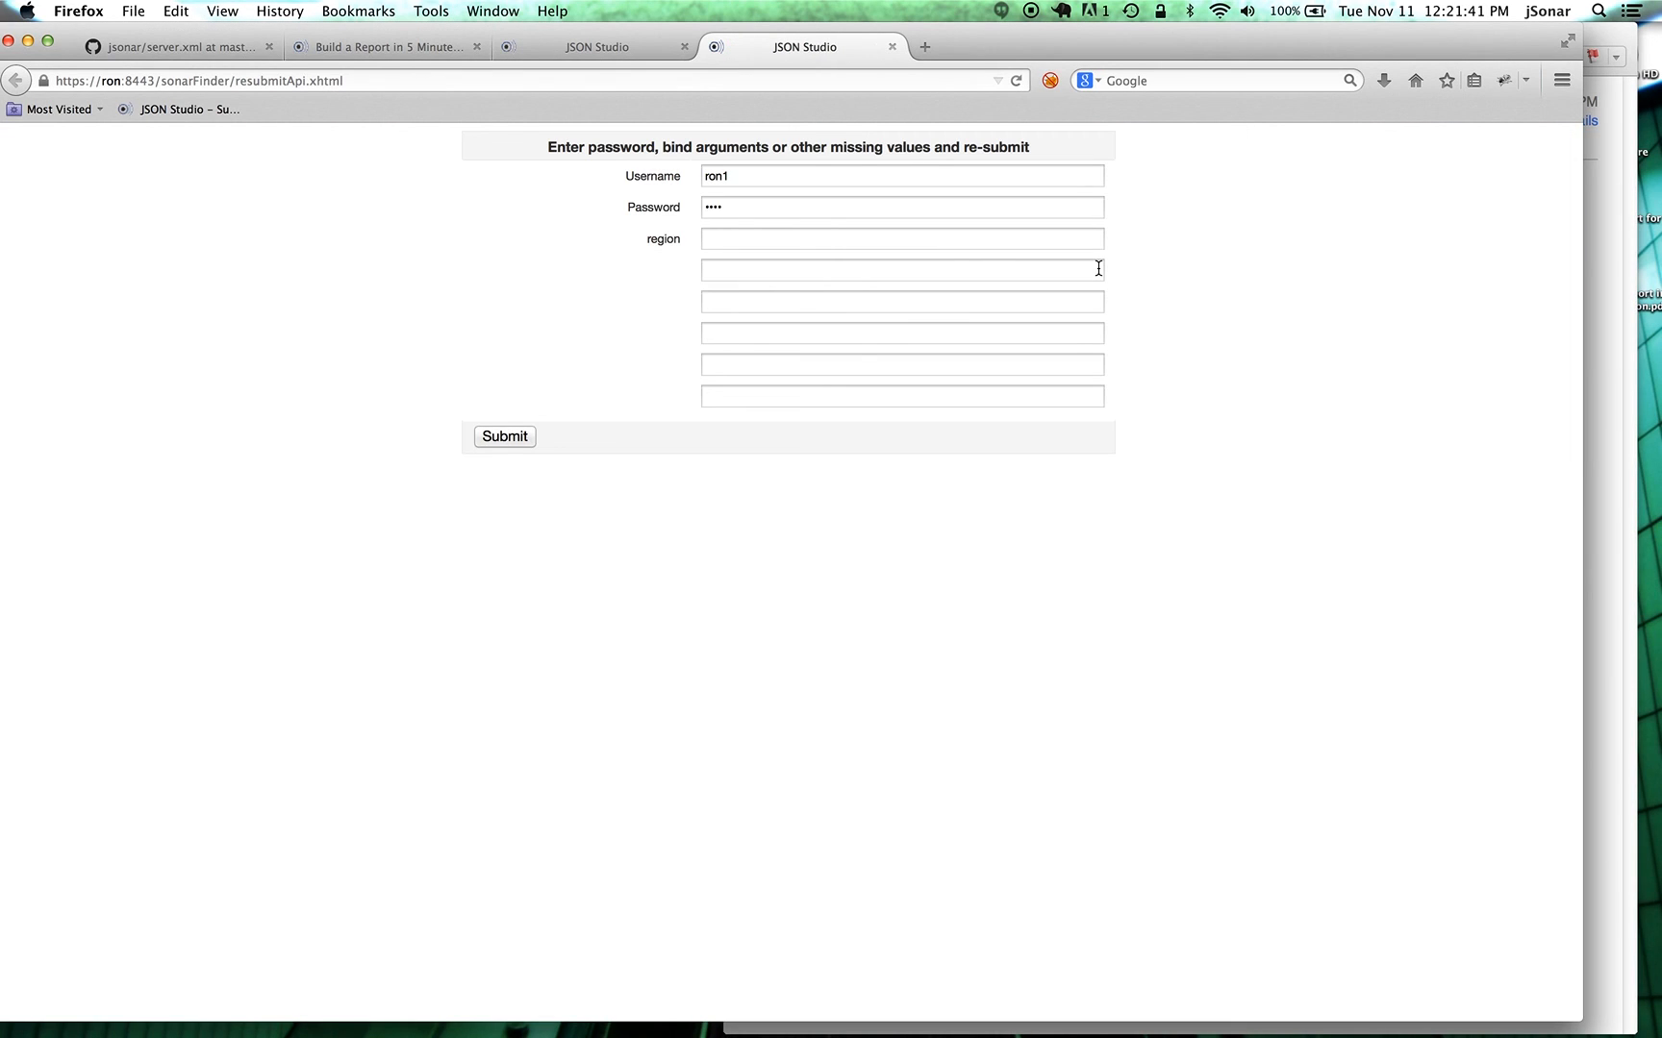
{"action": "mouse_move", "coordinate": [1302, 442]}
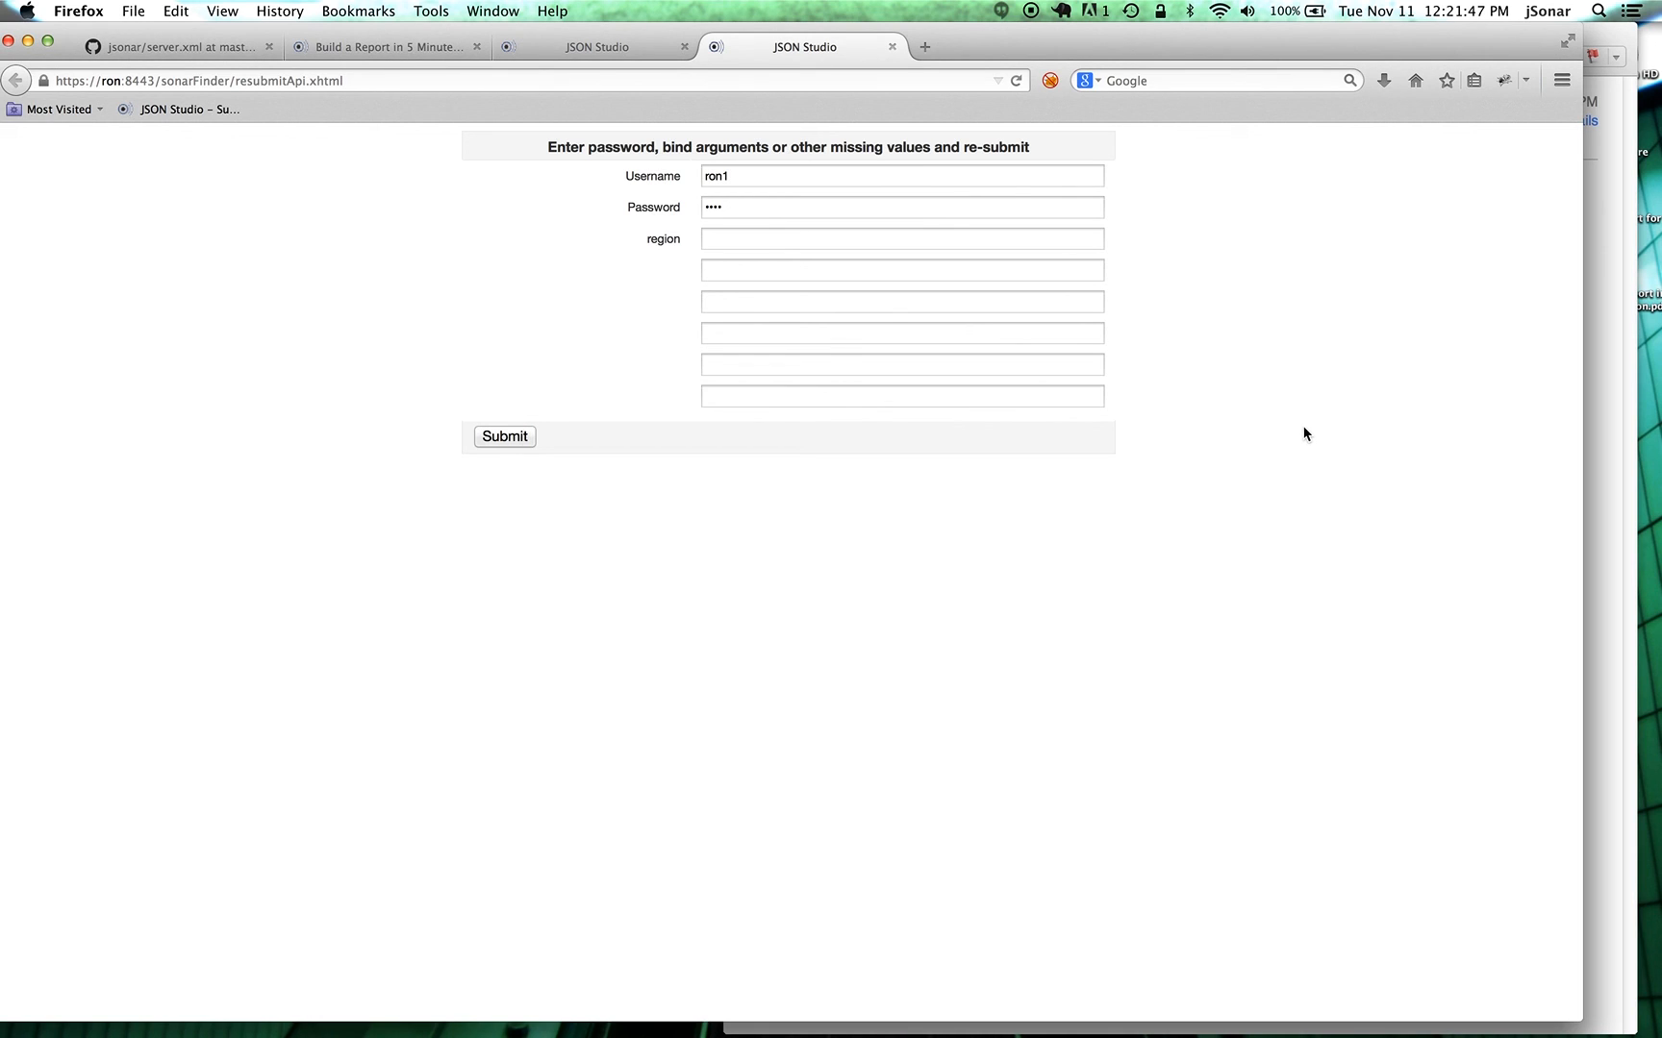
{"action": "mouse_move", "coordinate": [1278, 445]}
{"action": "type", "text": "\""}
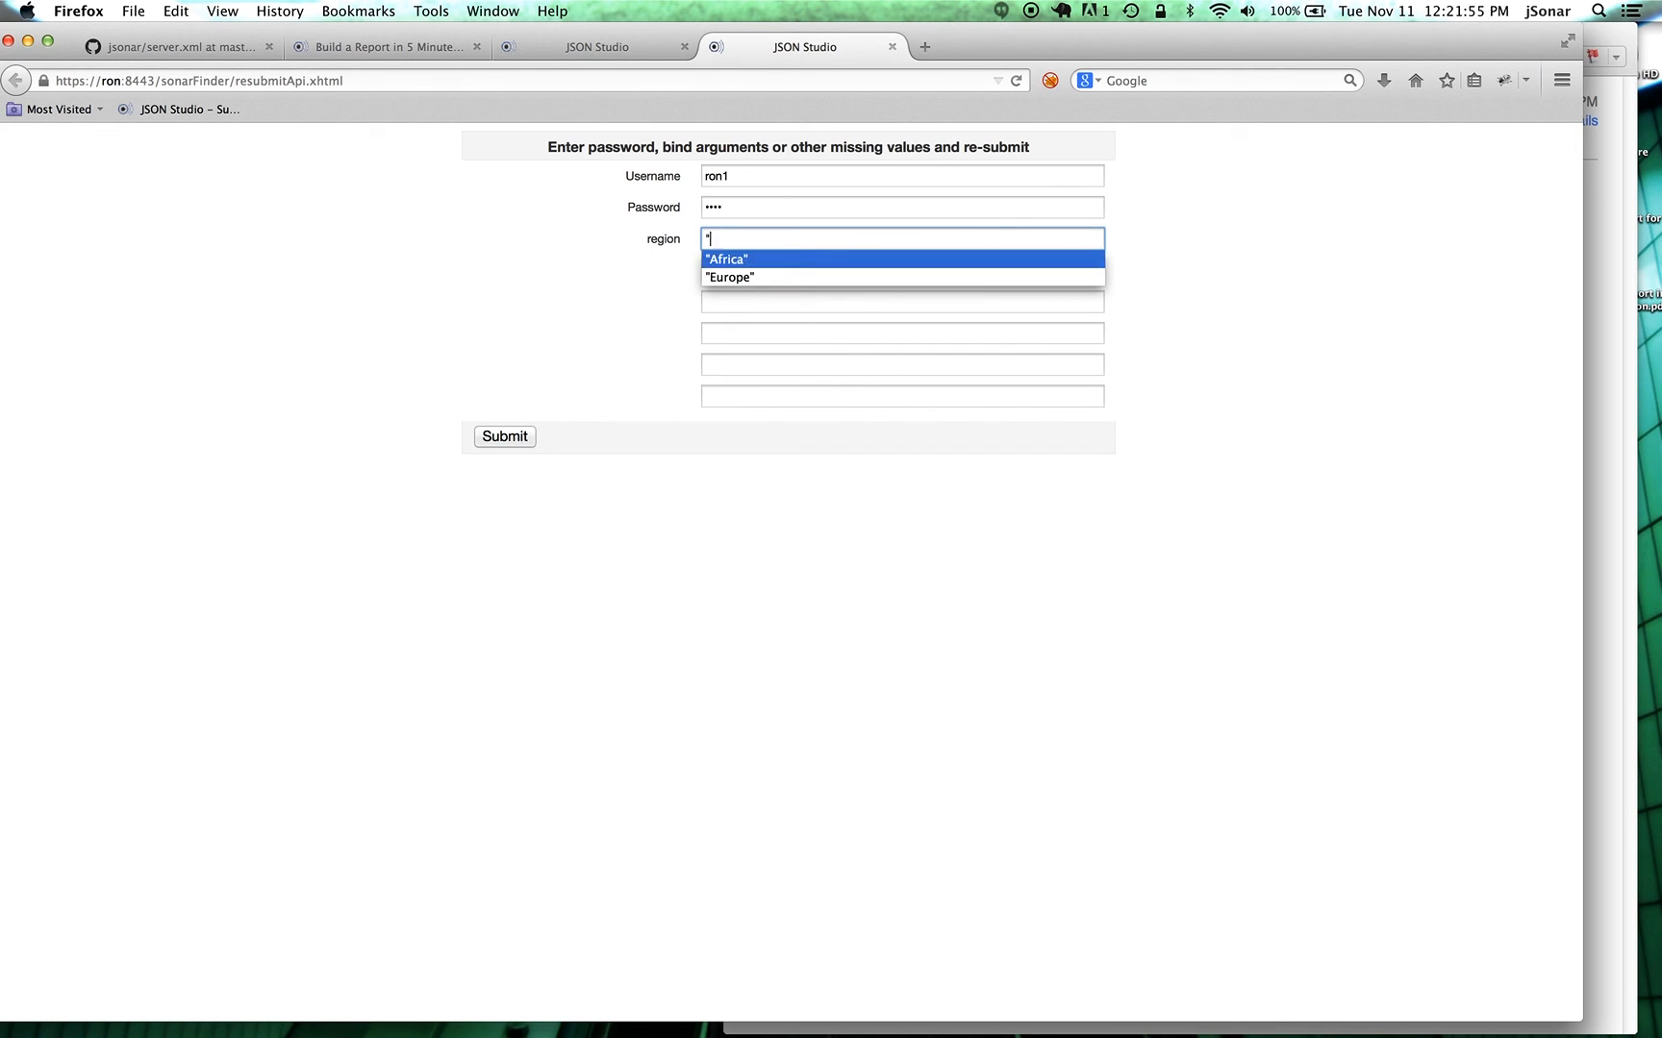
{"action": "left_click", "coordinate": [725, 258]}
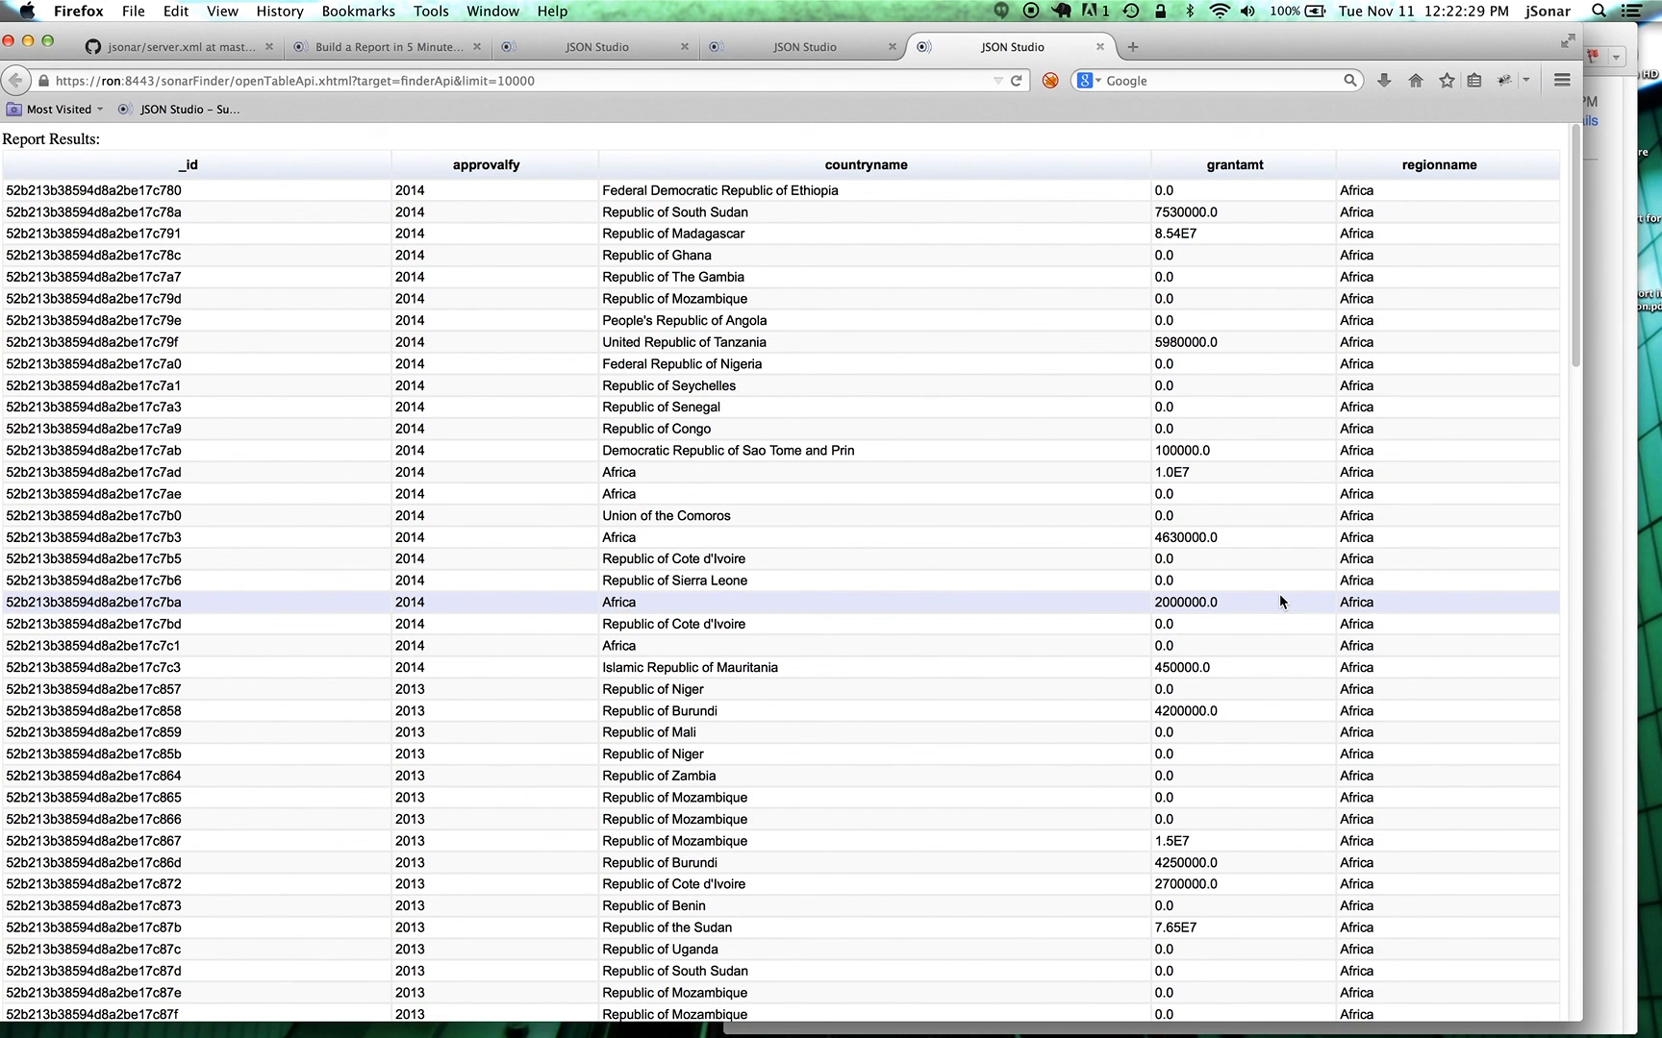
{"action": "mouse_move", "coordinate": [1490, 138]}
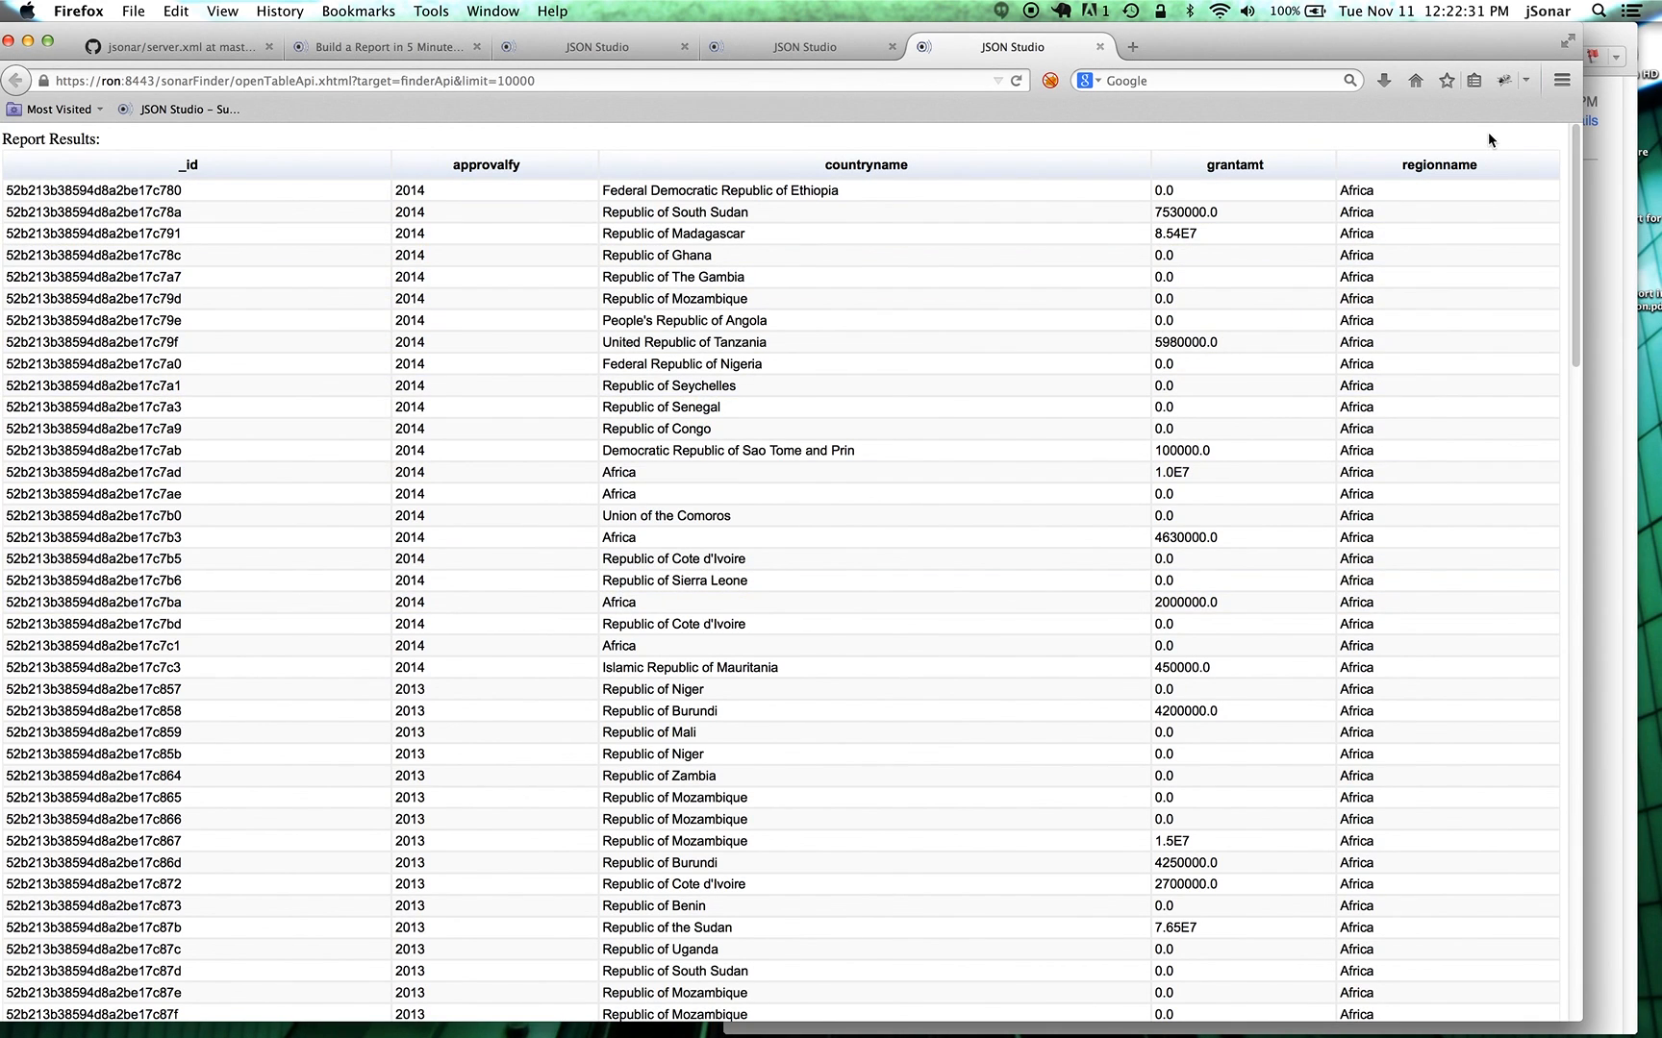